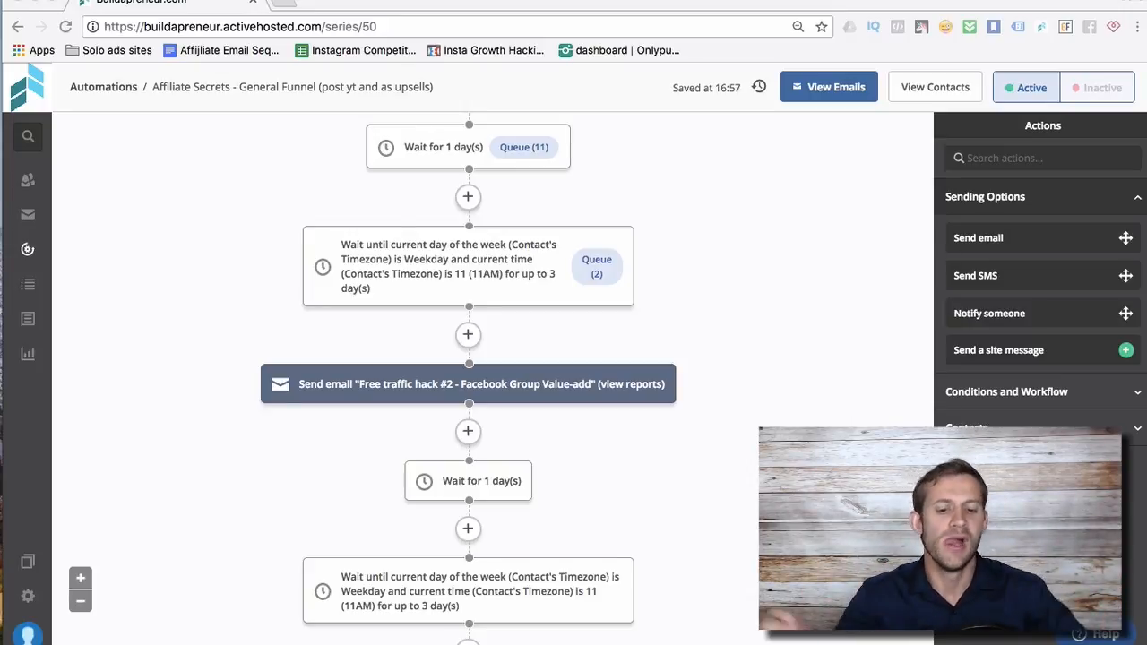
Scroll through the automation and bring up the Facebook Group Invite send step's email choice
{"action": "scroll", "scroll_direction": "down", "scroll_amount": 3}
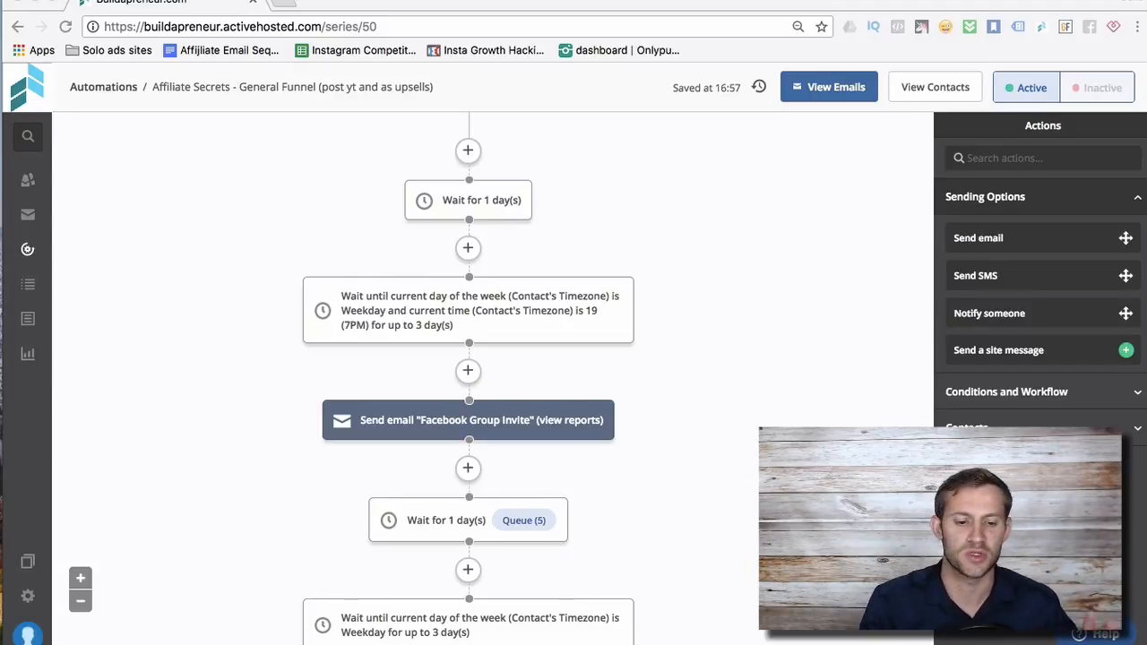
{"action": "mouse_move", "coordinate": [834, 380]}
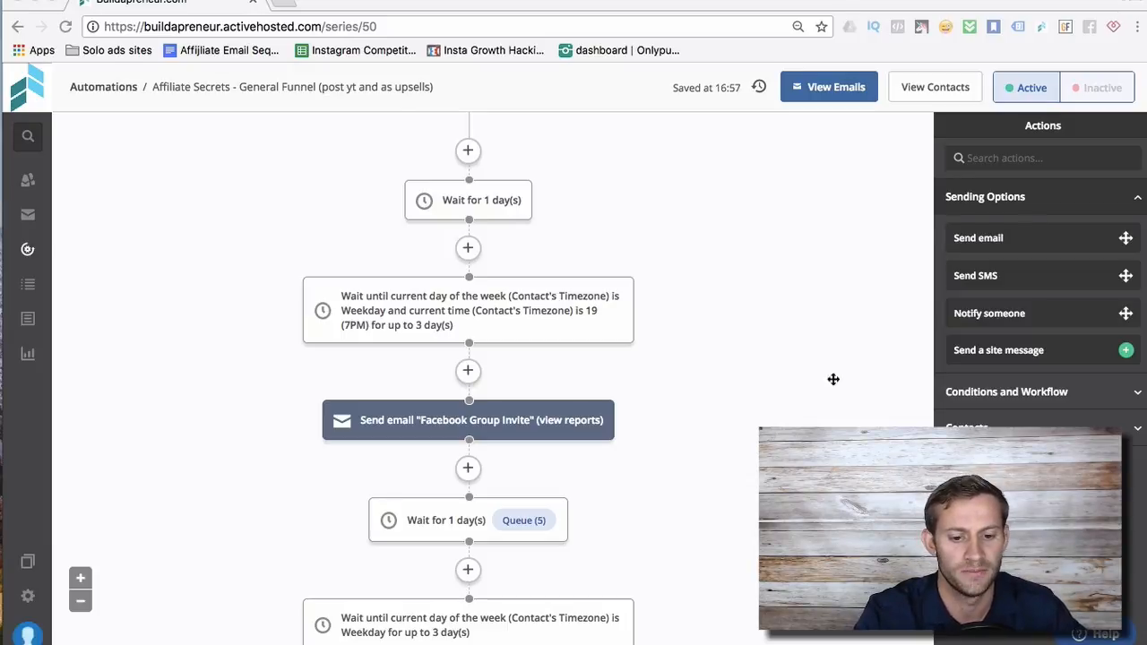
{"action": "scroll", "scroll_direction": "down", "scroll_amount": 3}
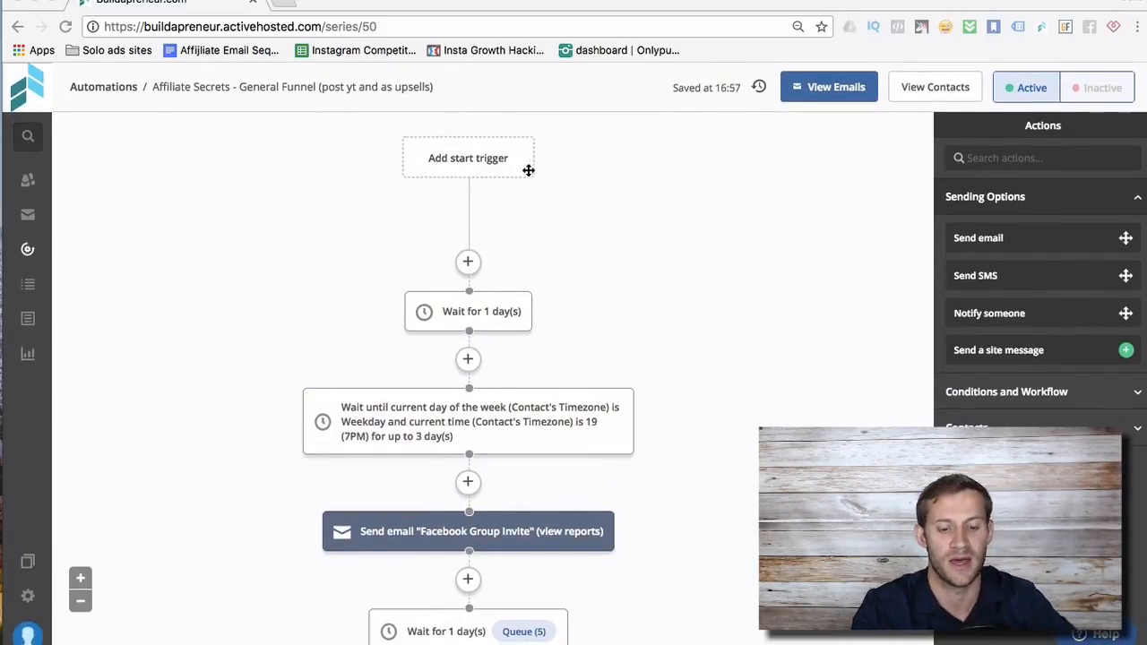
{"action": "mouse_move", "coordinate": [530, 262]}
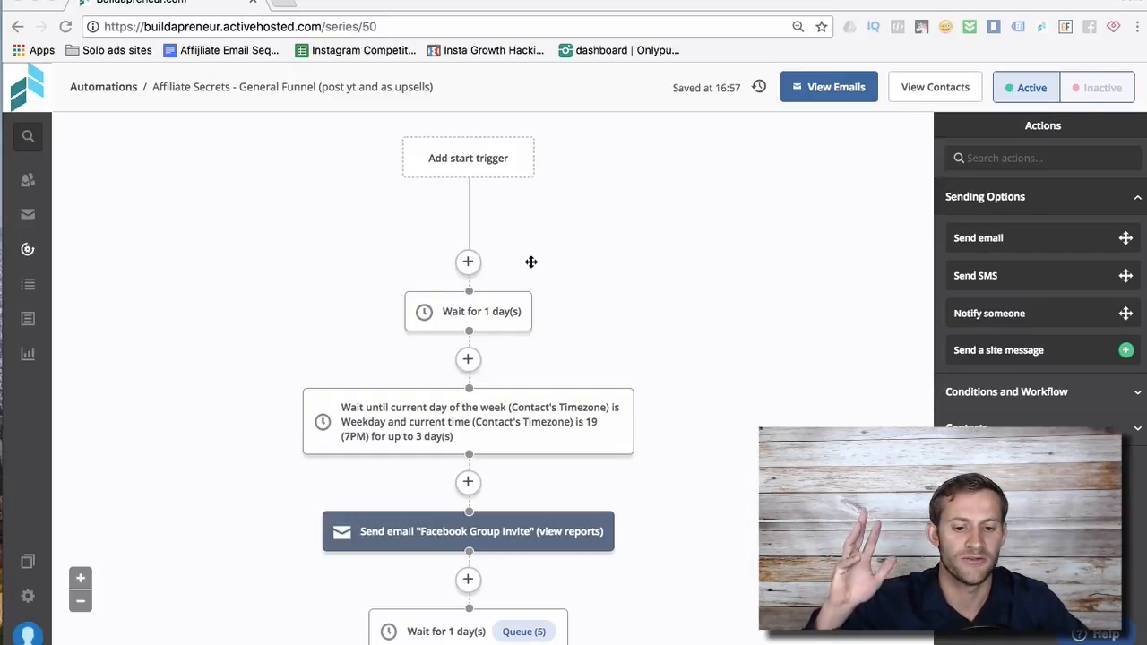
{"action": "scroll", "scroll_direction": "down", "scroll_amount": 3}
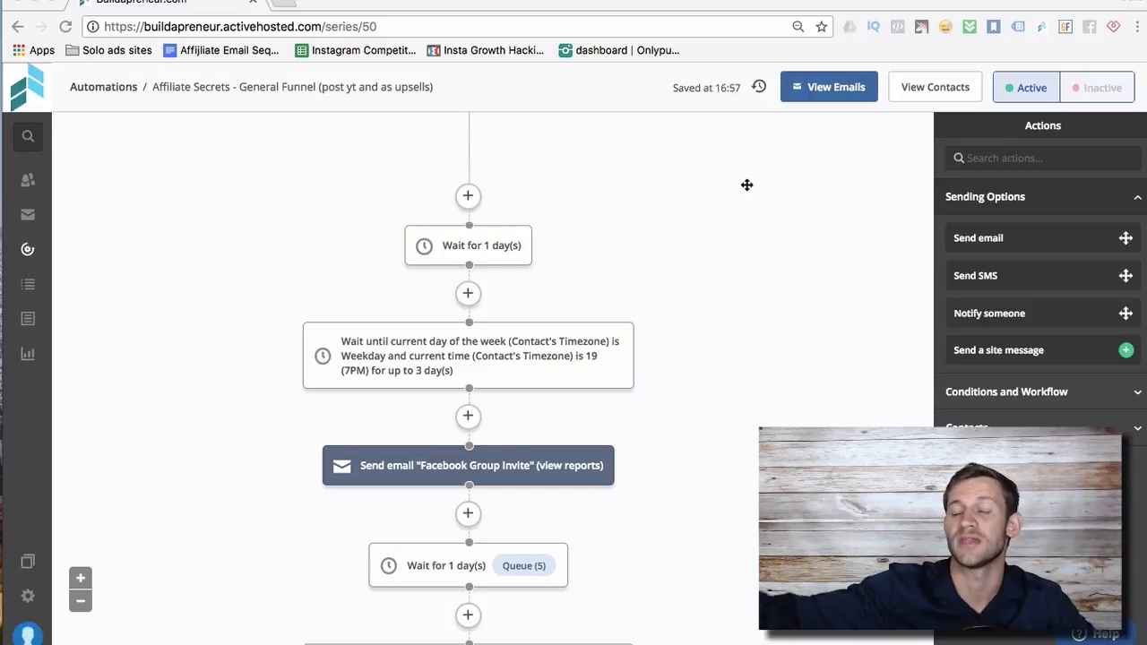
{"action": "scroll", "scroll_direction": "down", "scroll_amount": 3}
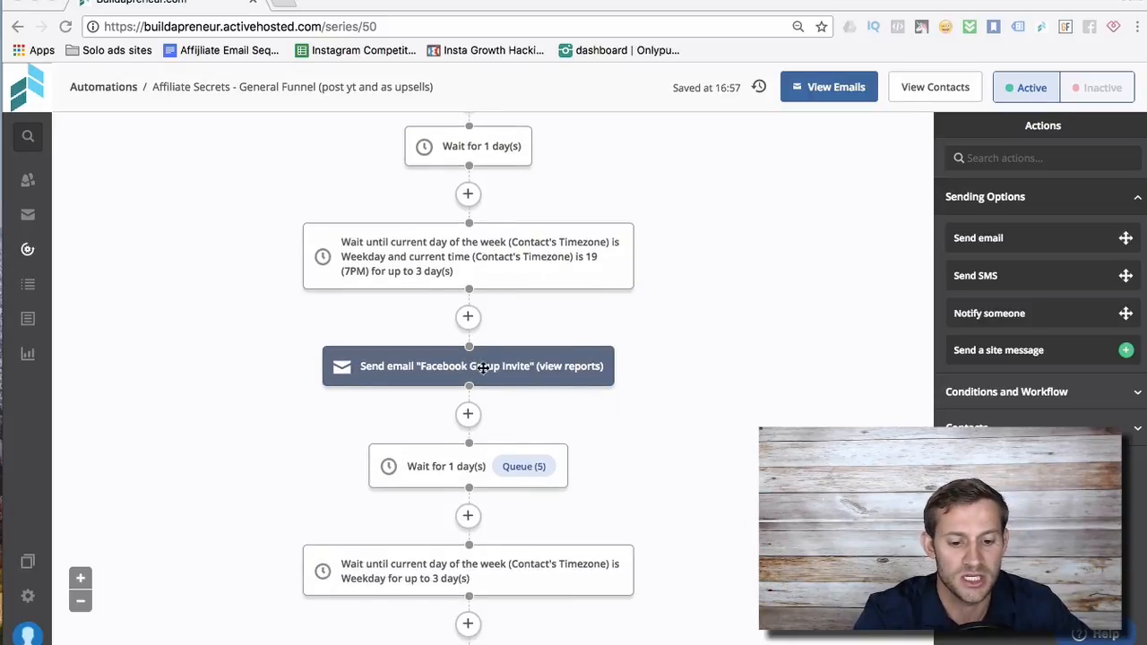
{"action": "scroll", "scroll_direction": "down", "scroll_amount": 3}
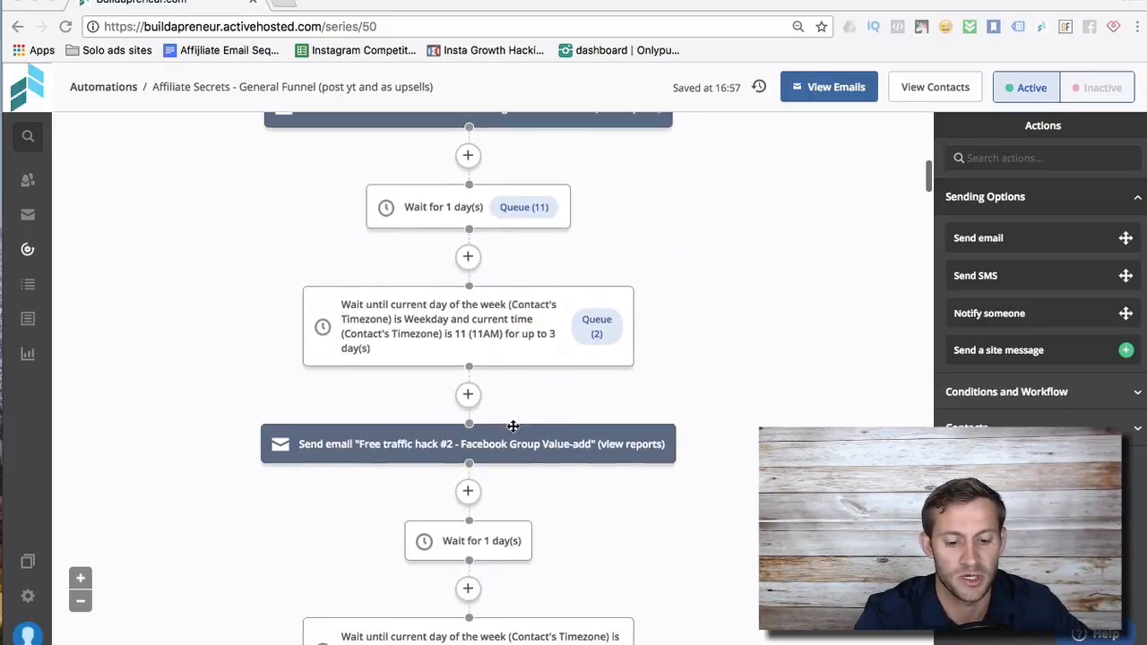
{"action": "scroll", "scroll_direction": "down", "scroll_amount": 3}
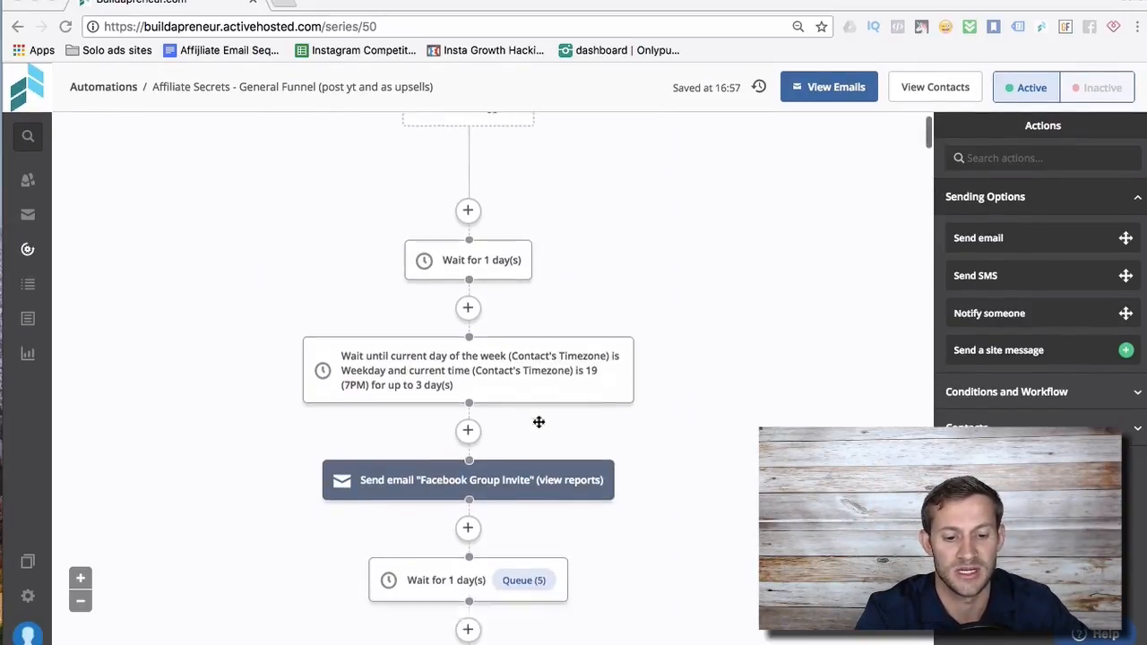
{"action": "scroll", "scroll_direction": "down", "scroll_amount": 3}
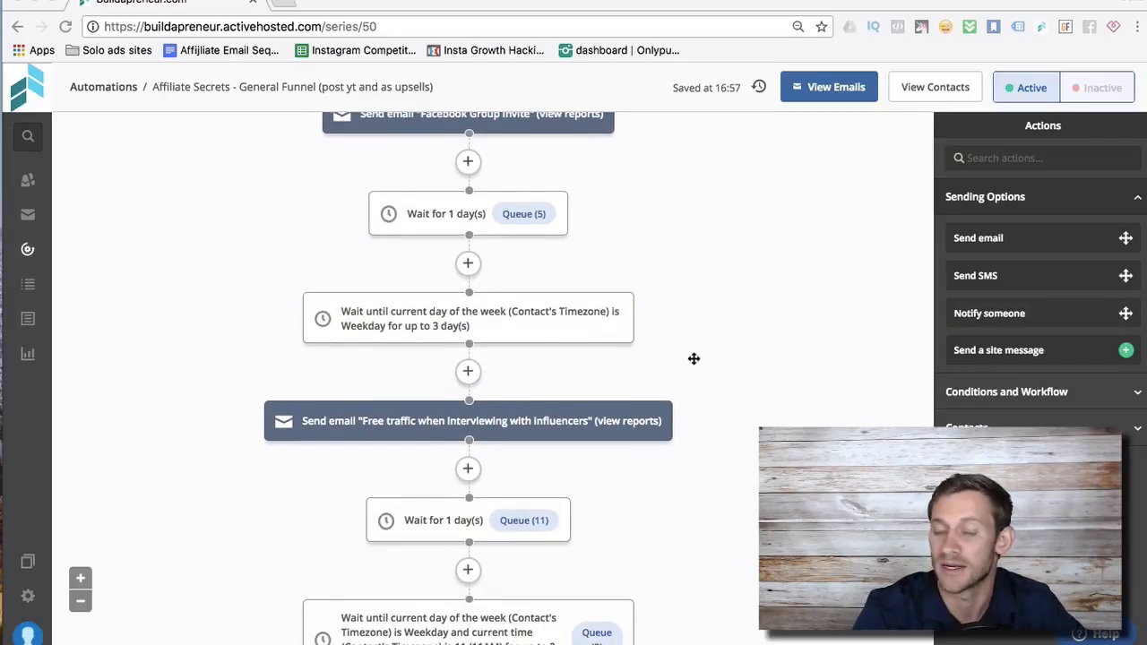
{"action": "scroll", "scroll_direction": "up", "scroll_amount": 3}
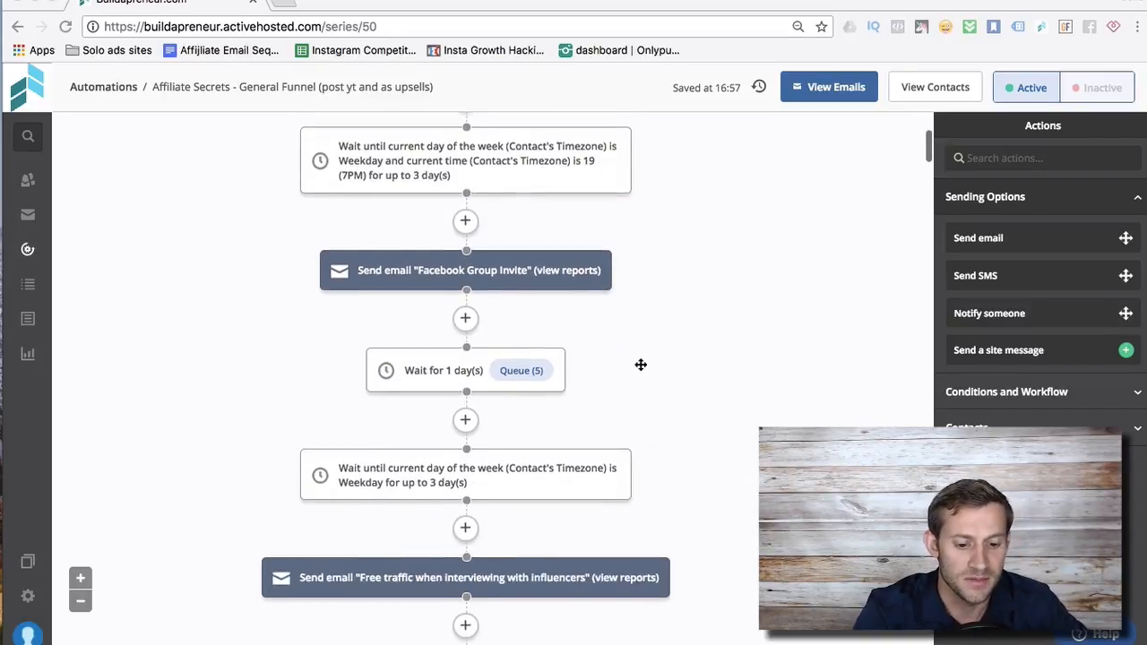
{"action": "scroll", "scroll_direction": "down", "scroll_amount": 3}
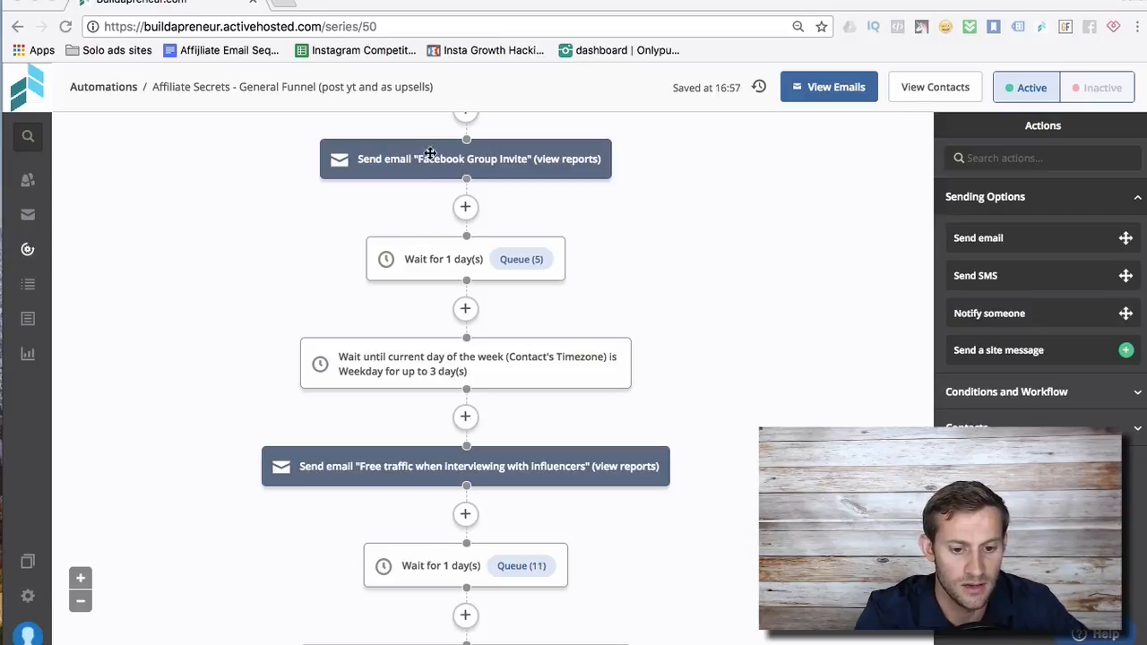
{"action": "left_click", "coordinate": [466, 158]}
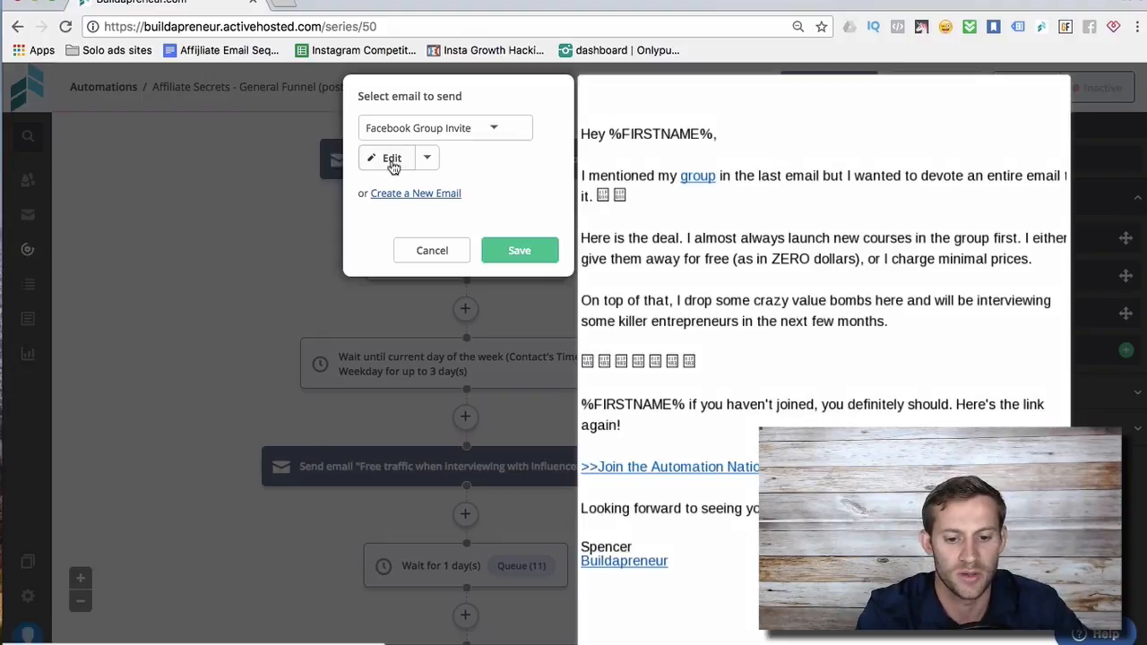
Edit the Facebook Group Invite email and select its body text block in the designer
{"action": "left_click", "coordinate": [391, 157]}
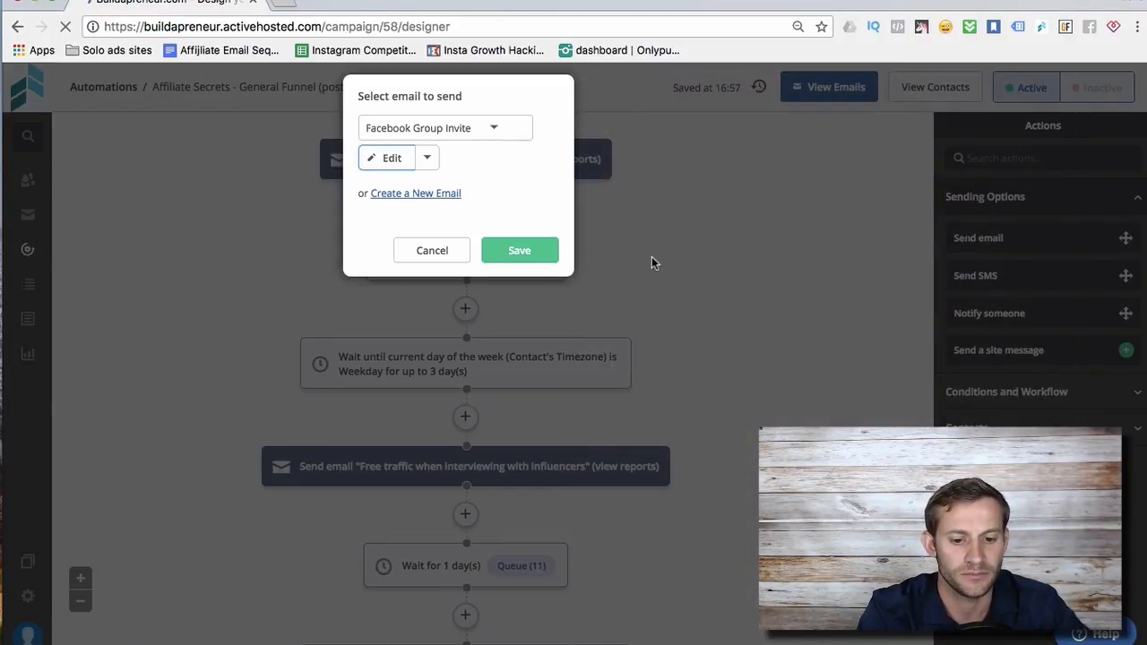
{"action": "mouse_move", "coordinate": [641, 215]}
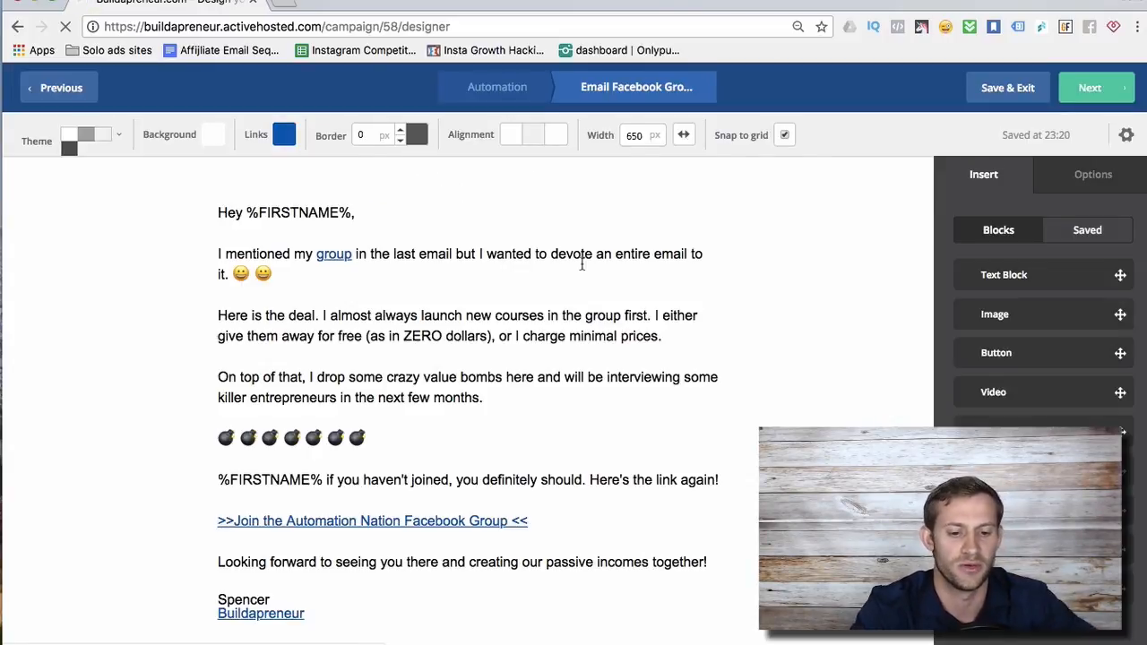
{"action": "left_click", "coordinate": [484, 398]}
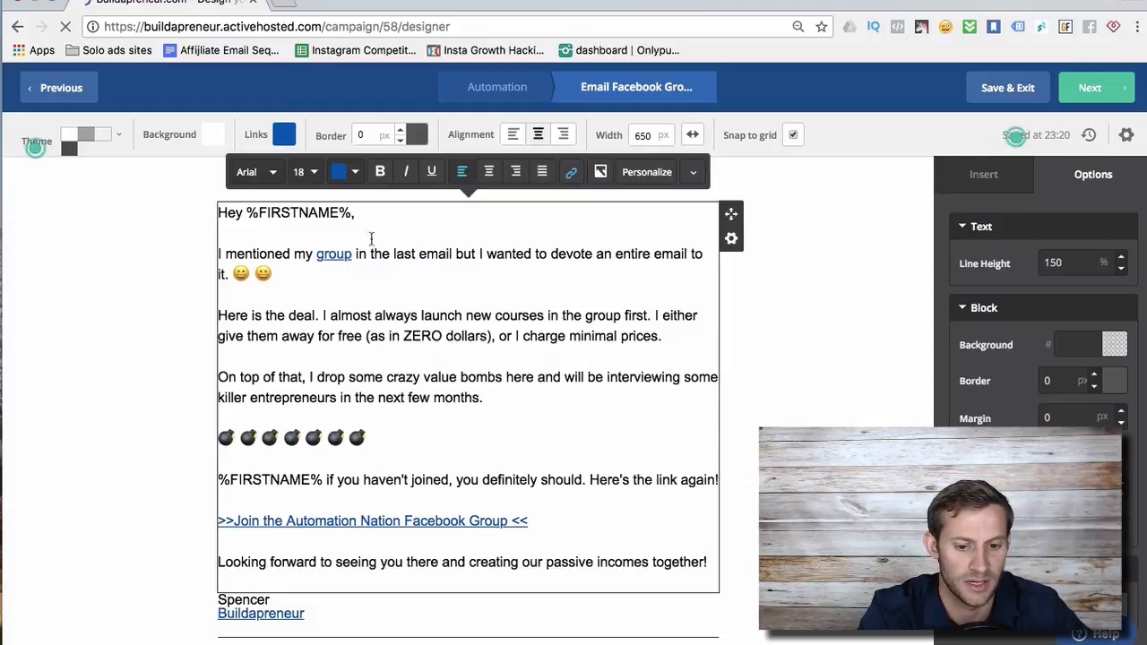
Give the 'group' link an Add Tags action with tag joinFBgroup and confirm it
{"action": "left_click", "coordinate": [570, 173]}
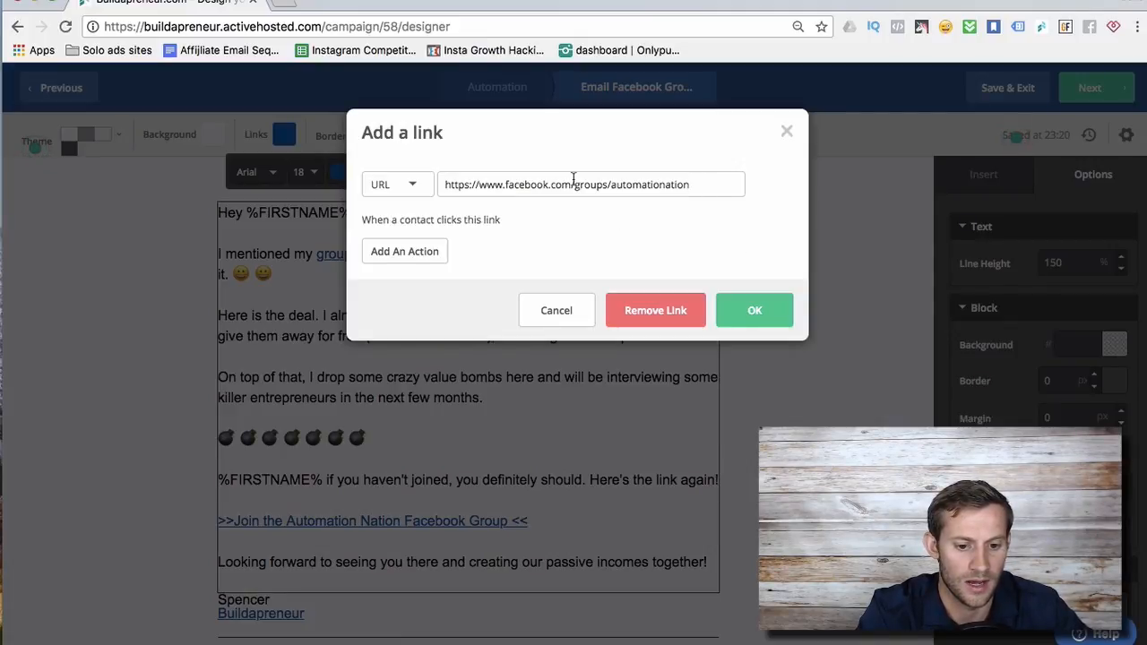
{"action": "mouse_move", "coordinate": [362, 439]}
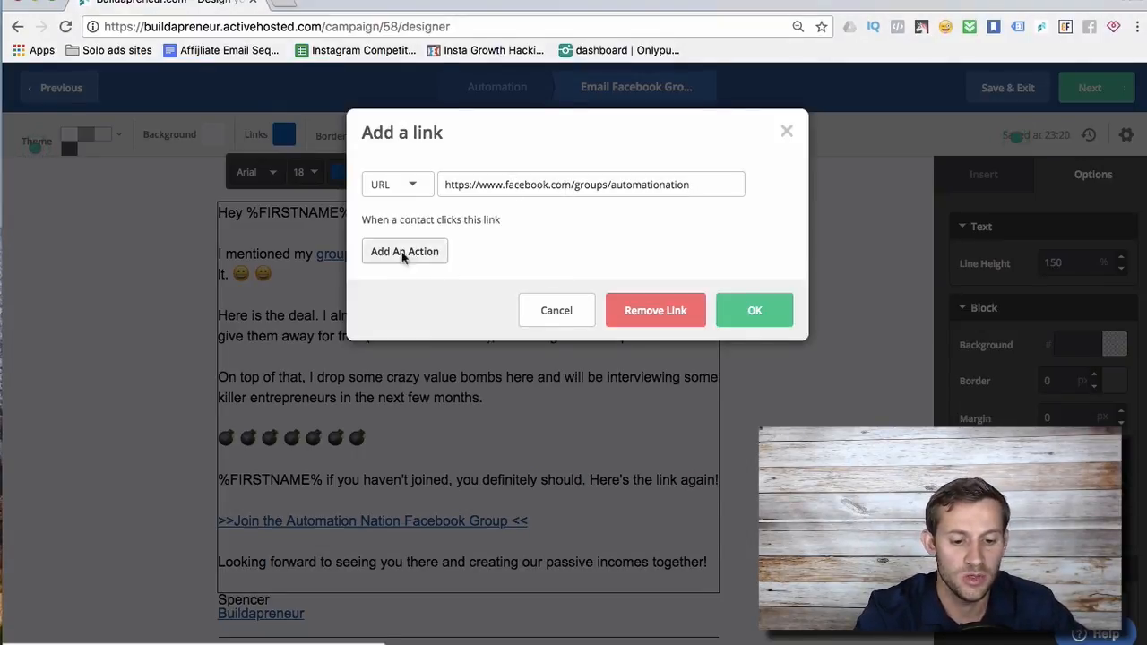
{"action": "left_click", "coordinate": [405, 251]}
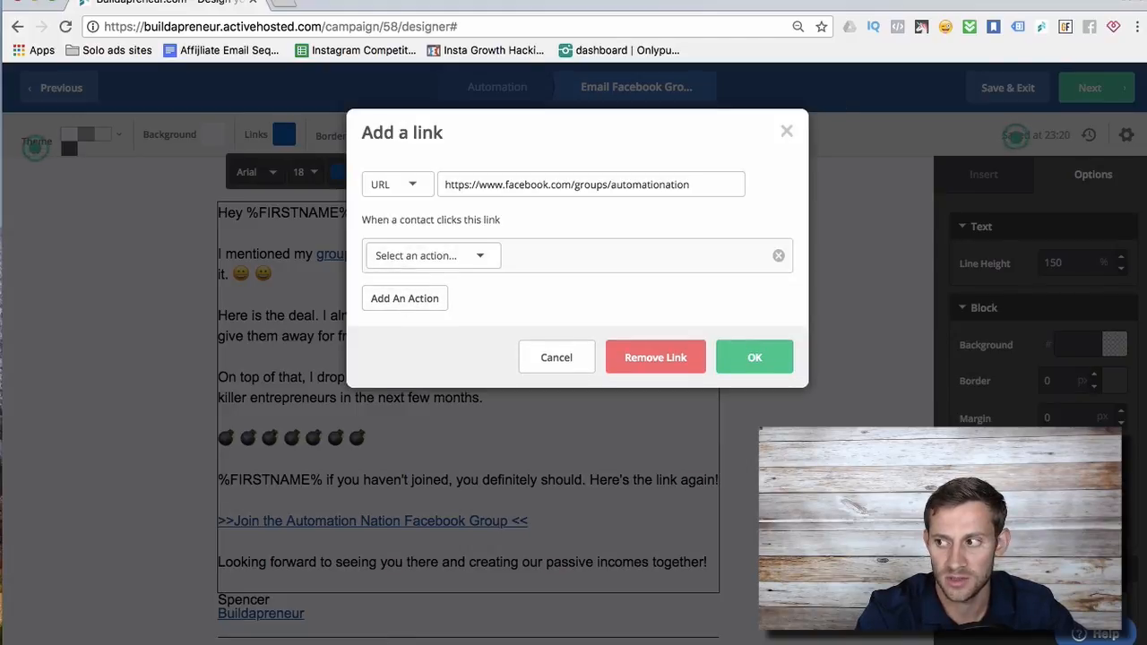
{"action": "mouse_move", "coordinate": [577, 222]}
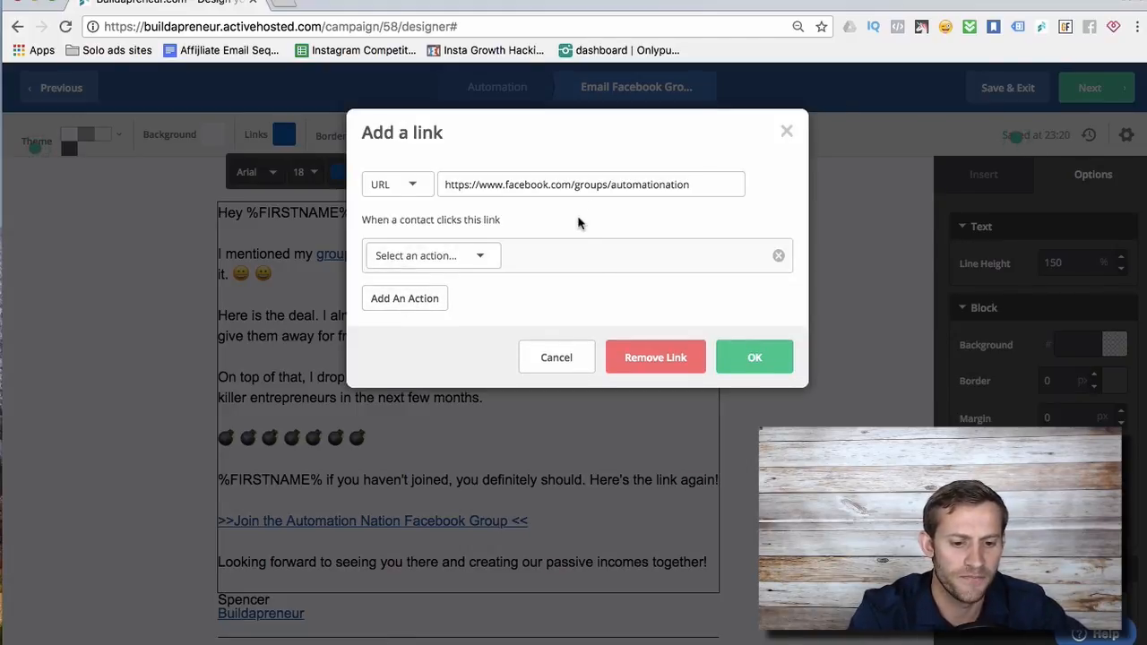
{"action": "left_click", "coordinate": [432, 254]}
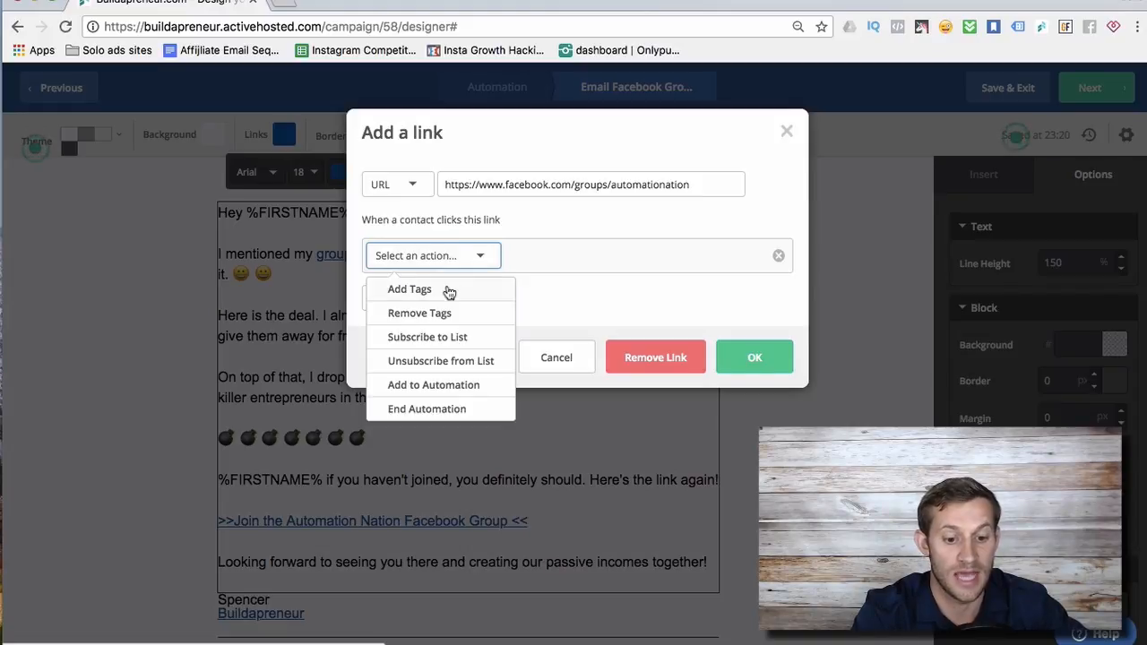
{"action": "mouse_move", "coordinate": [448, 342]}
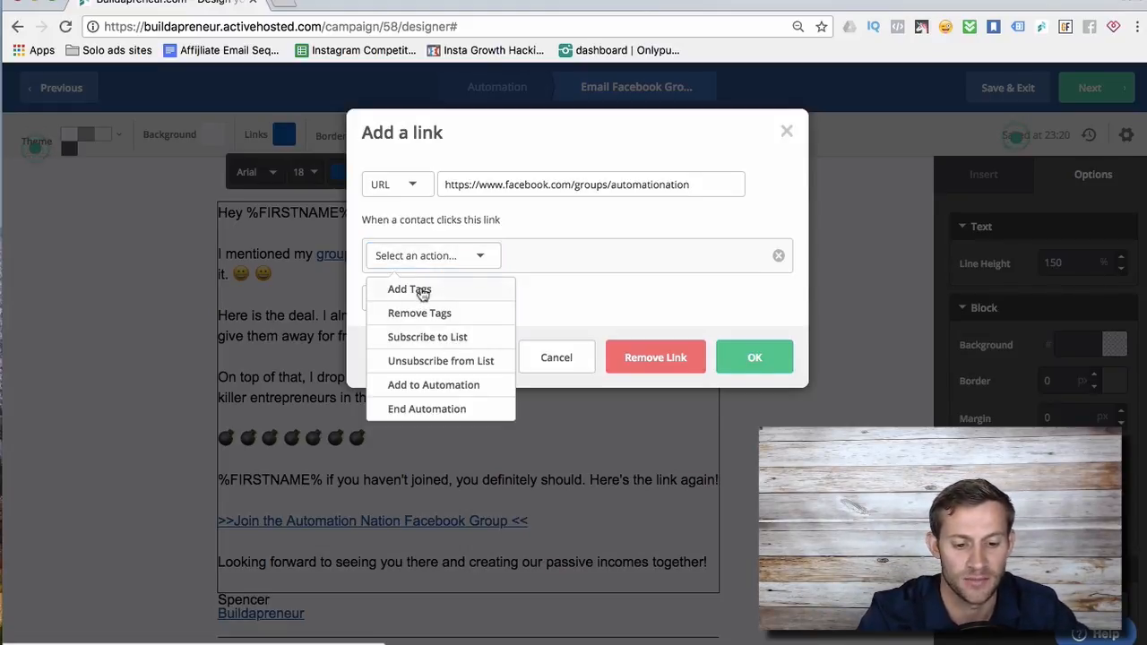
{"action": "left_click", "coordinate": [409, 289]}
{"action": "type", "text": "joinFBgro"}
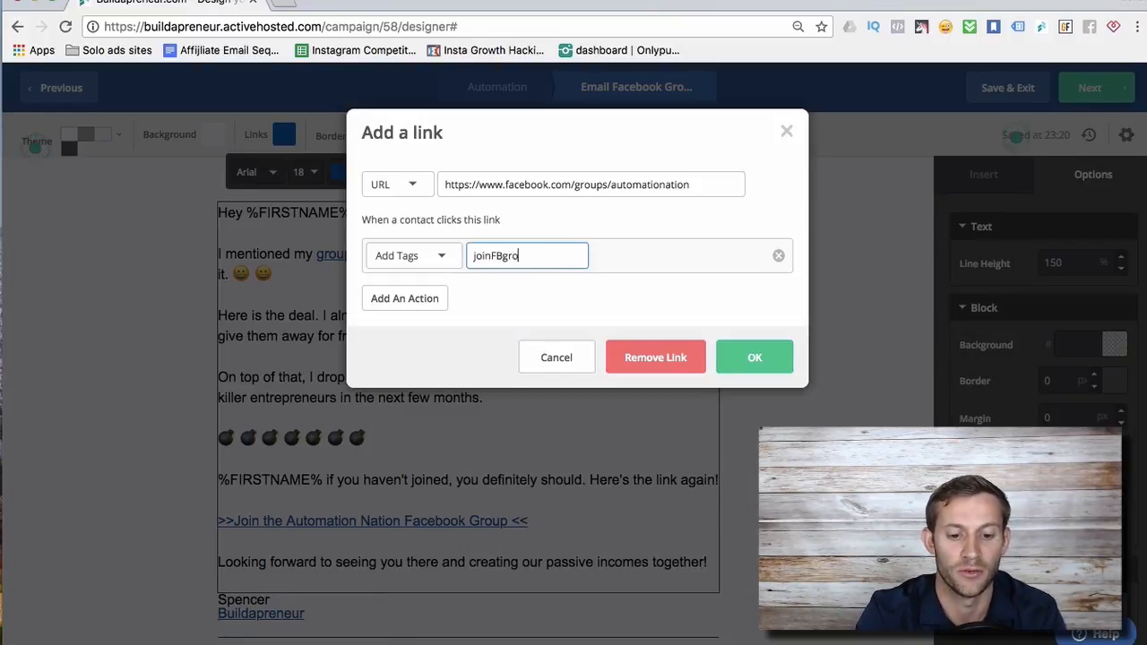
{"action": "type", "text": "up"}
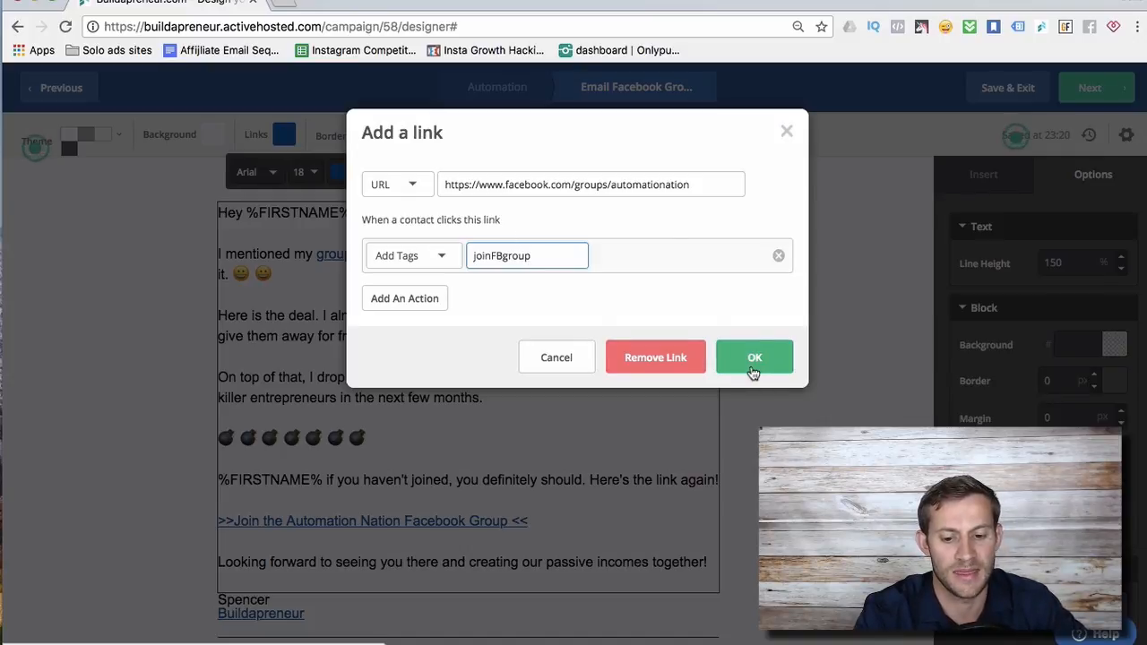
{"action": "left_click", "coordinate": [753, 357]}
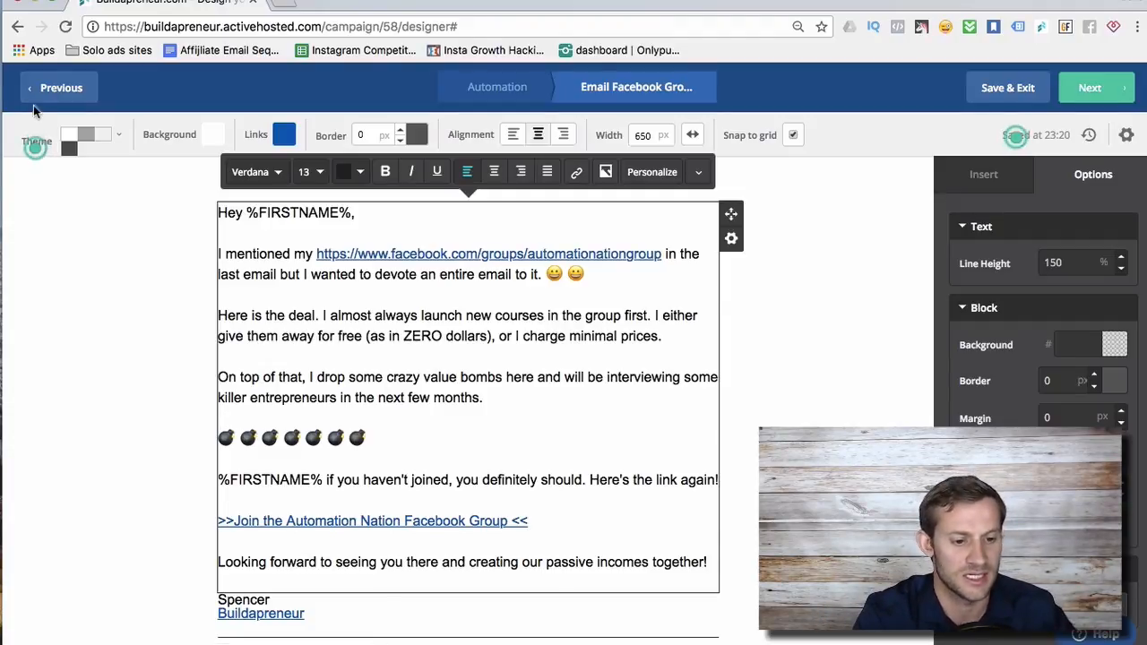
Go back from the email designer to the Affiliate Secrets - General Funnel workflow
{"action": "left_click", "coordinate": [982, 174]}
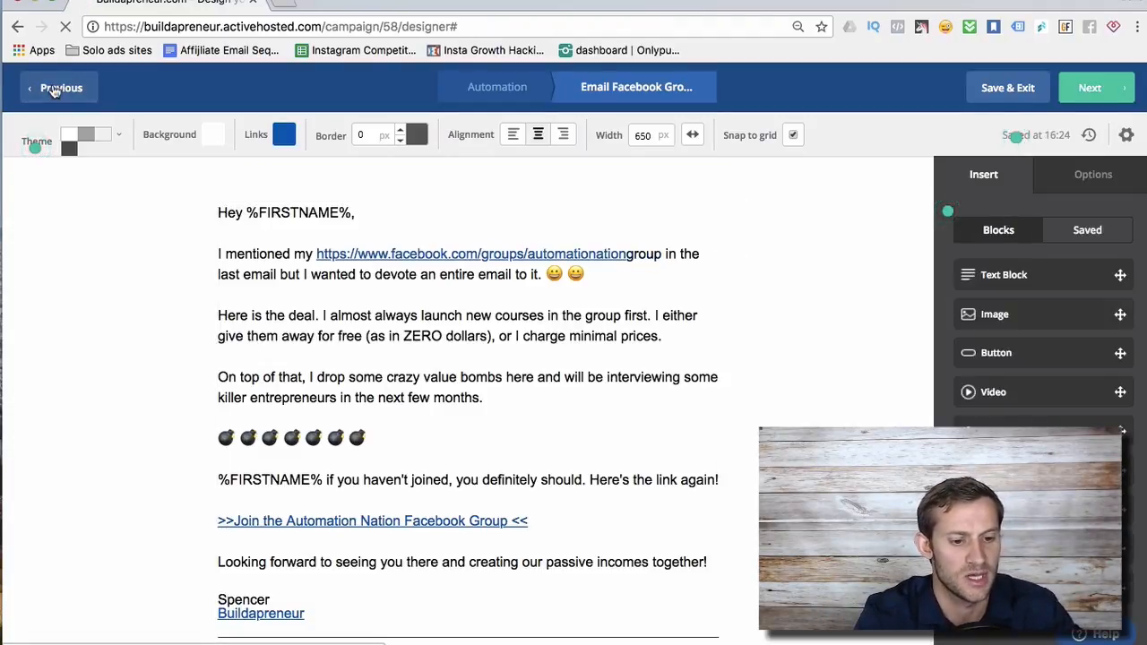
{"action": "left_click", "coordinate": [61, 86]}
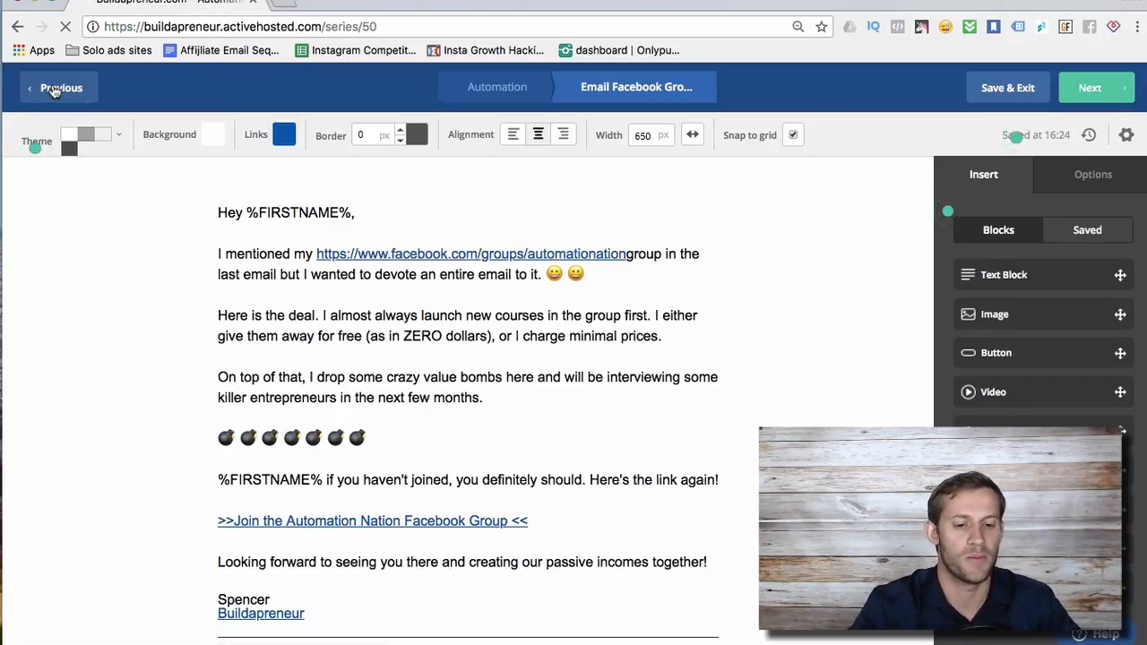
{"action": "left_click", "coordinate": [61, 86]}
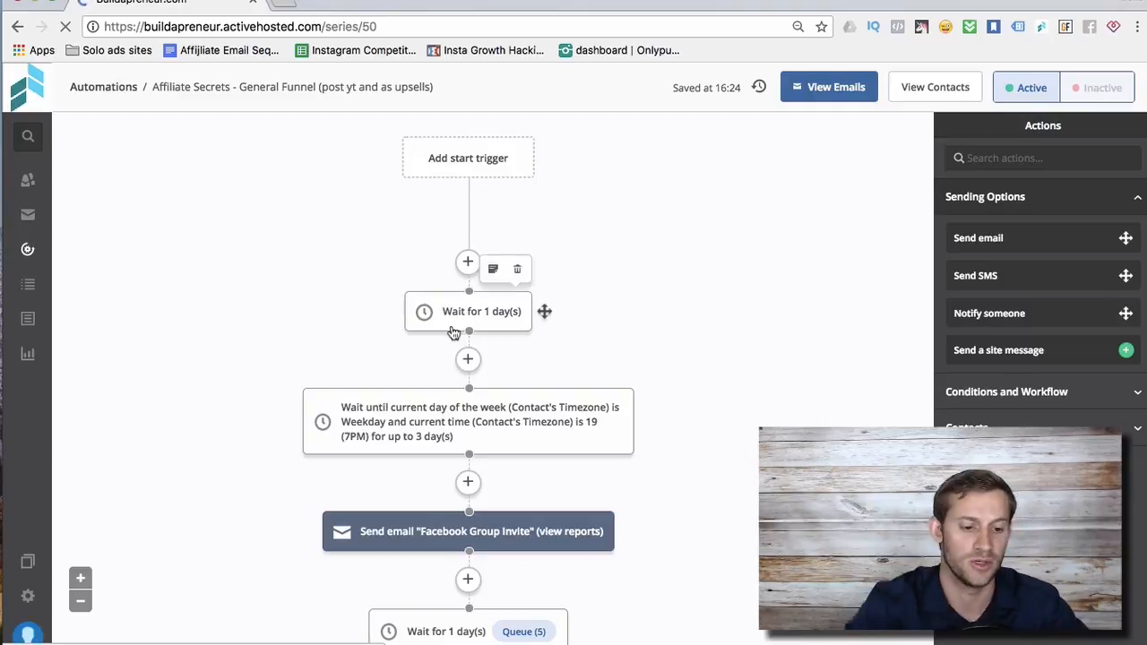
{"action": "scroll", "scroll_direction": "down", "scroll_amount": 3}
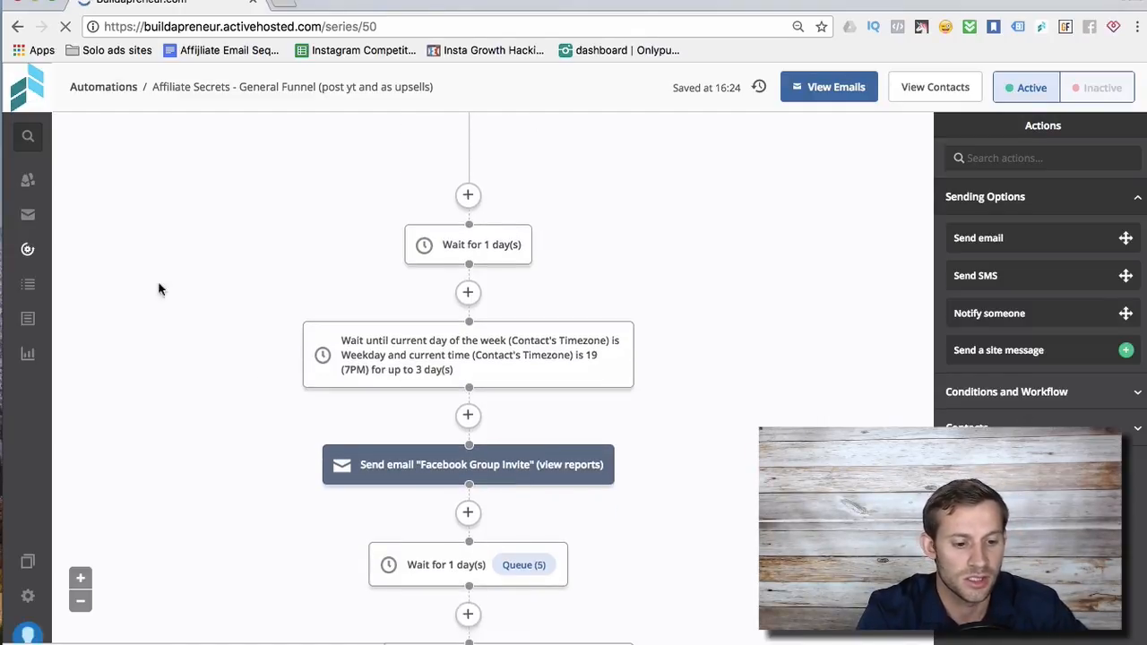
{"action": "mouse_move", "coordinate": [29, 283]}
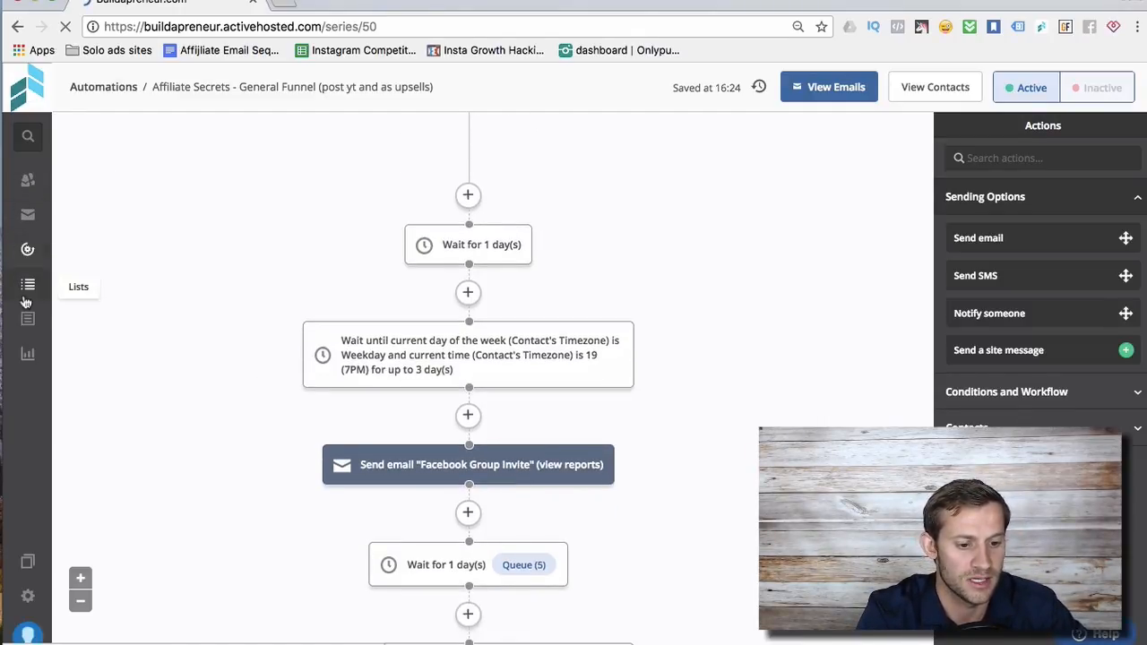
Show Manage Lists and scroll through lists like Newsletter and Purchased Affiliate Secrets
{"action": "left_click", "coordinate": [29, 284]}
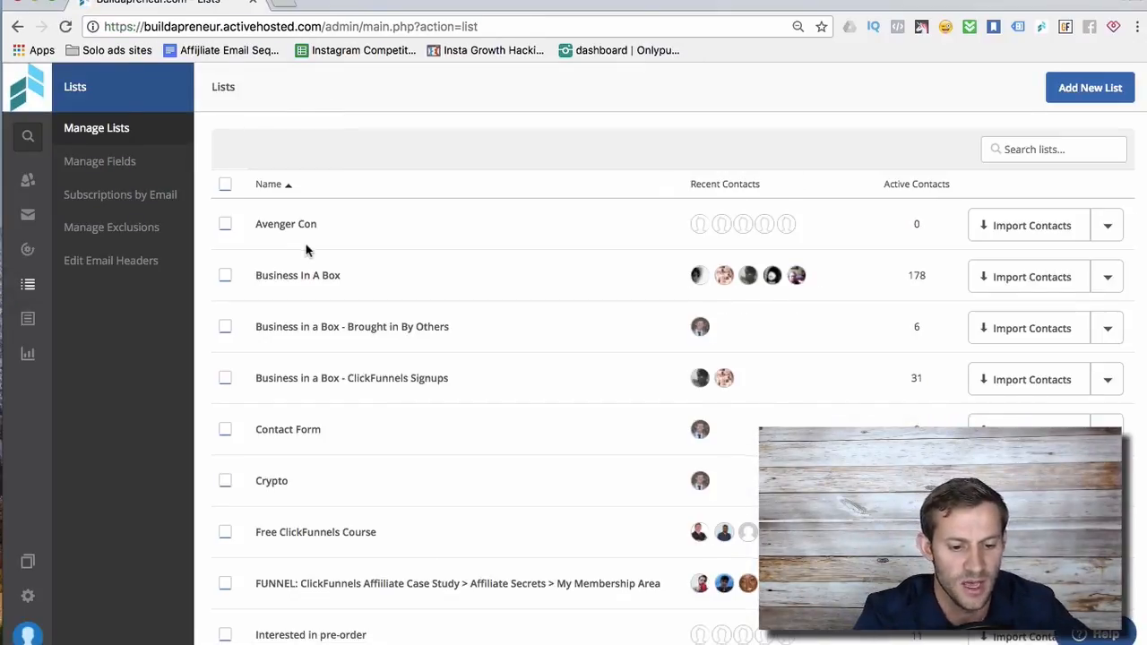
{"action": "scroll", "scroll_direction": "up", "scroll_amount": 3}
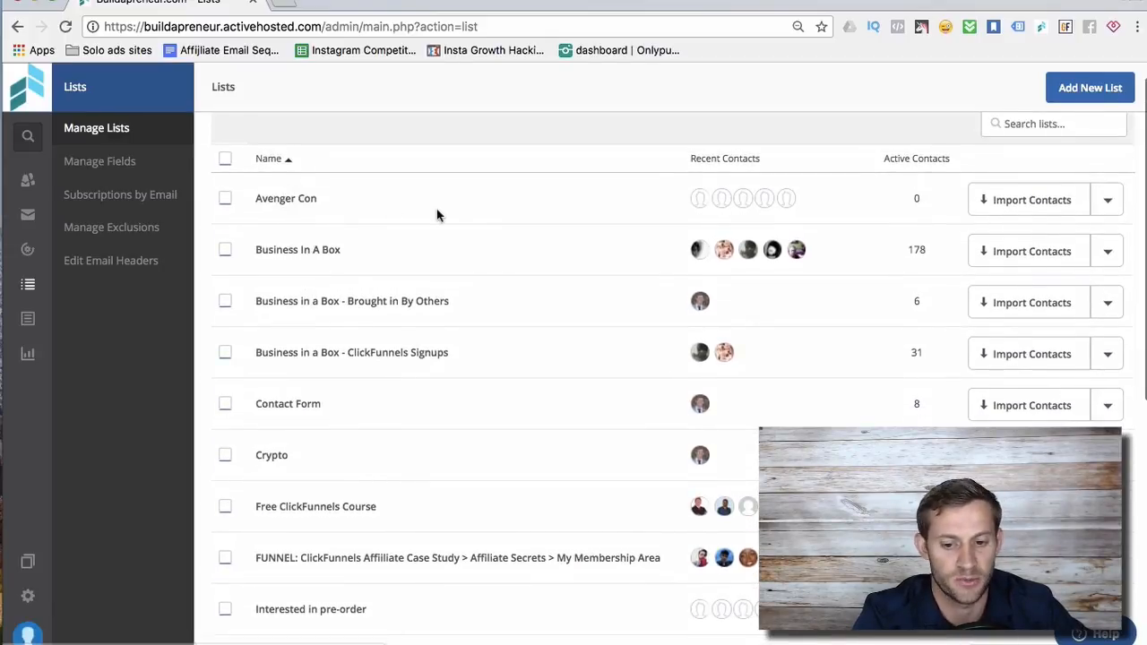
{"action": "scroll", "scroll_direction": "down", "scroll_amount": 3}
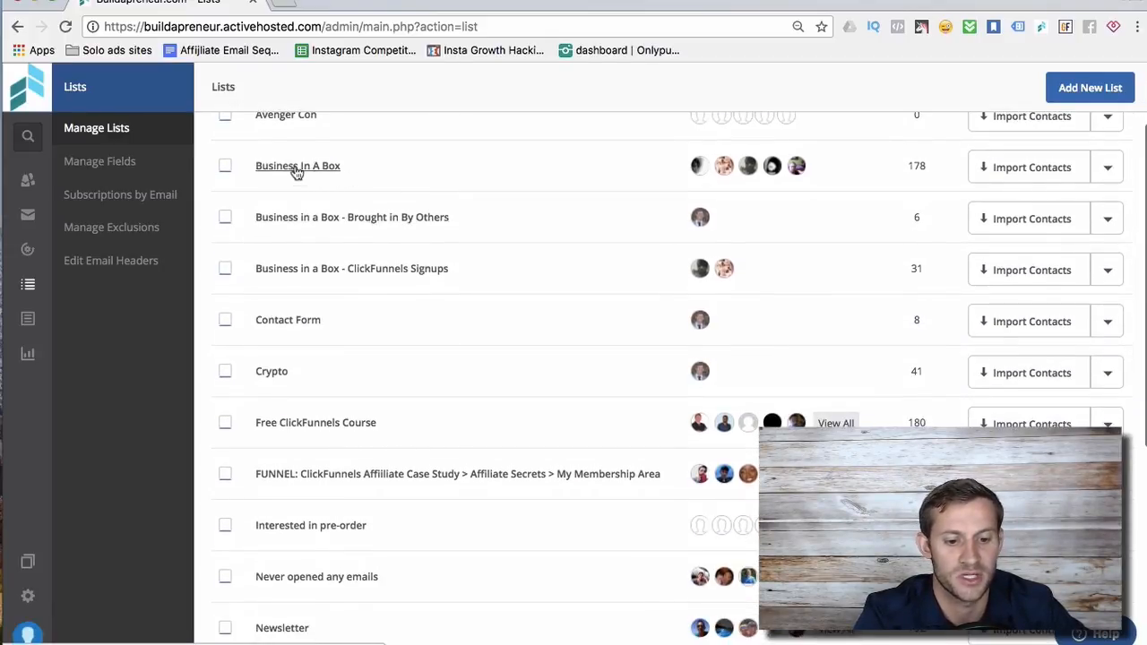
{"action": "scroll", "scroll_direction": "down", "scroll_amount": 3}
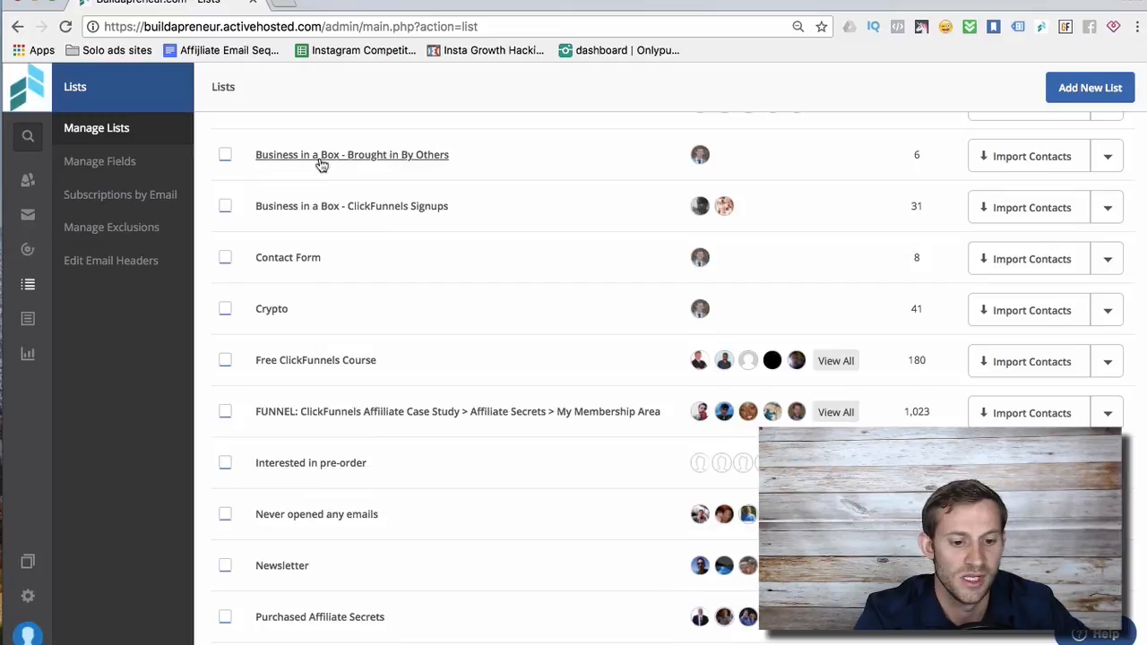
{"action": "scroll", "scroll_direction": "down", "scroll_amount": 3}
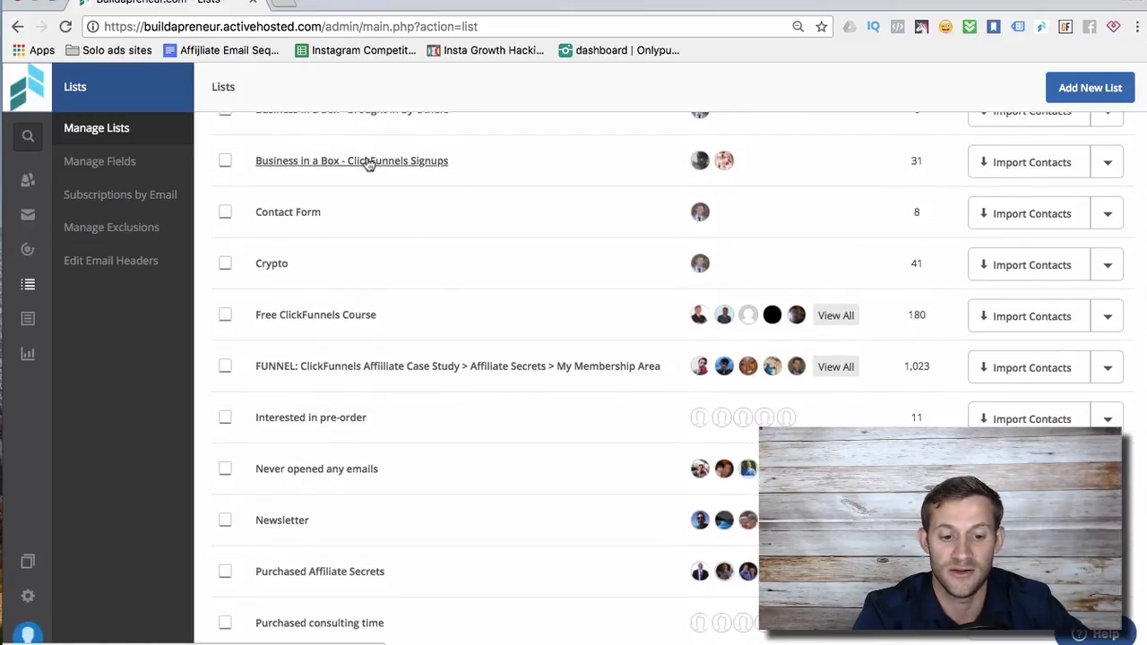
{"action": "scroll", "scroll_direction": "down", "scroll_amount": 3}
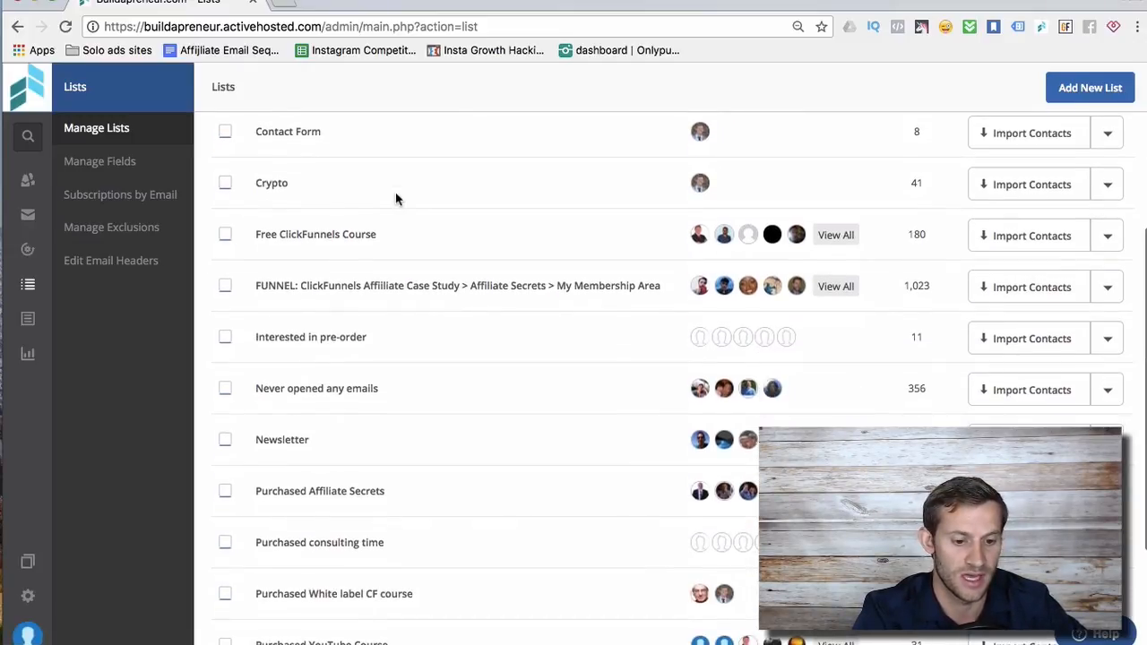
{"action": "scroll", "scroll_direction": "down", "scroll_amount": 3}
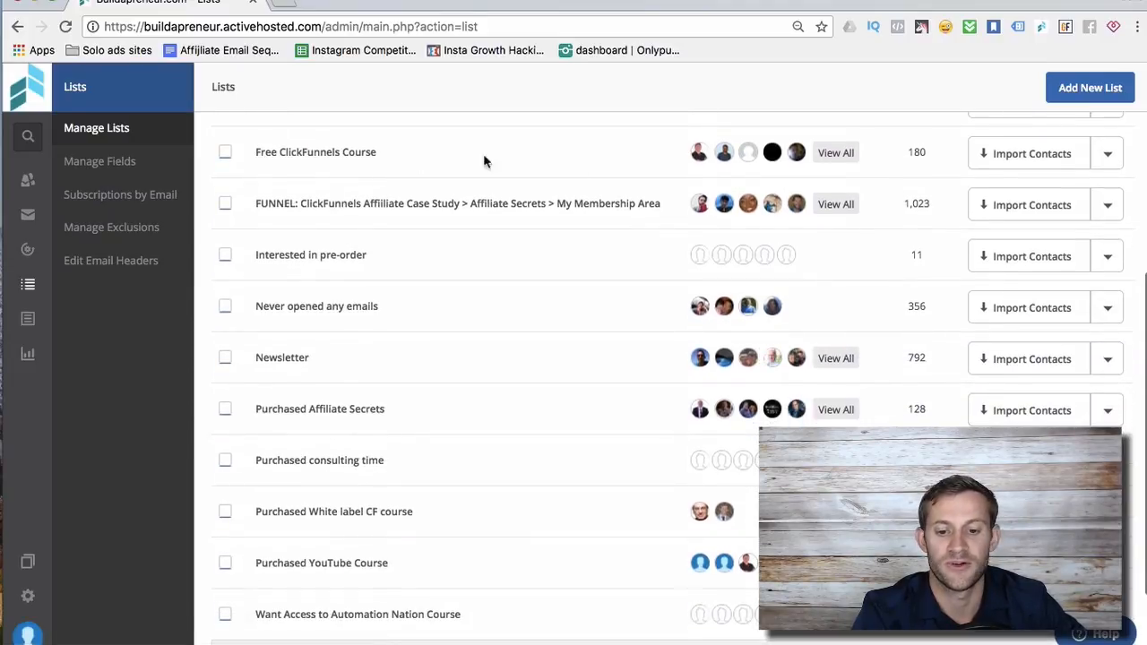
{"action": "mouse_move", "coordinate": [679, 154]}
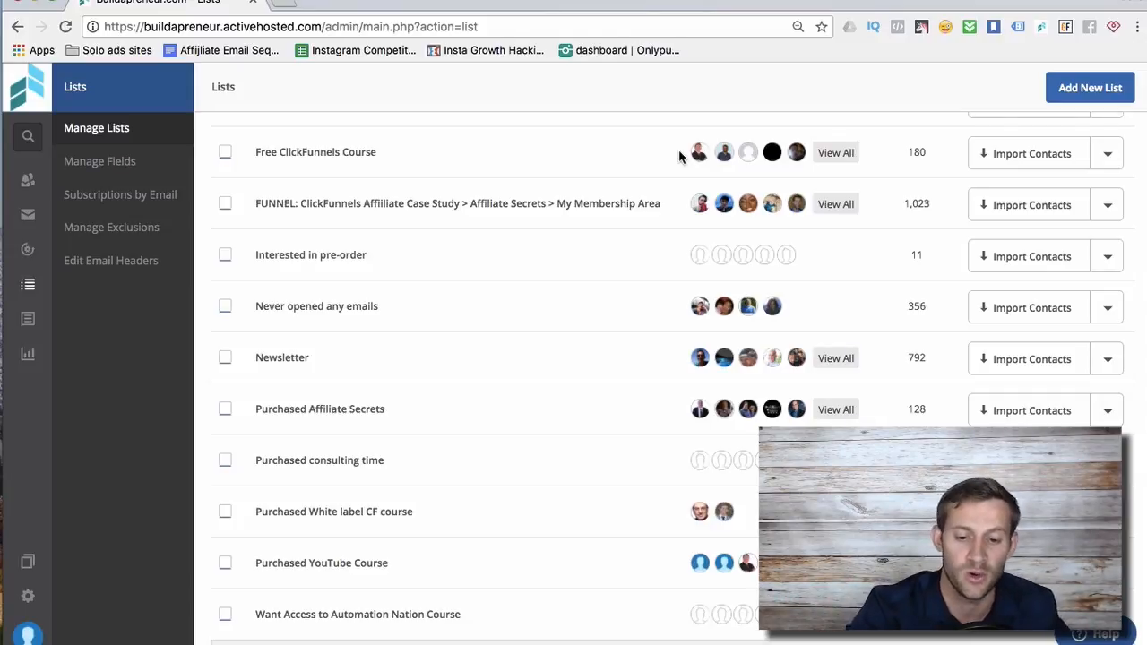
{"action": "mouse_move", "coordinate": [340, 204]}
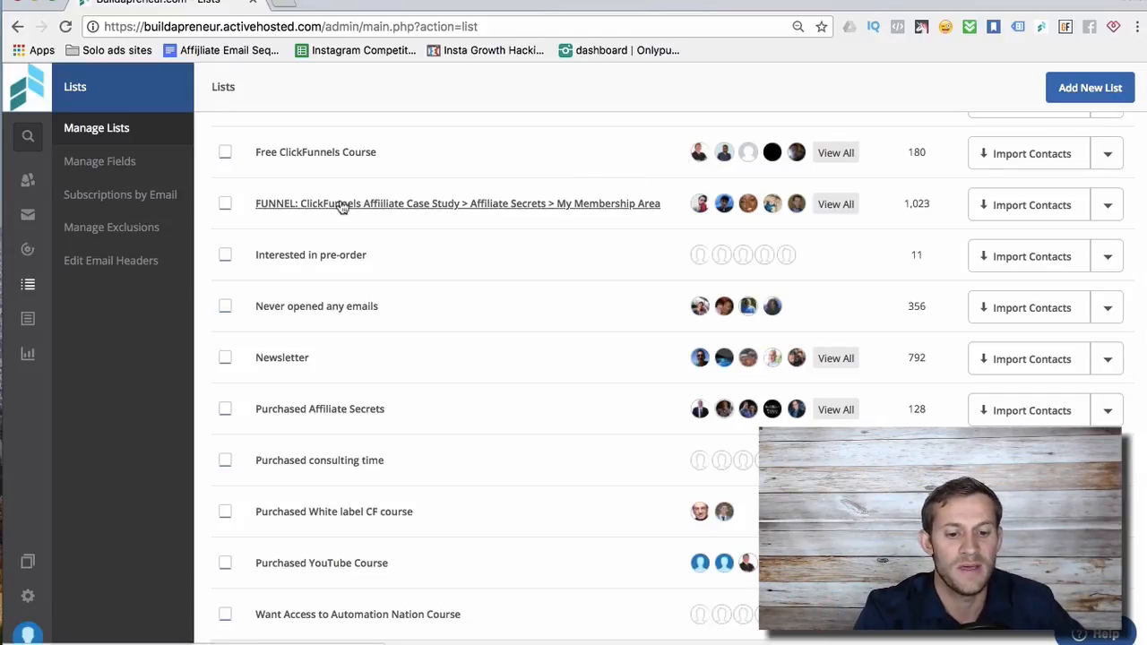
{"action": "mouse_move", "coordinate": [401, 204]}
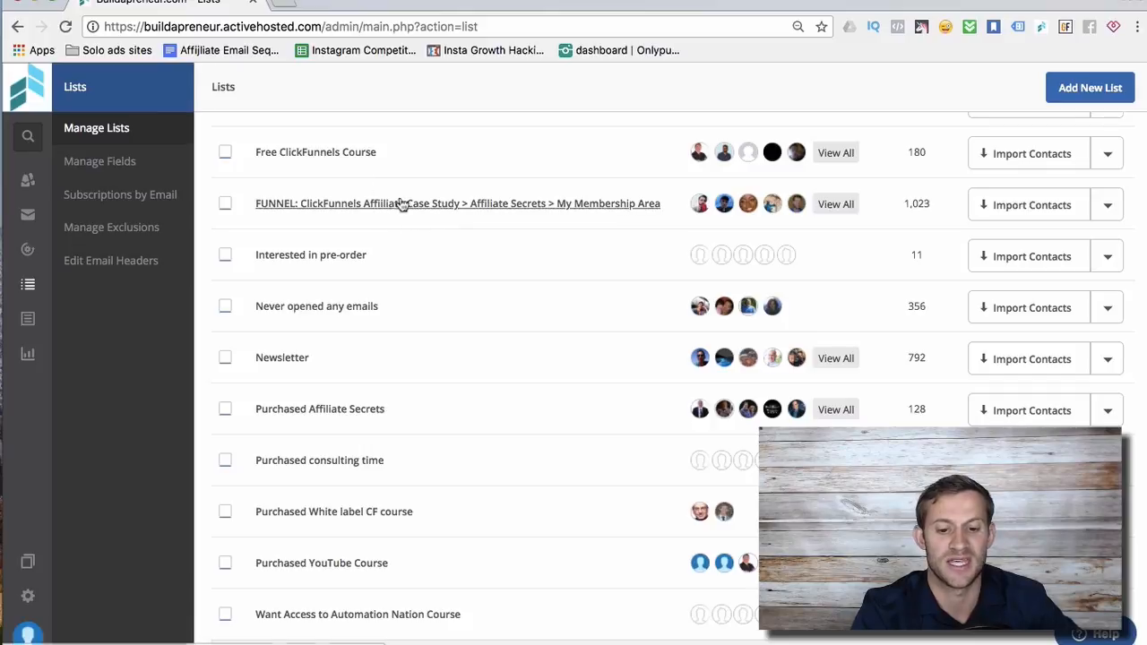
{"action": "scroll", "scroll_direction": "down", "scroll_amount": 3}
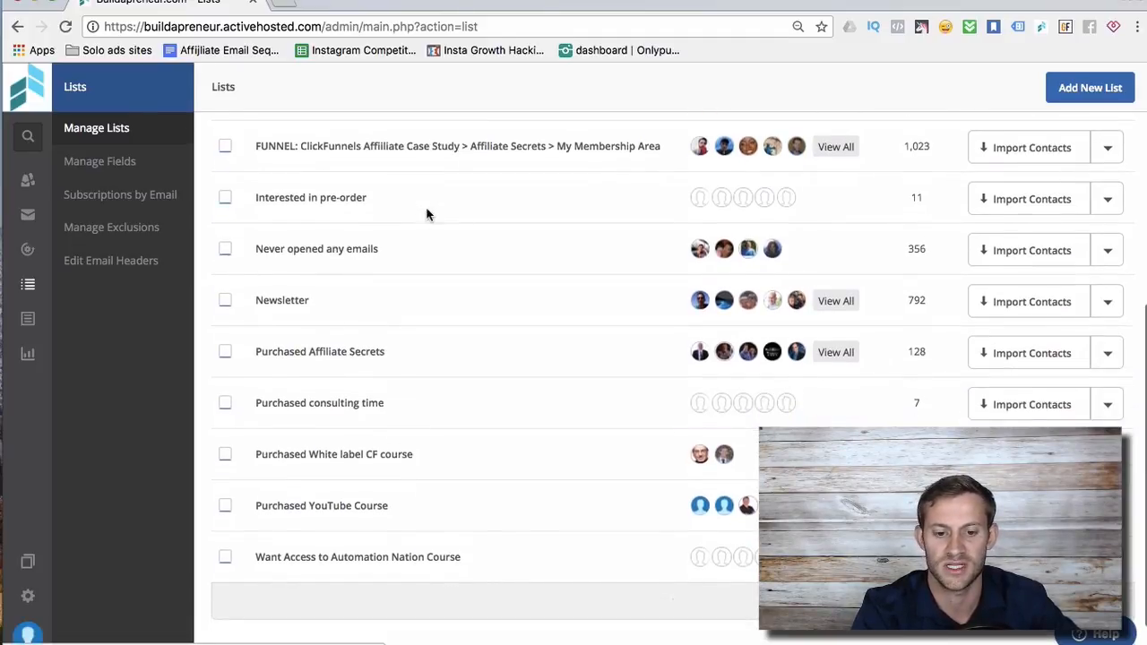
{"action": "scroll", "scroll_direction": "down", "scroll_amount": 3}
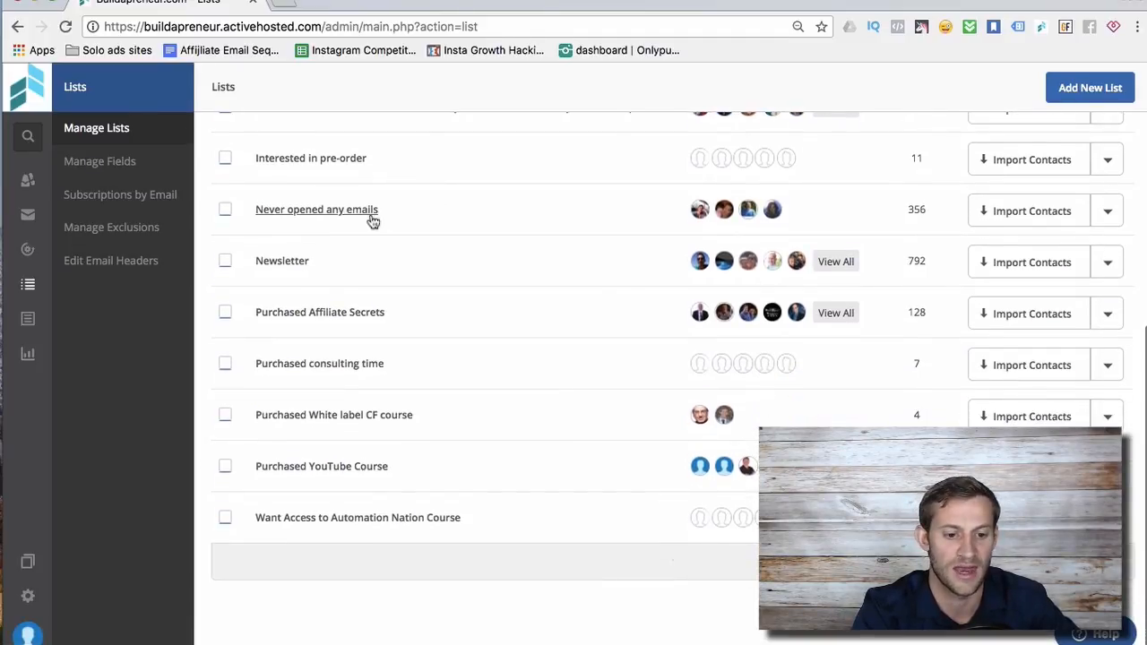
{"action": "mouse_move", "coordinate": [595, 210]}
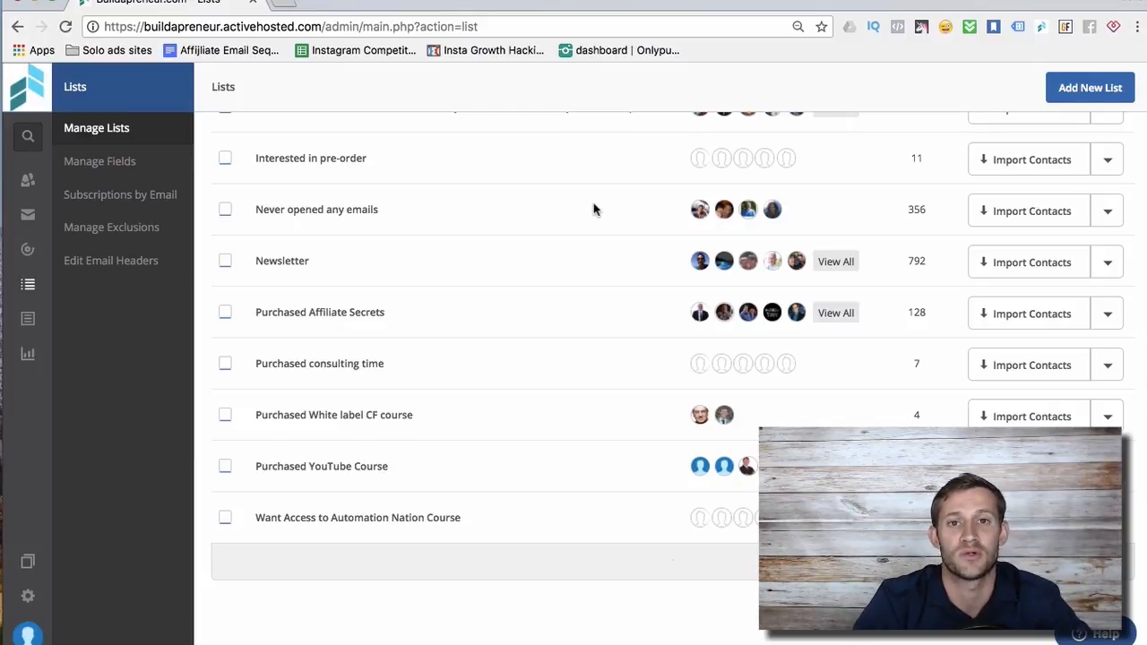
{"action": "mouse_move", "coordinate": [524, 297]}
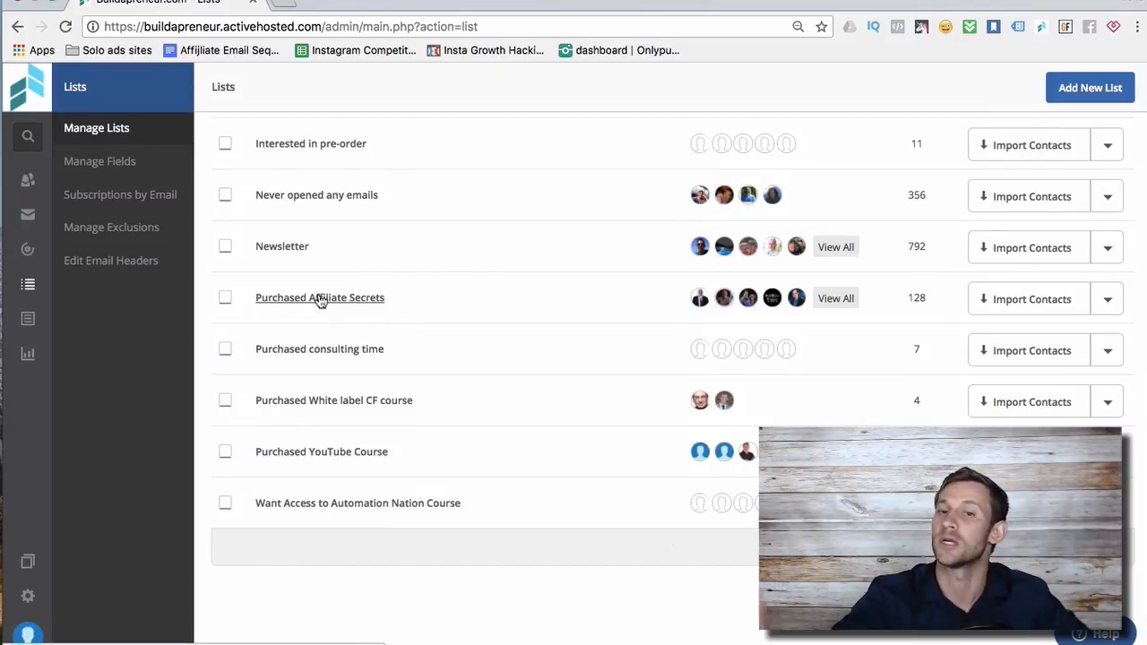
{"action": "mouse_move", "coordinate": [276, 302]}
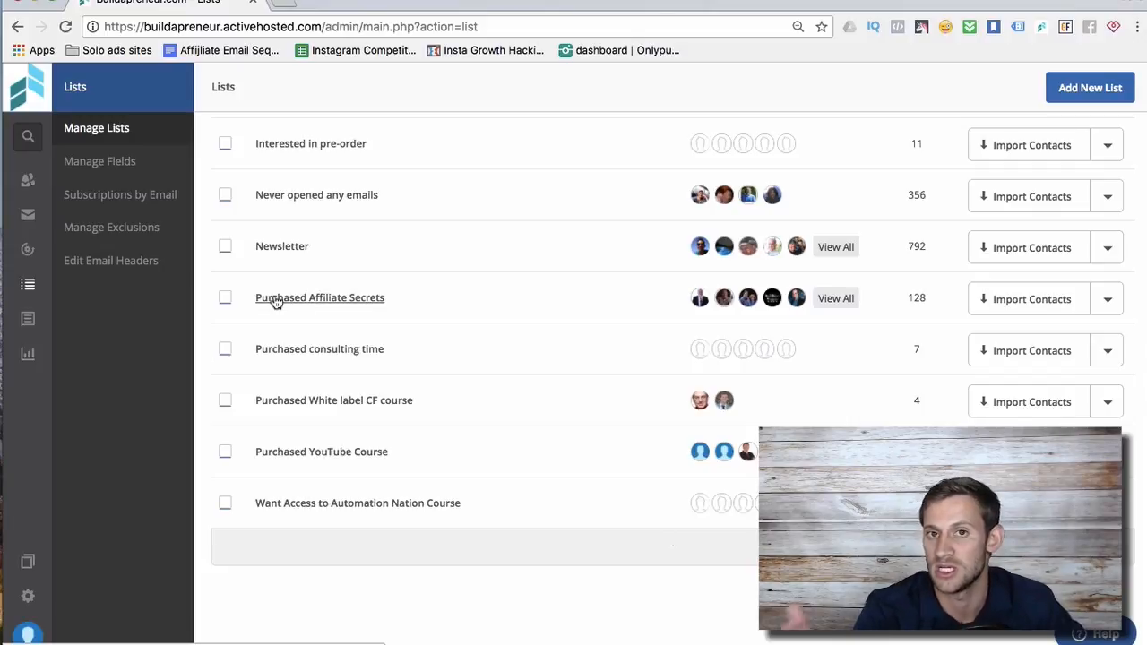
{"action": "mouse_move", "coordinate": [331, 316]}
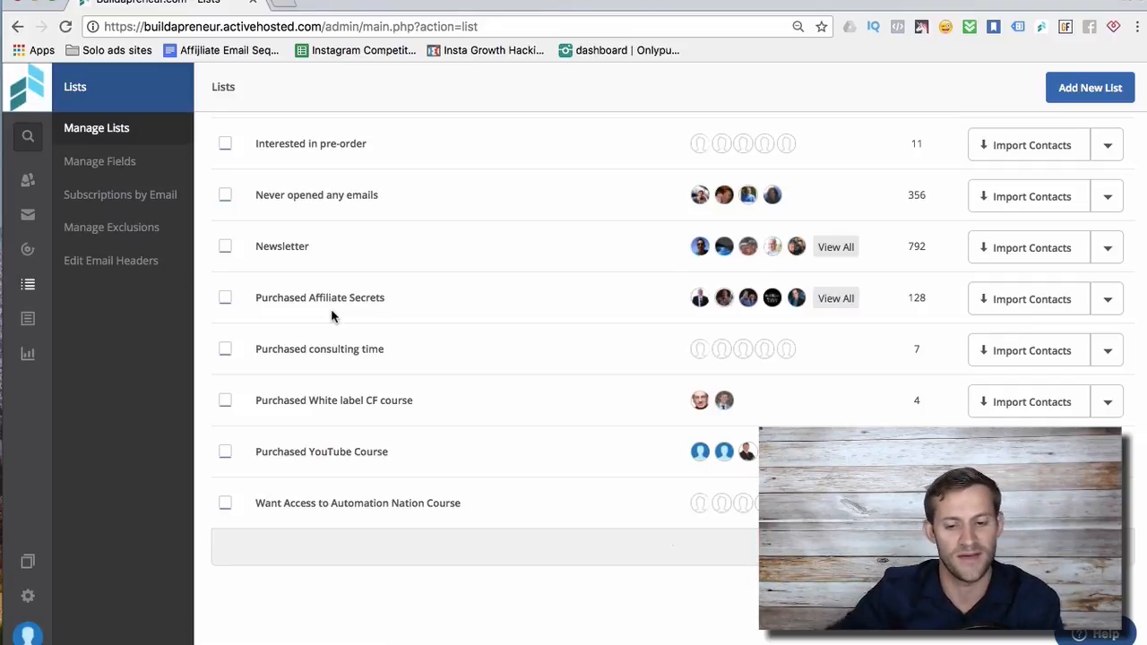
{"action": "scroll", "scroll_direction": "up", "scroll_amount": 3}
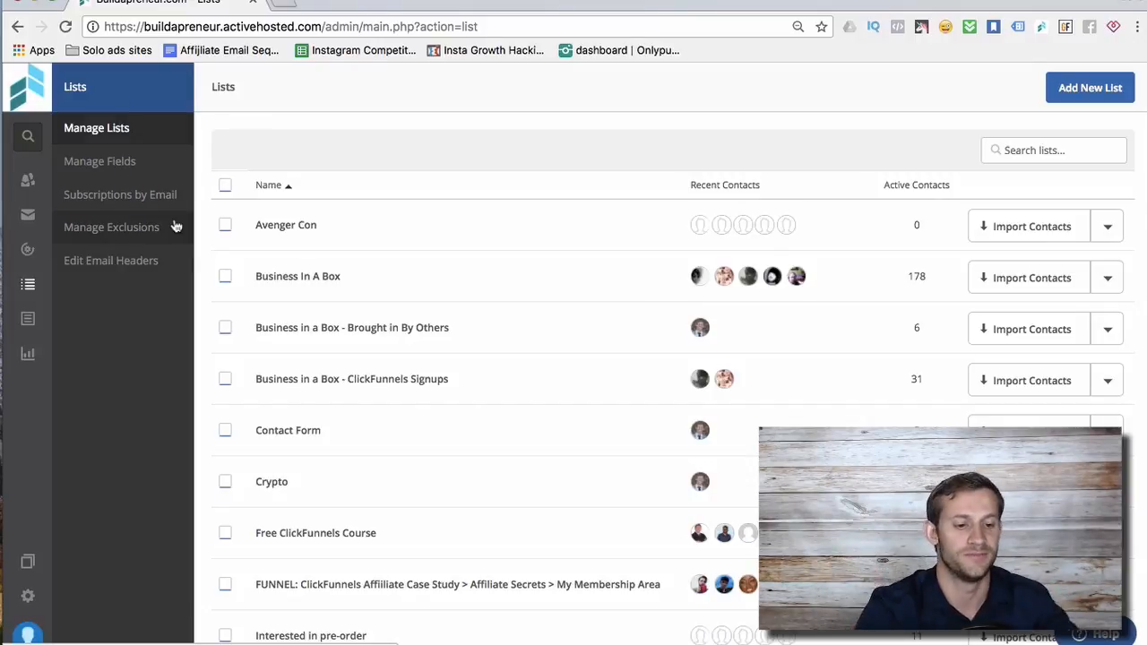
{"action": "mouse_move", "coordinate": [29, 249]}
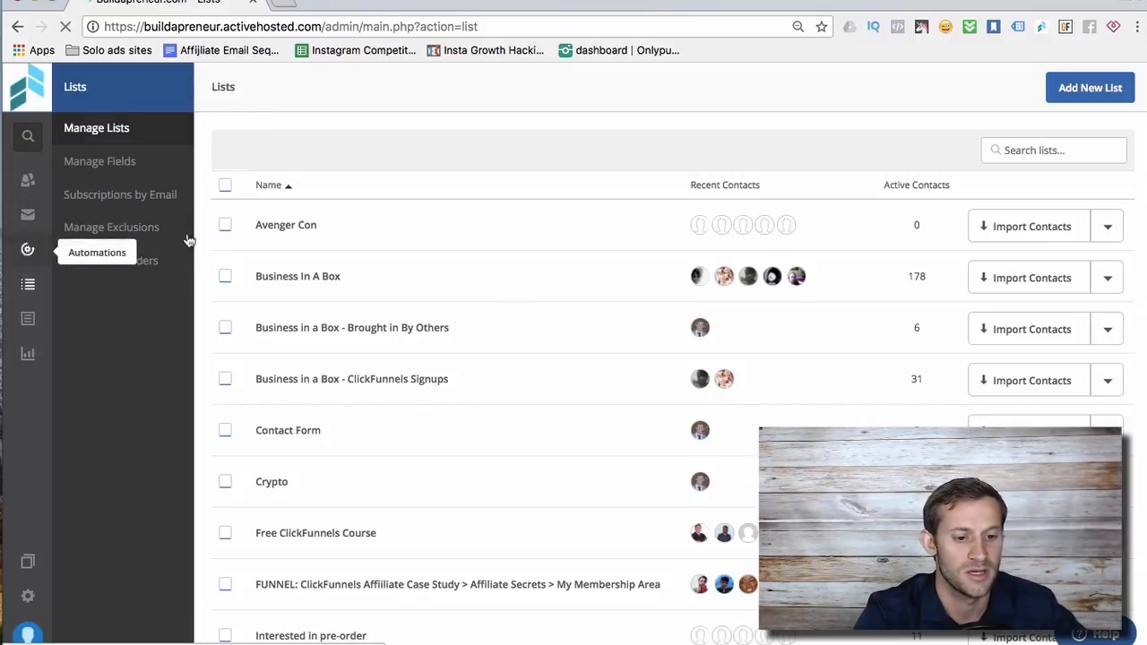
{"action": "left_click", "coordinate": [97, 251]}
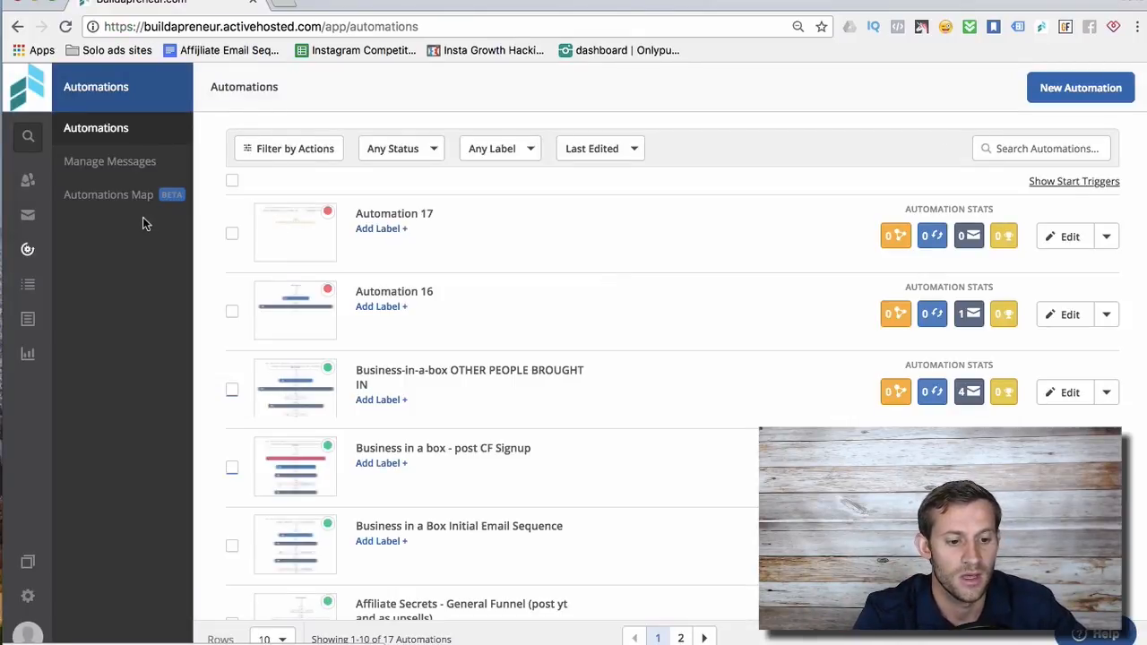
{"action": "scroll", "scroll_direction": "down", "scroll_amount": 3}
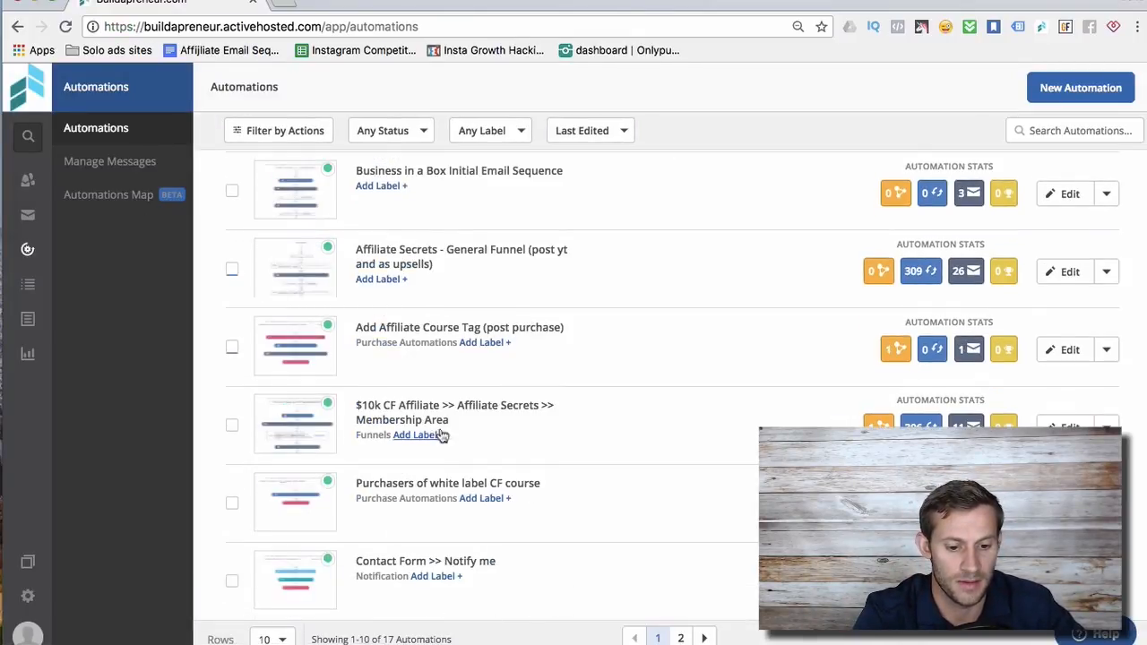
{"action": "left_click", "coordinate": [462, 257]}
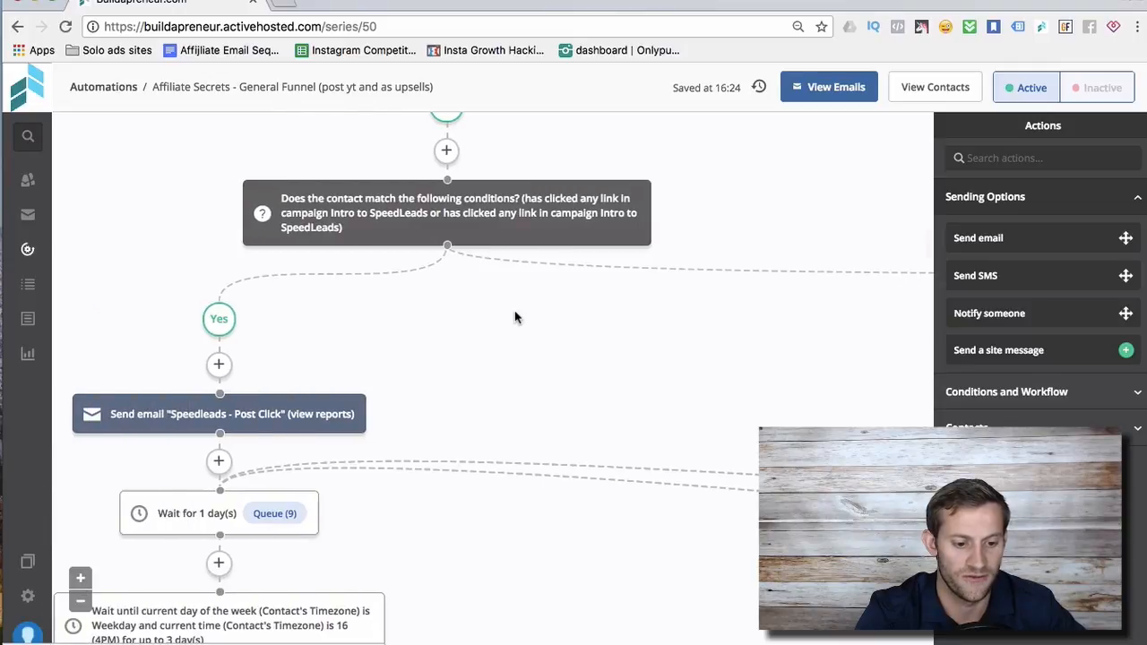
{"action": "scroll", "scroll_direction": "up", "scroll_amount": 3}
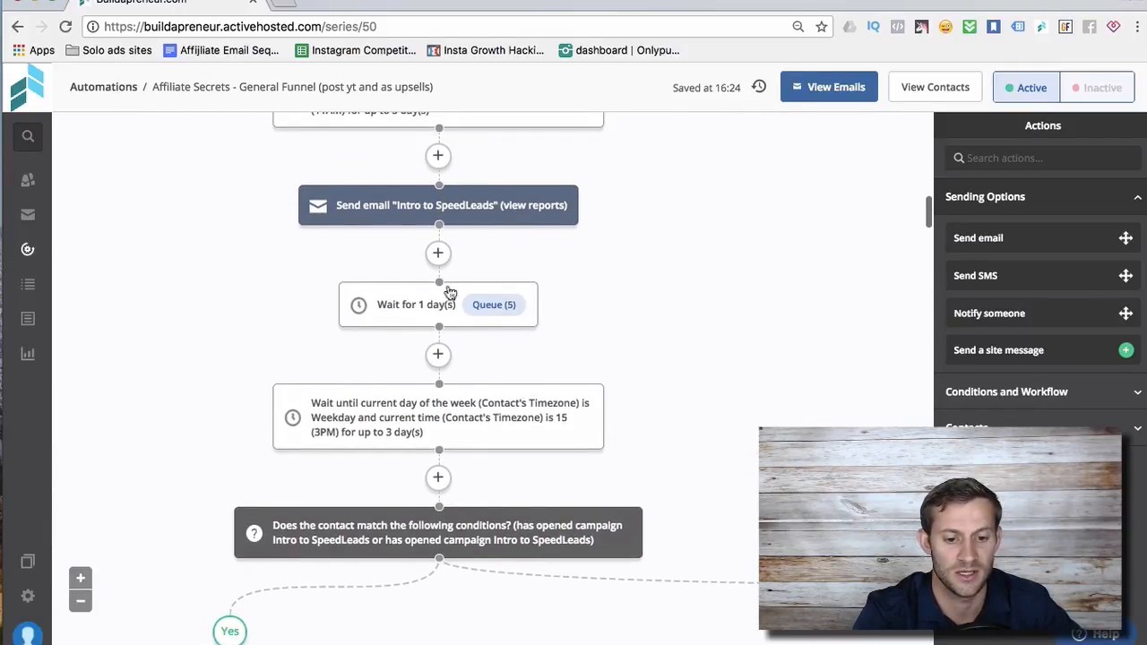
{"action": "left_click", "coordinate": [438, 355]}
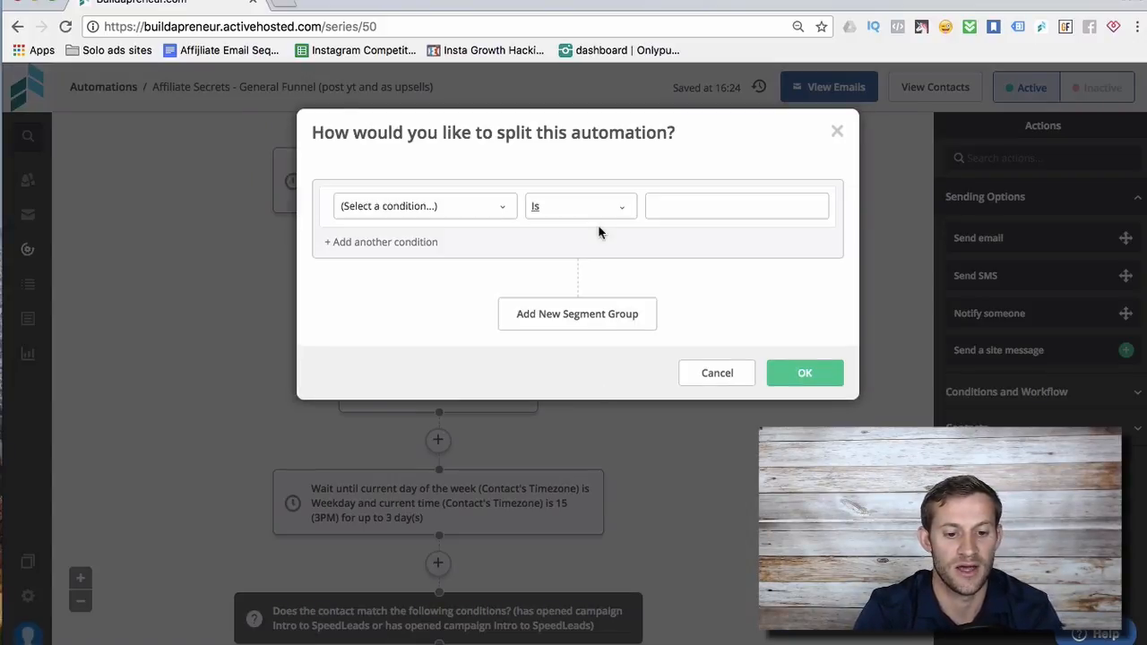
Set the split to Contact Details > Tag 'purchased - Affiliate Course' exists and save it
{"action": "left_click", "coordinate": [422, 204]}
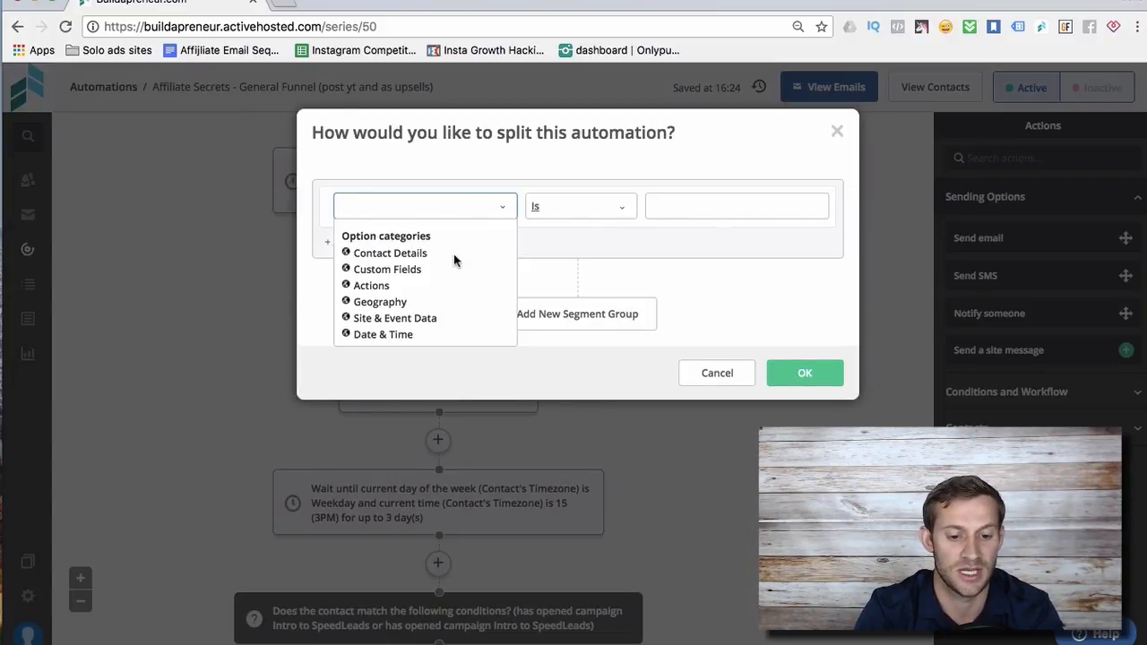
{"action": "left_click", "coordinate": [390, 252]}
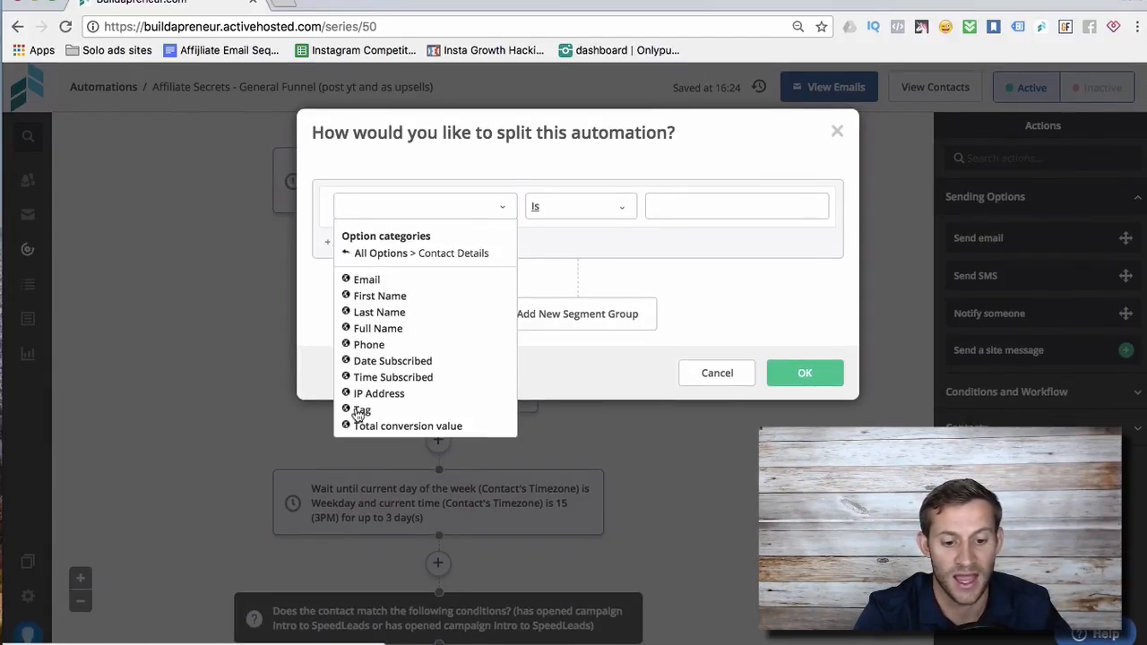
{"action": "mouse_move", "coordinate": [464, 288]}
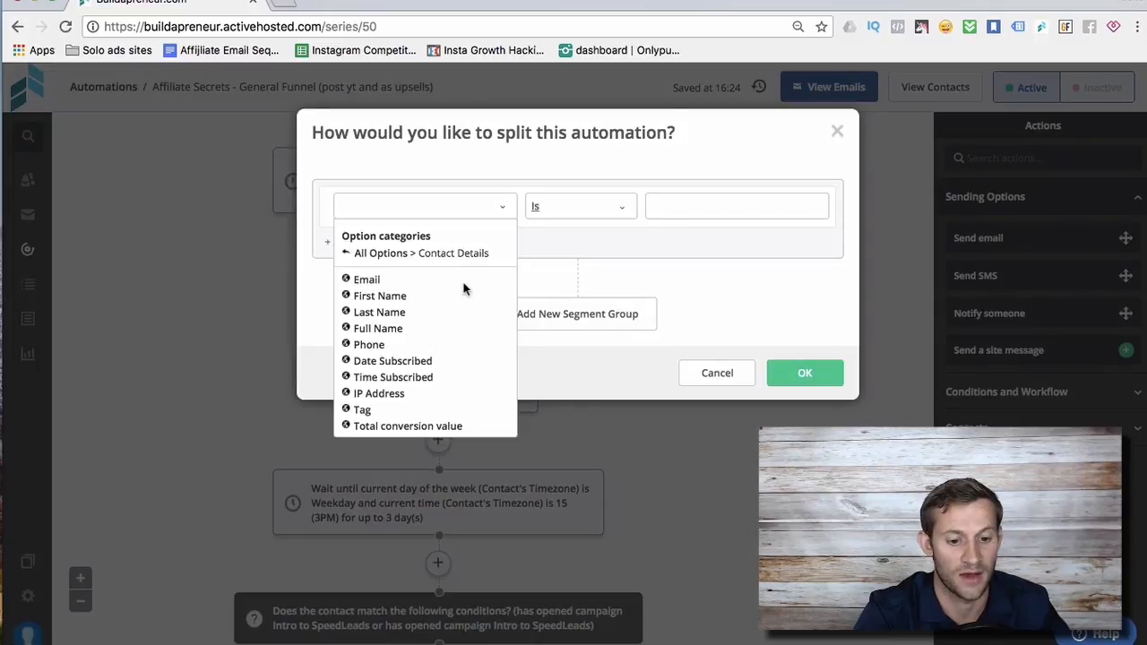
{"action": "mouse_move", "coordinate": [552, 170]}
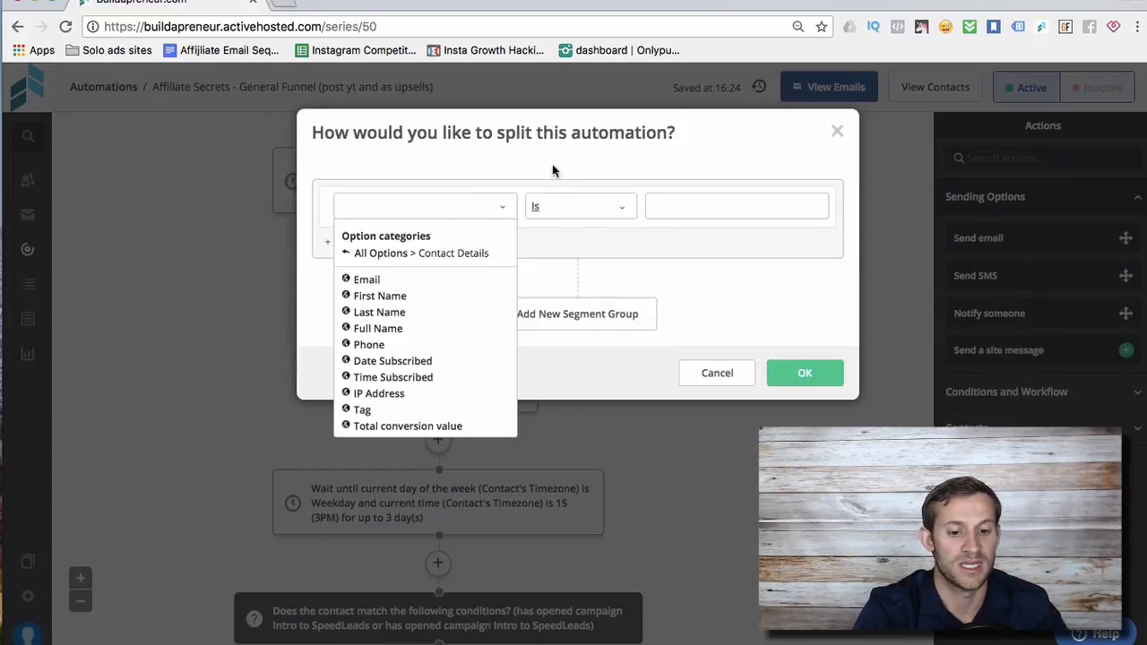
{"action": "mouse_move", "coordinate": [358, 417]}
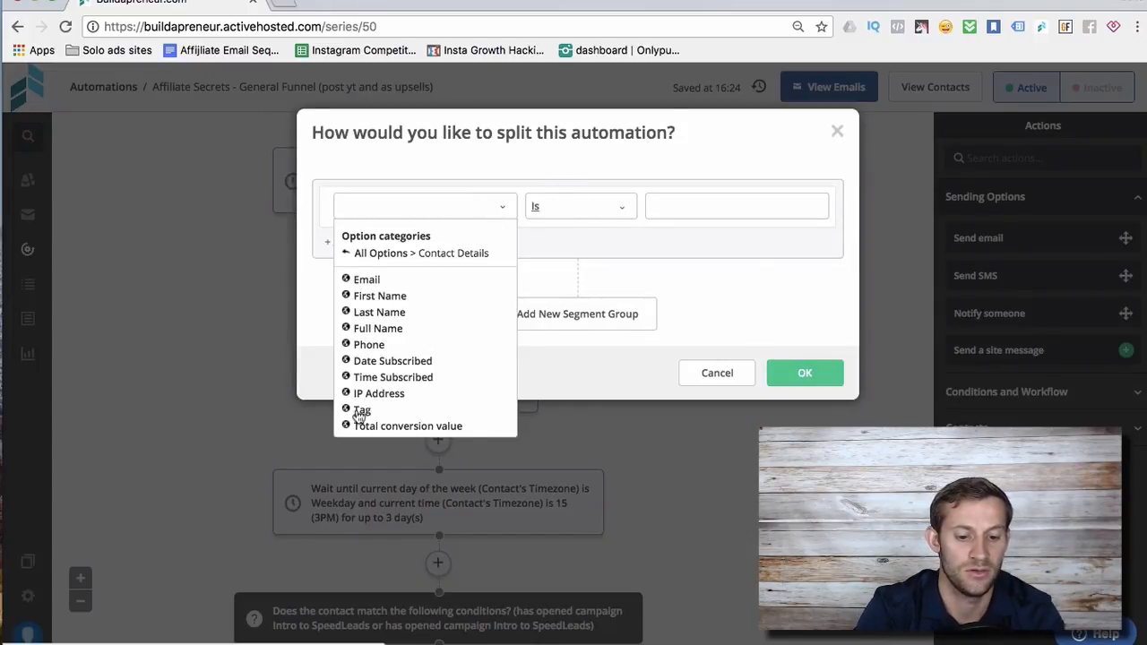
{"action": "left_click", "coordinate": [361, 409]}
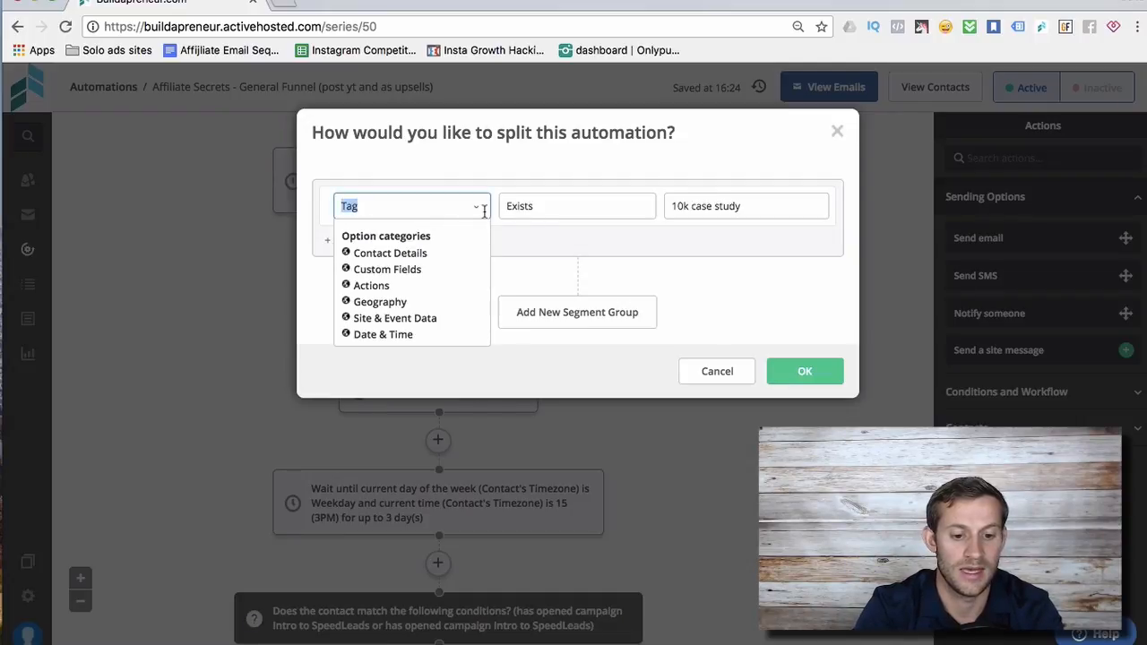
{"action": "left_click", "coordinate": [578, 206]}
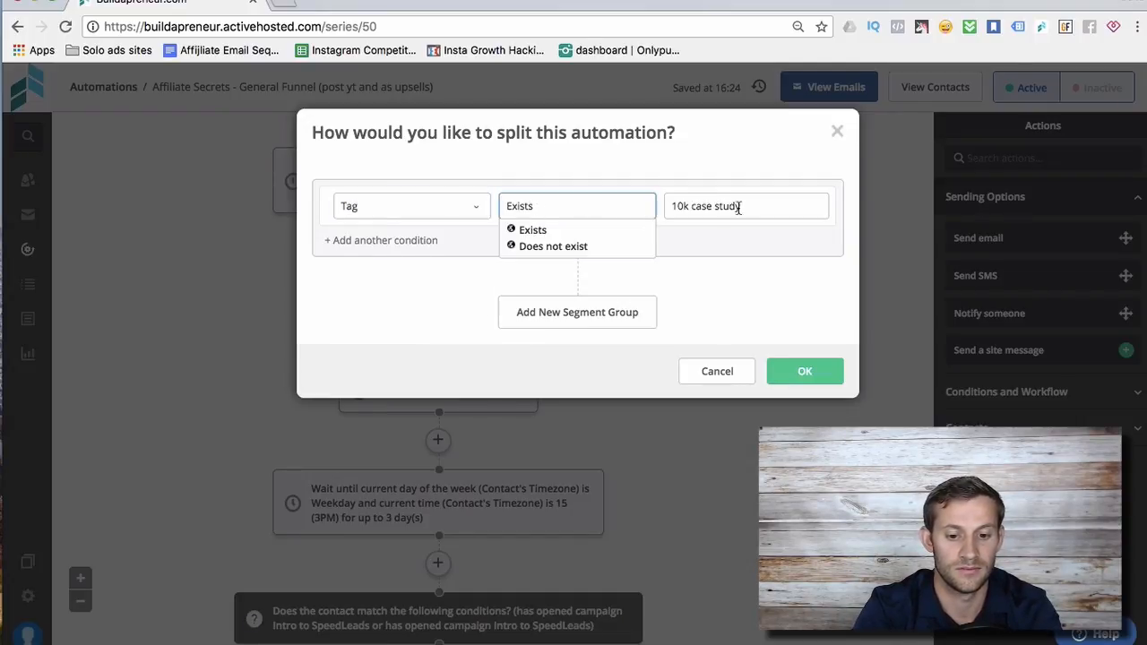
{"action": "left_click", "coordinate": [746, 204]}
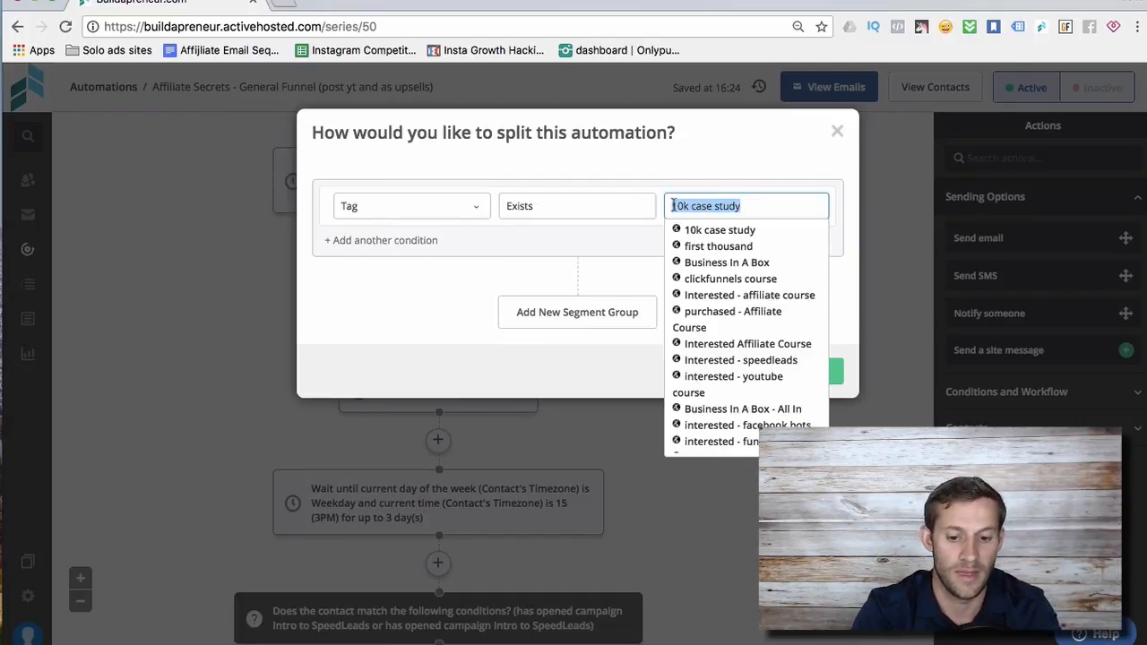
{"action": "left_click", "coordinate": [732, 312]}
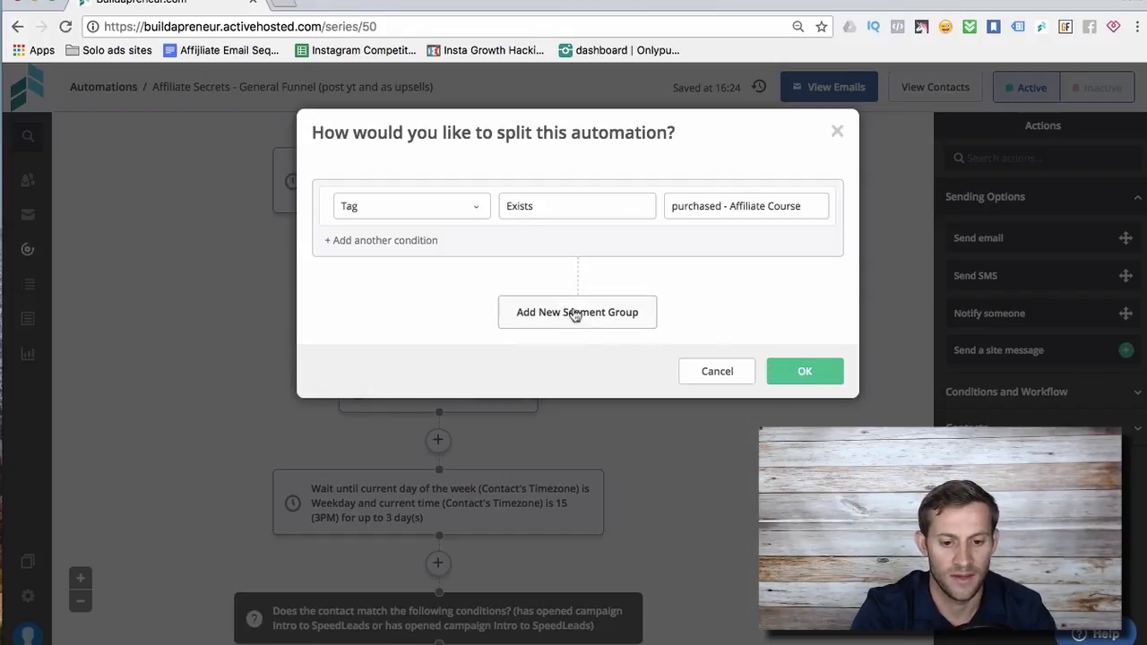
{"action": "left_click", "coordinate": [803, 371]}
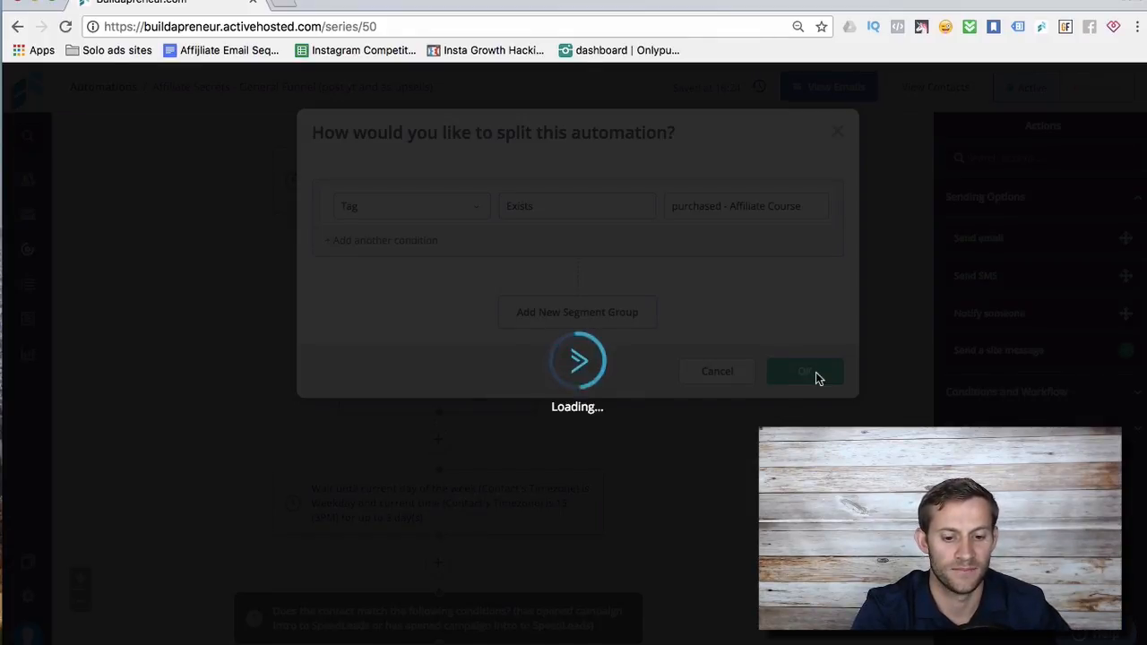
{"action": "left_click", "coordinate": [803, 371]}
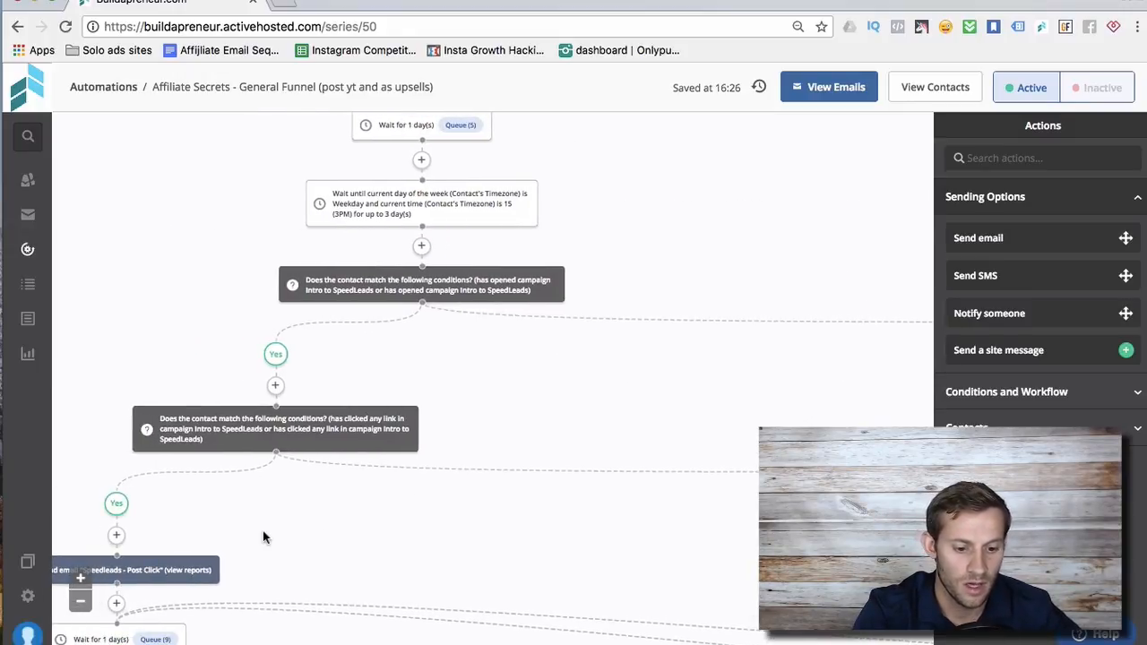
{"action": "scroll", "scroll_direction": "down", "scroll_amount": 3}
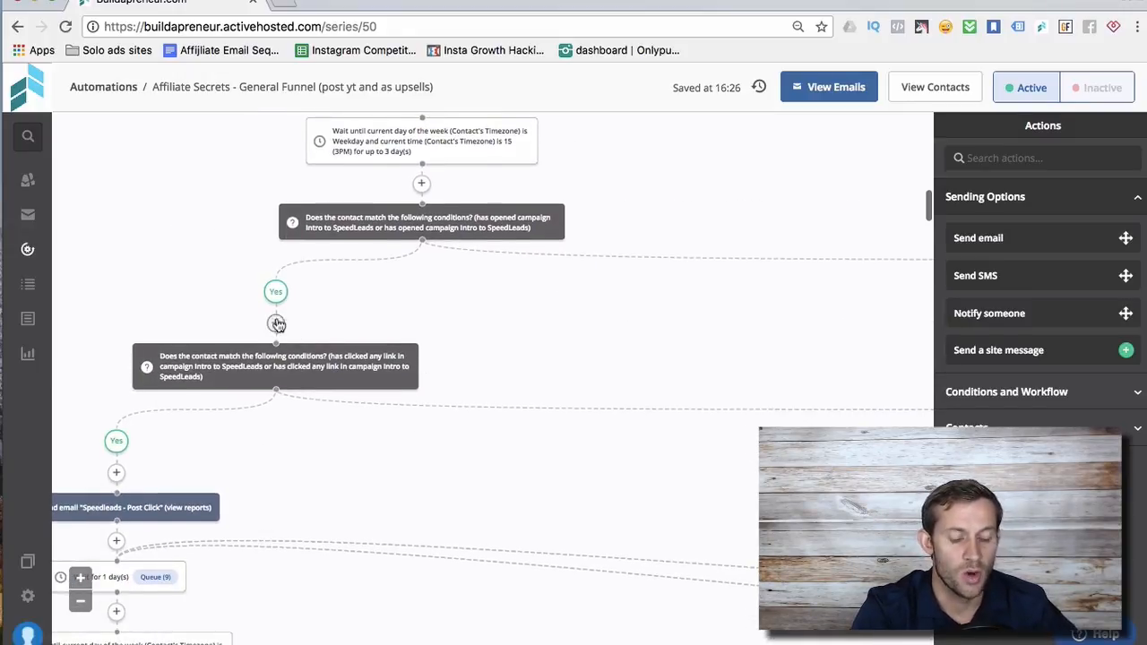
{"action": "scroll", "scroll_direction": "up", "scroll_amount": 3}
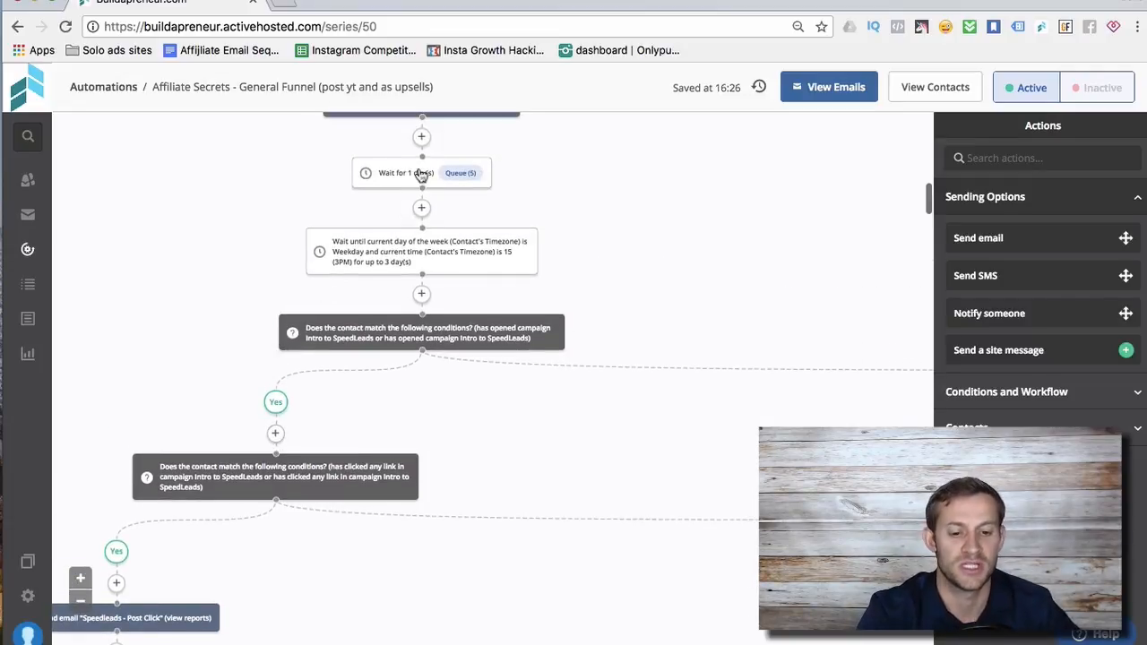
{"action": "mouse_move", "coordinate": [402, 305]}
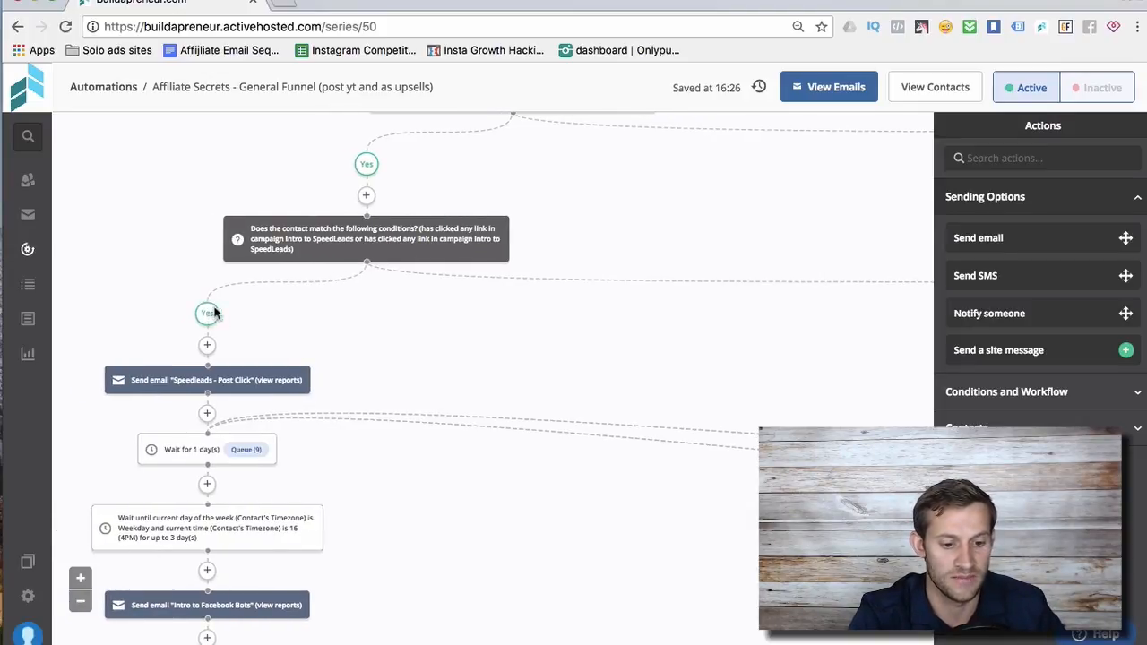
{"action": "scroll", "scroll_direction": "down", "scroll_amount": 3}
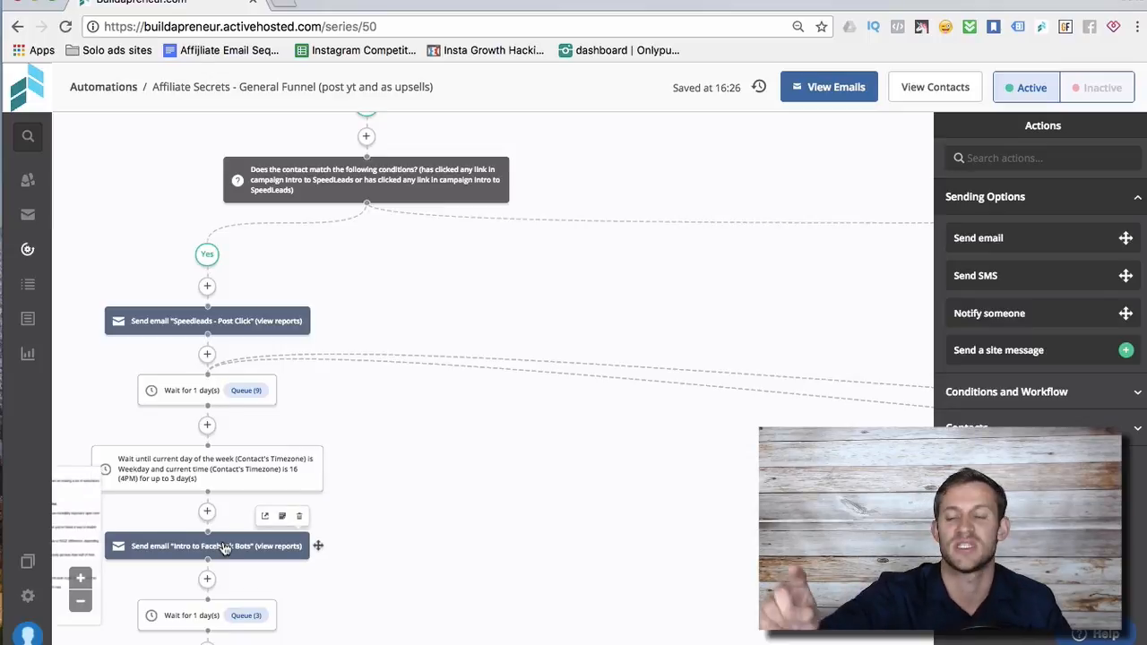
{"action": "mouse_move", "coordinate": [394, 465]}
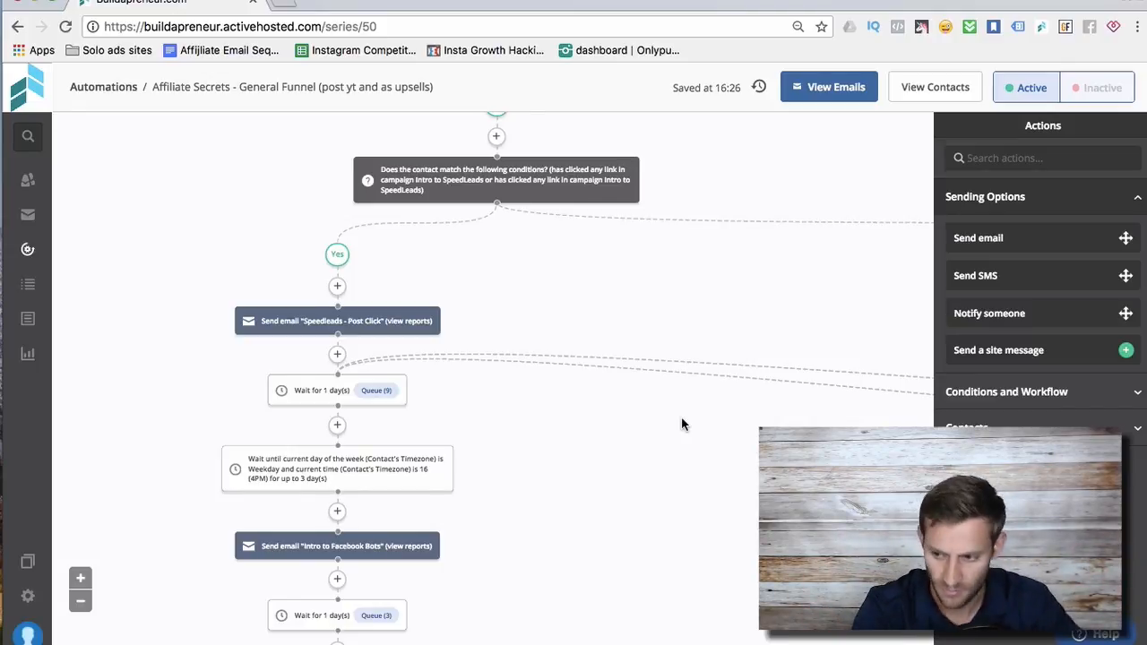
{"action": "mouse_move", "coordinate": [584, 331]}
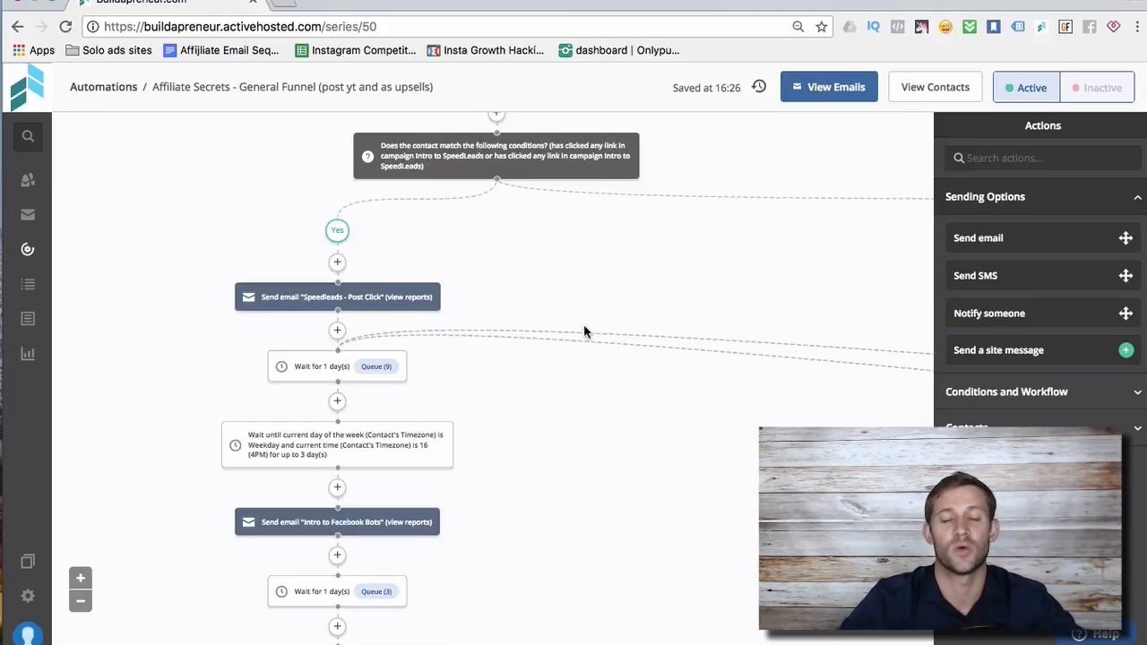
{"action": "mouse_move", "coordinate": [549, 344]}
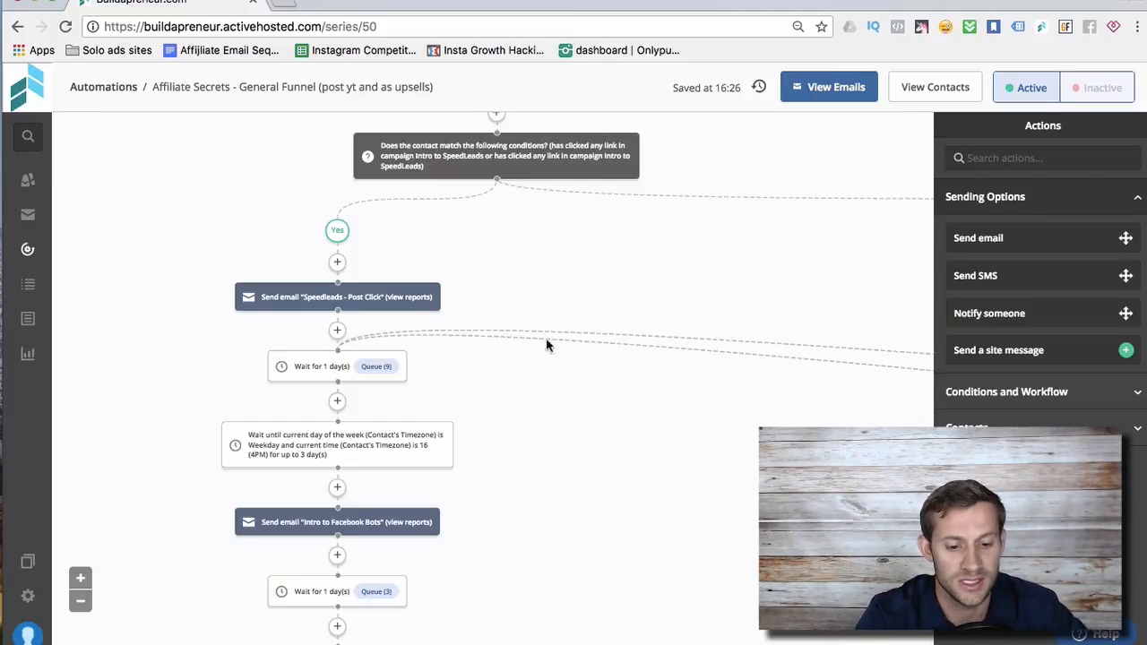
{"action": "mouse_move", "coordinate": [415, 365]}
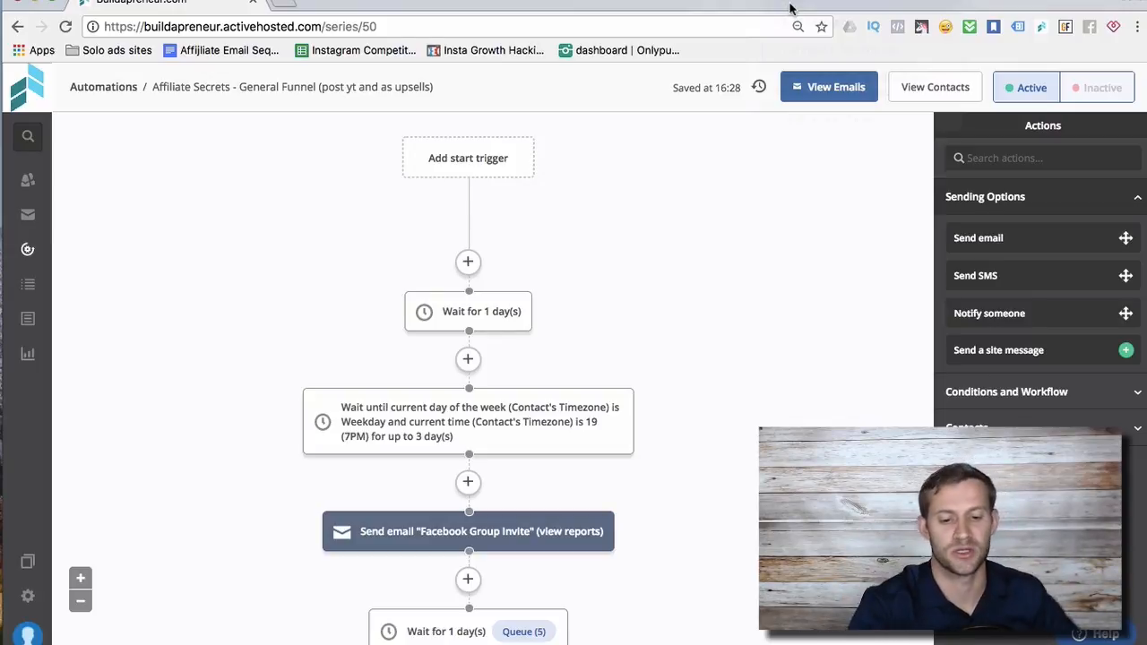
{"action": "scroll", "scroll_direction": "down", "scroll_amount": 3}
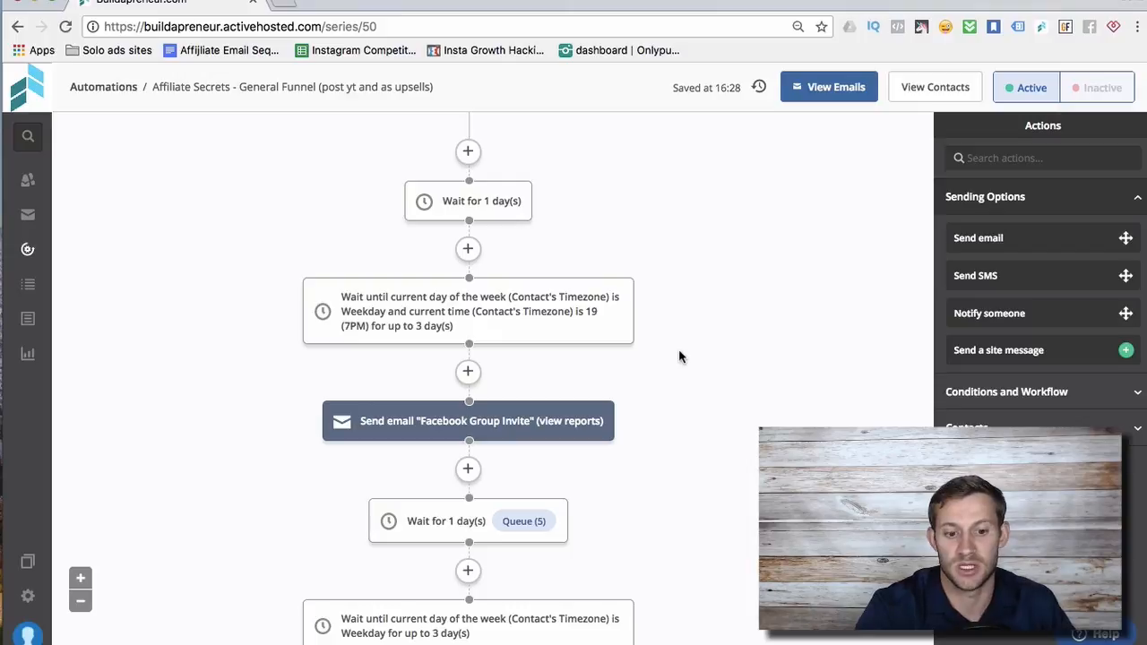
{"action": "scroll", "scroll_direction": "up", "scroll_amount": 3}
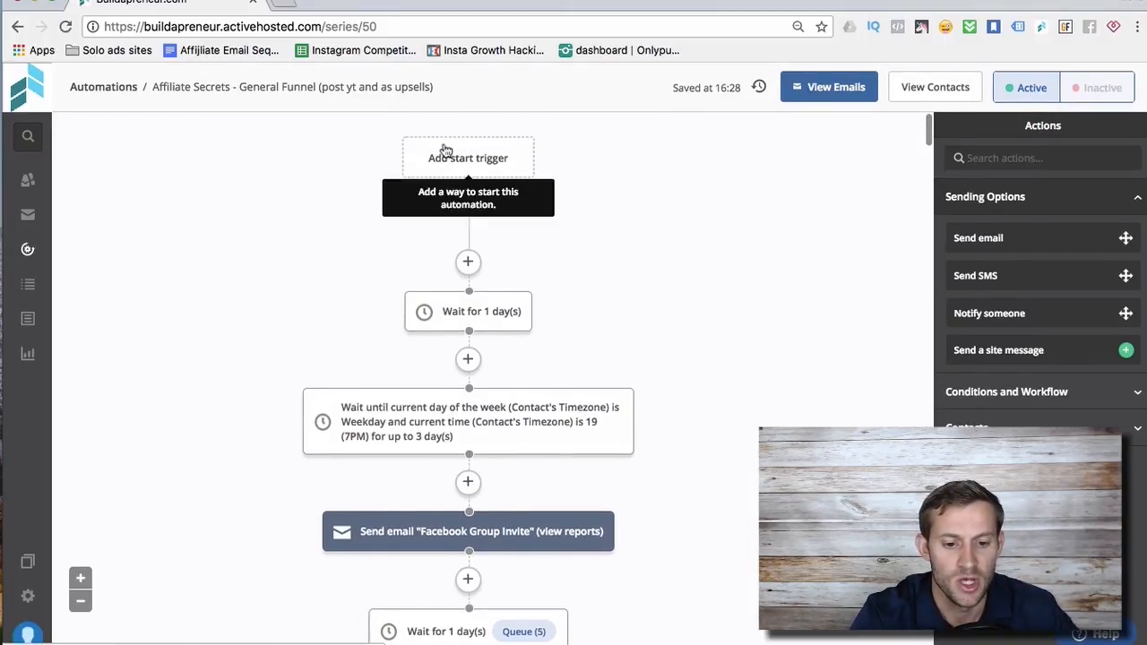
{"action": "left_click", "coordinate": [468, 158]}
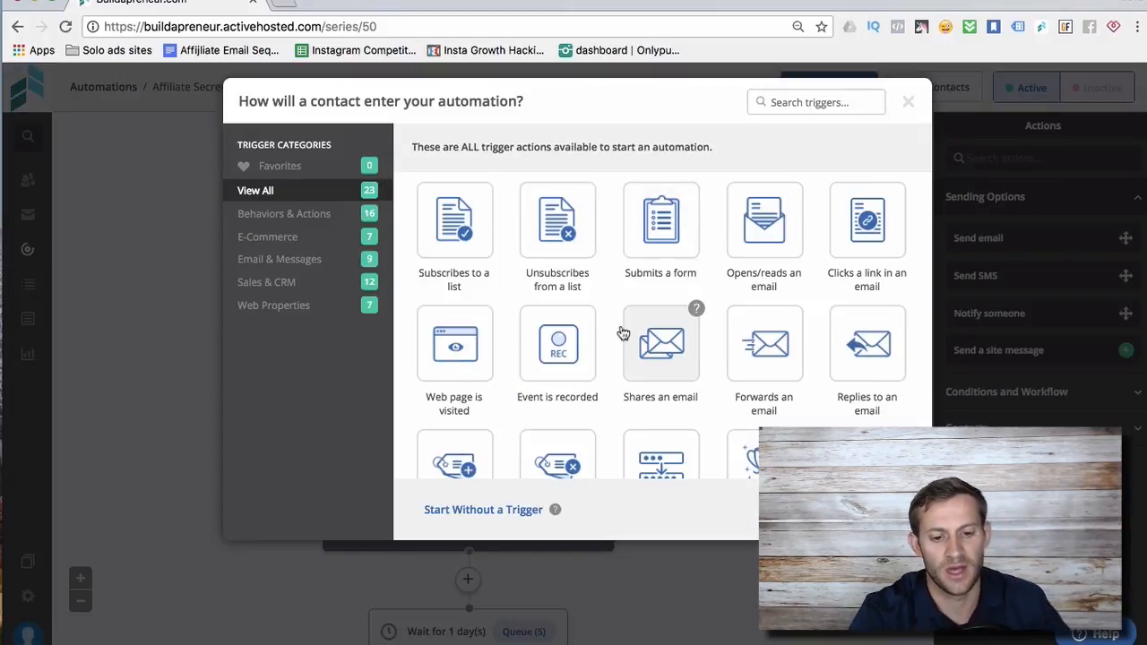
{"action": "mouse_move", "coordinate": [572, 331]}
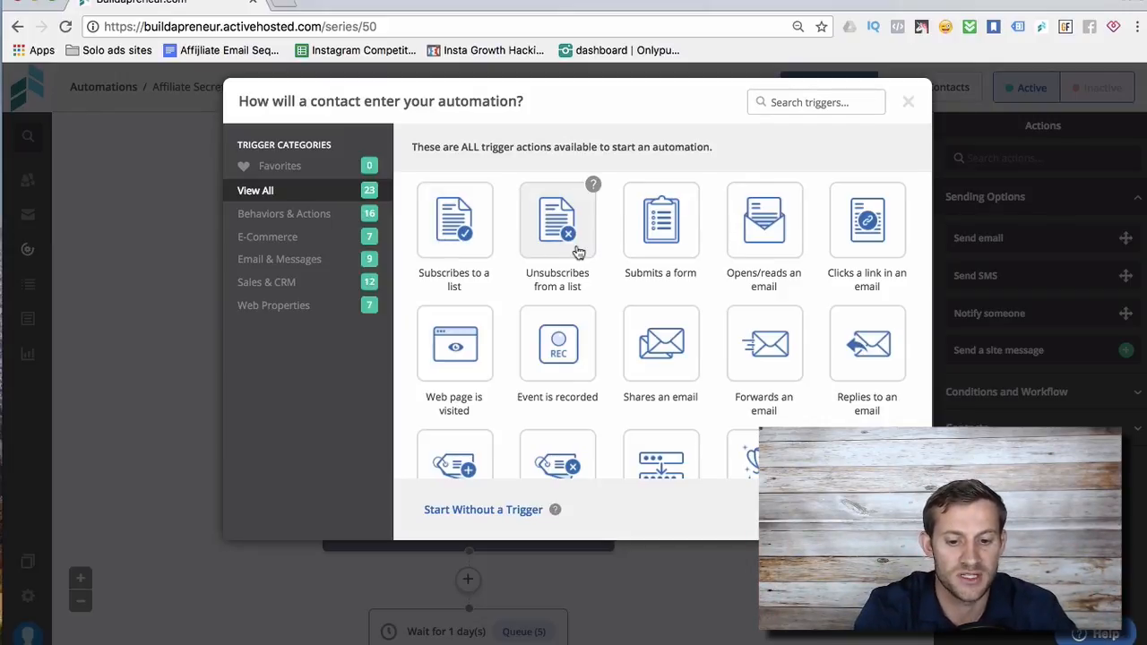
{"action": "mouse_move", "coordinate": [659, 223]}
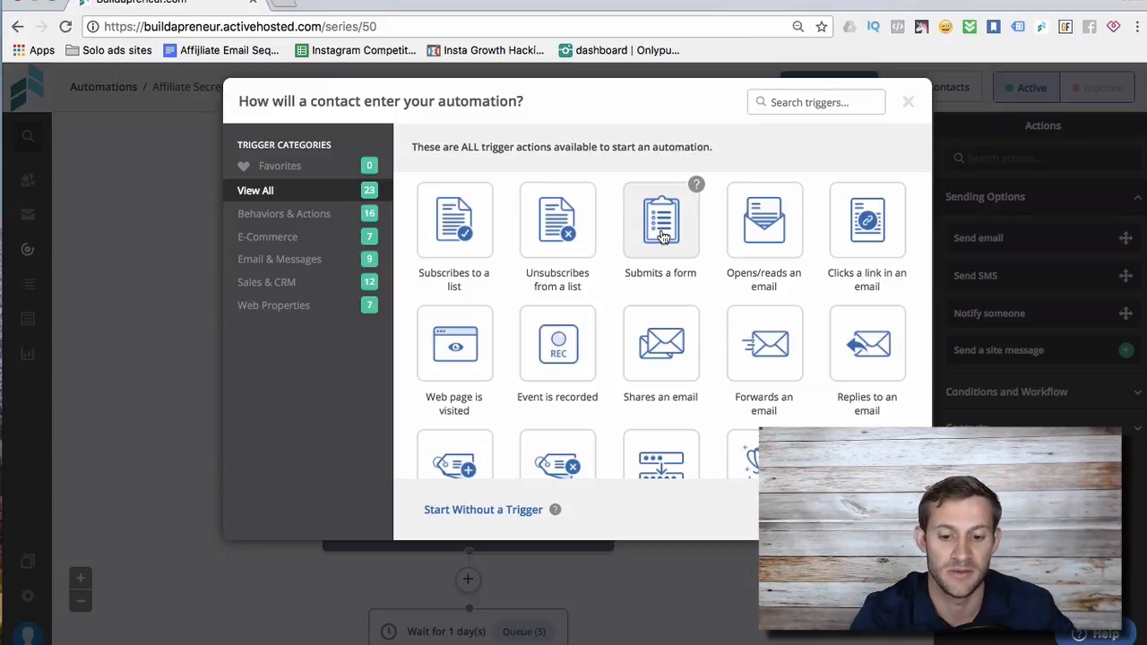
{"action": "mouse_move", "coordinate": [764, 219]}
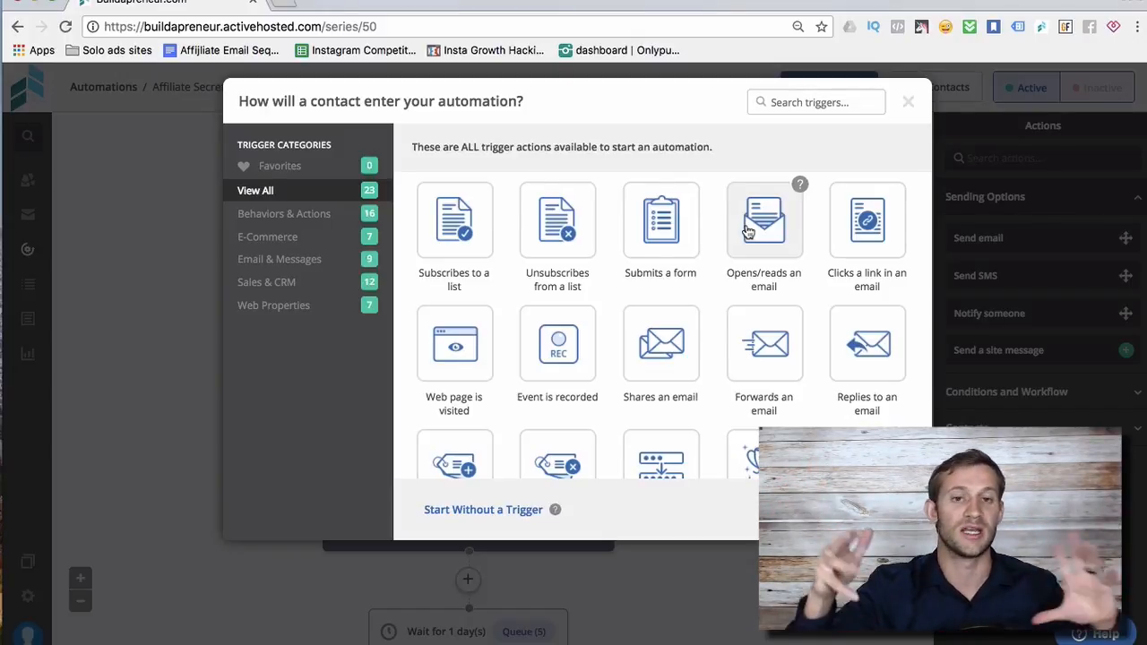
{"action": "mouse_move", "coordinate": [774, 233]}
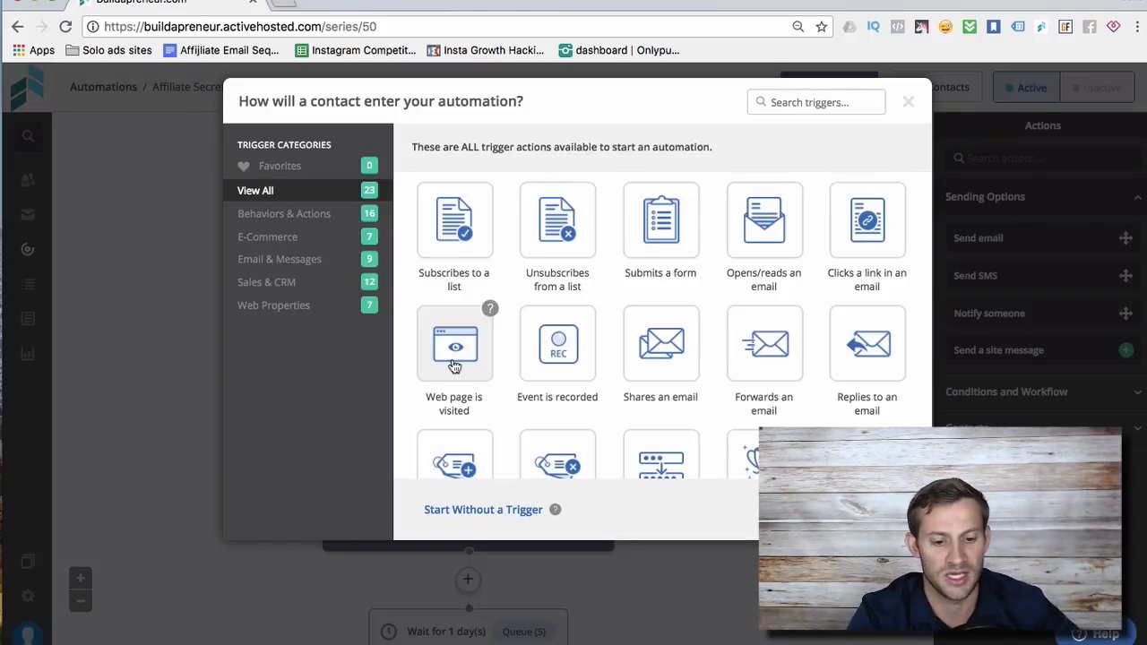
{"action": "mouse_move", "coordinate": [469, 374]}
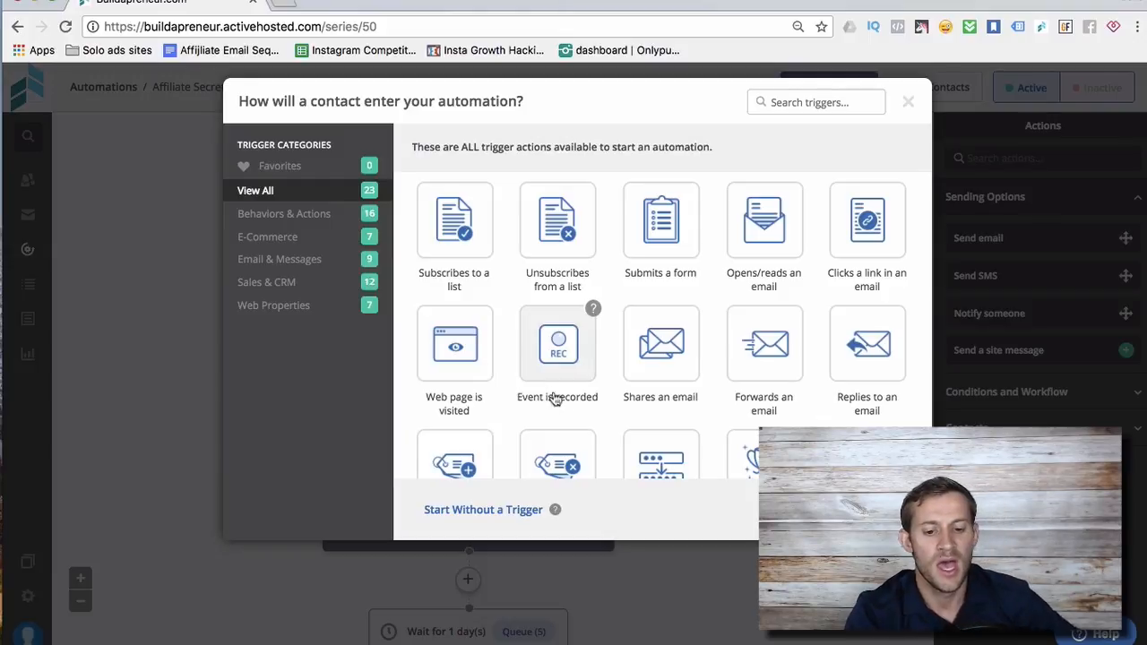
{"action": "scroll", "scroll_direction": "down", "scroll_amount": 3}
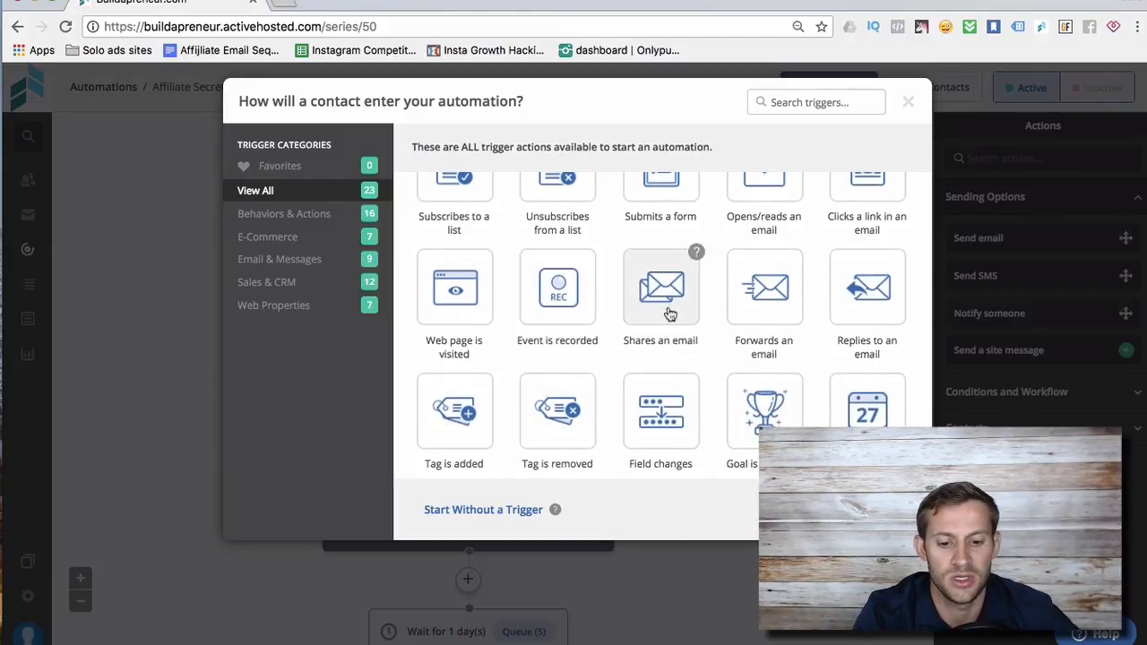
{"action": "scroll", "scroll_direction": "down", "scroll_amount": 3}
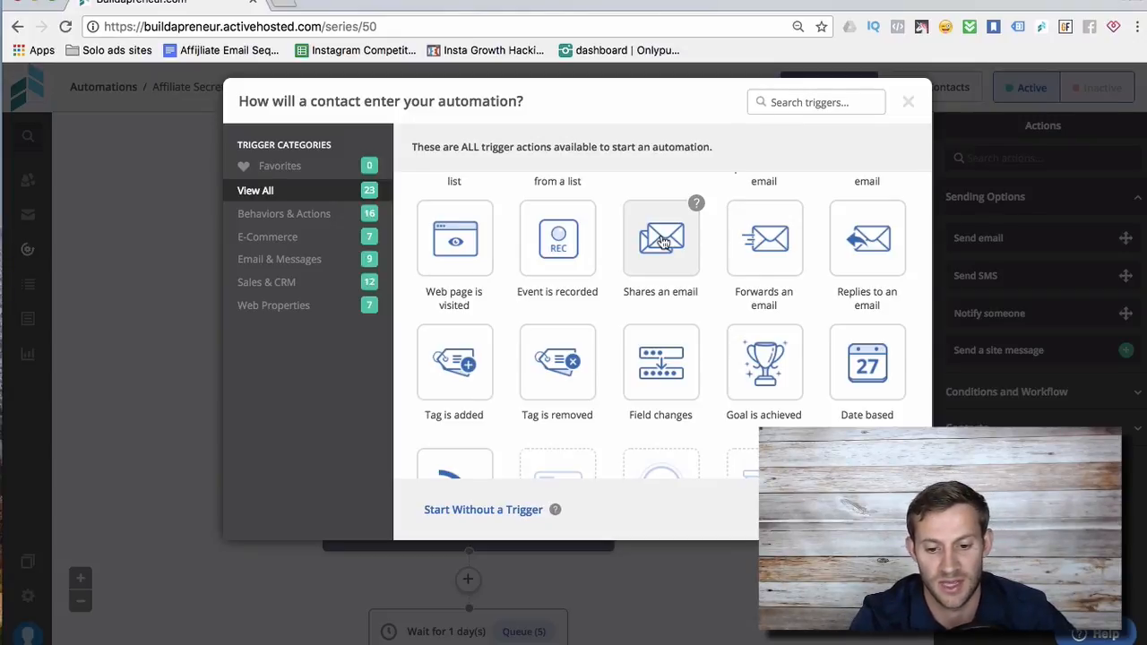
{"action": "scroll", "scroll_direction": "down", "scroll_amount": 3}
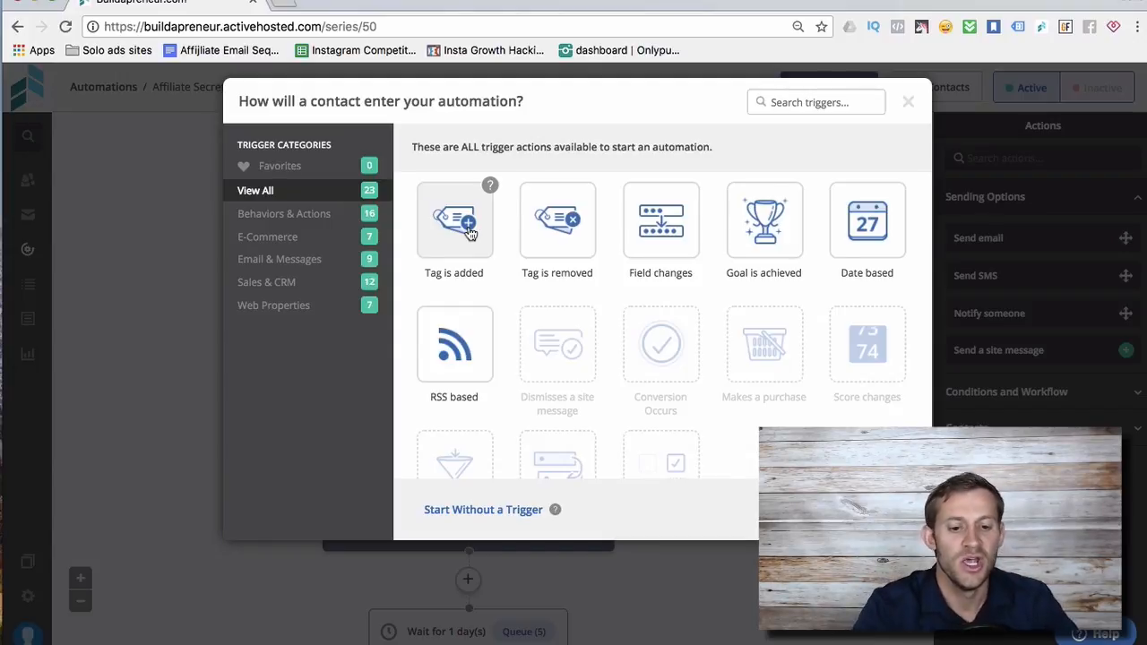
{"action": "scroll", "scroll_direction": "down", "scroll_amount": 3}
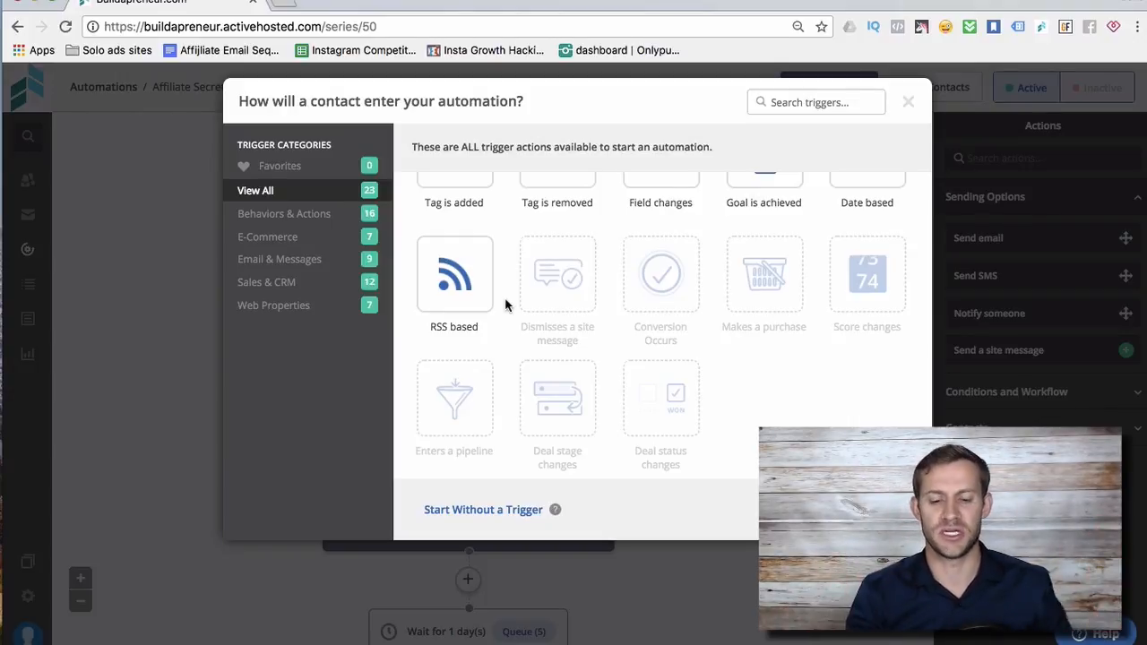
{"action": "scroll", "scroll_direction": "up", "scroll_amount": 3}
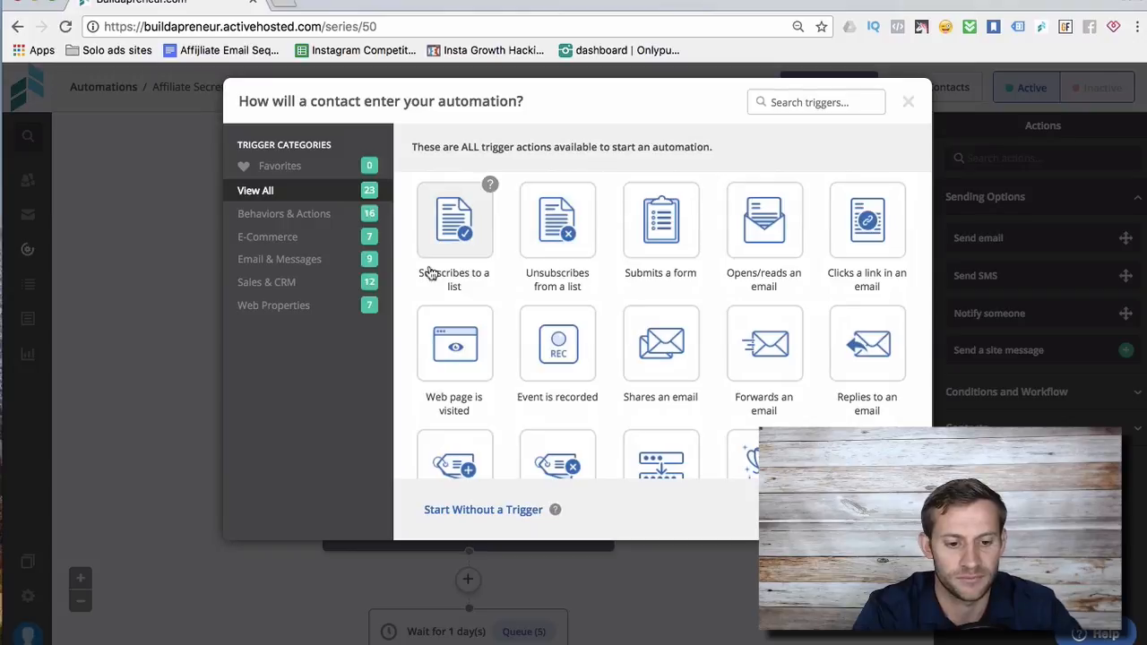
{"action": "mouse_move", "coordinate": [439, 170]}
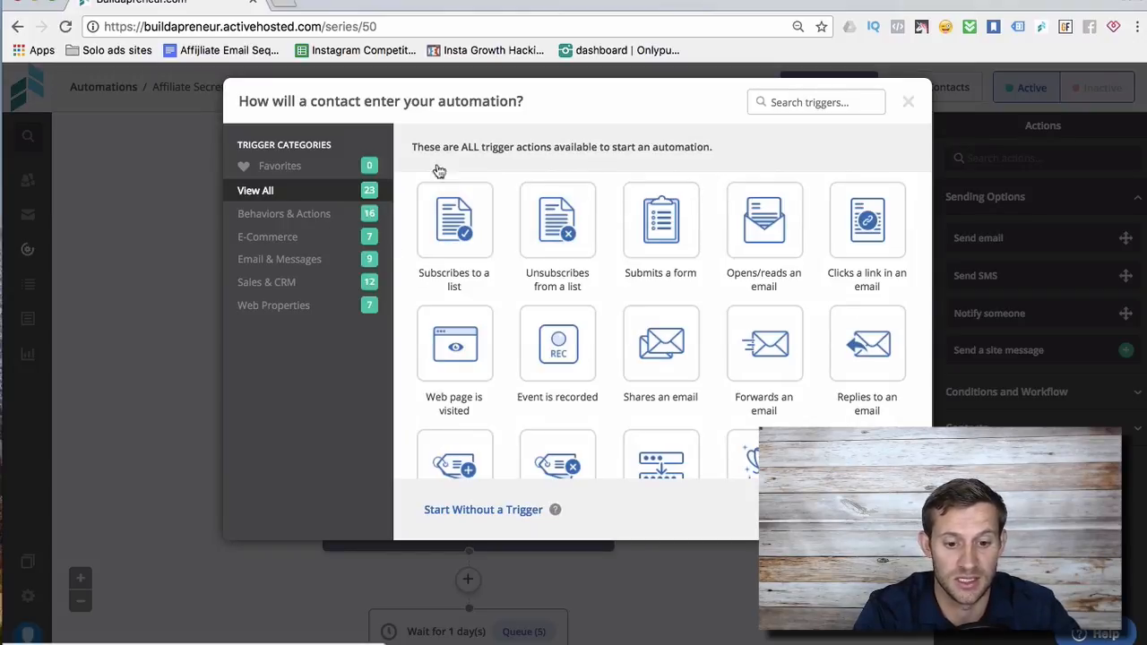
{"action": "mouse_move", "coordinate": [911, 111]}
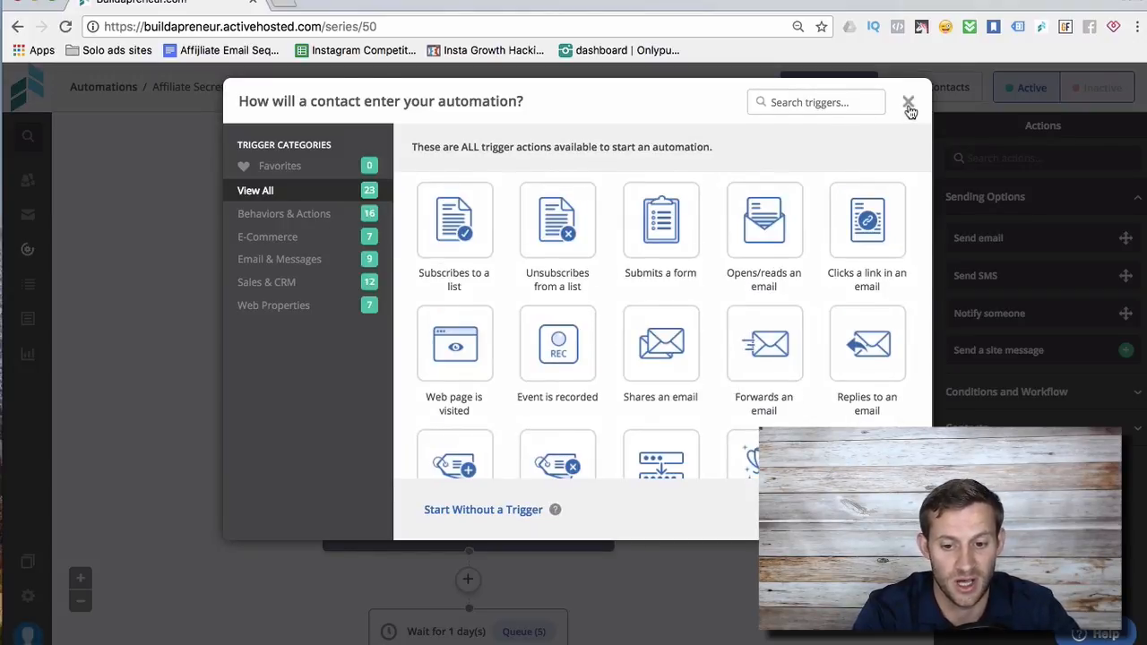
Dismiss the 'How will a contact enter your automation?' dialog, keeping the start trigger empty
{"action": "left_click", "coordinate": [909, 102]}
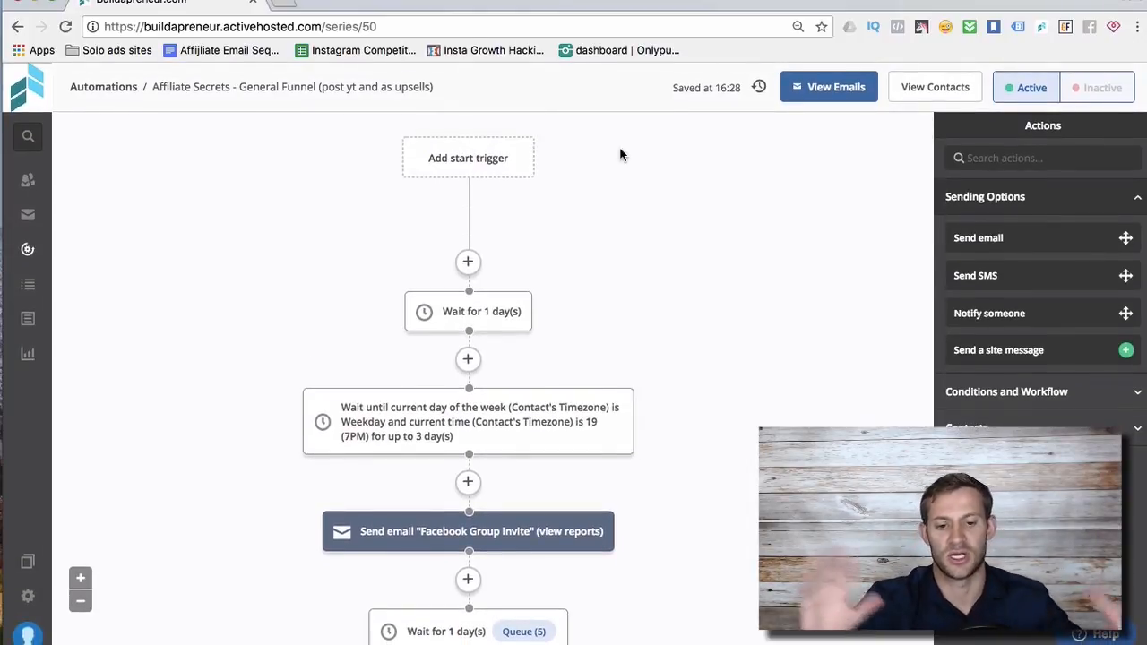
{"action": "scroll", "scroll_direction": "down", "scroll_amount": 3}
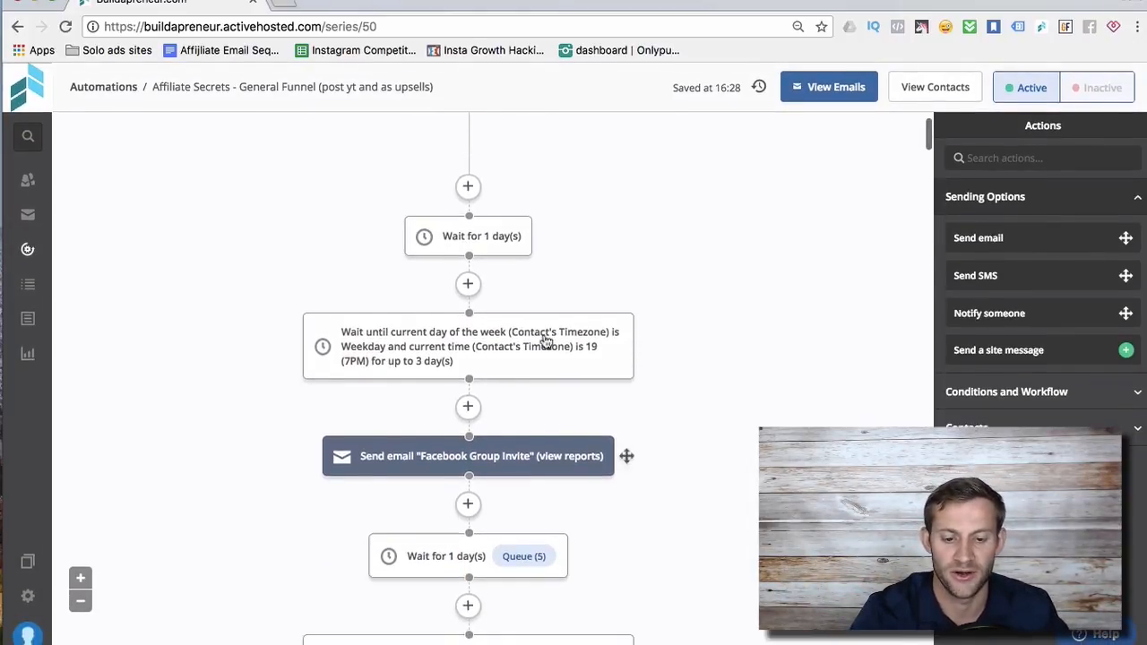
{"action": "scroll", "scroll_direction": "up", "scroll_amount": 3}
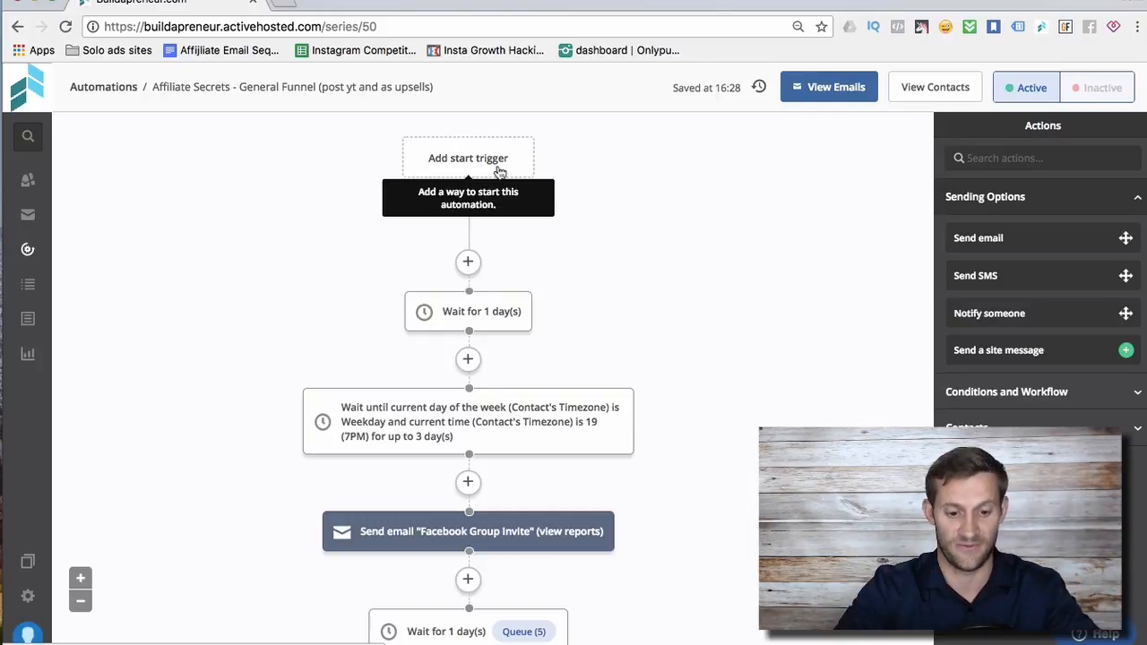
{"action": "mouse_move", "coordinate": [517, 262]}
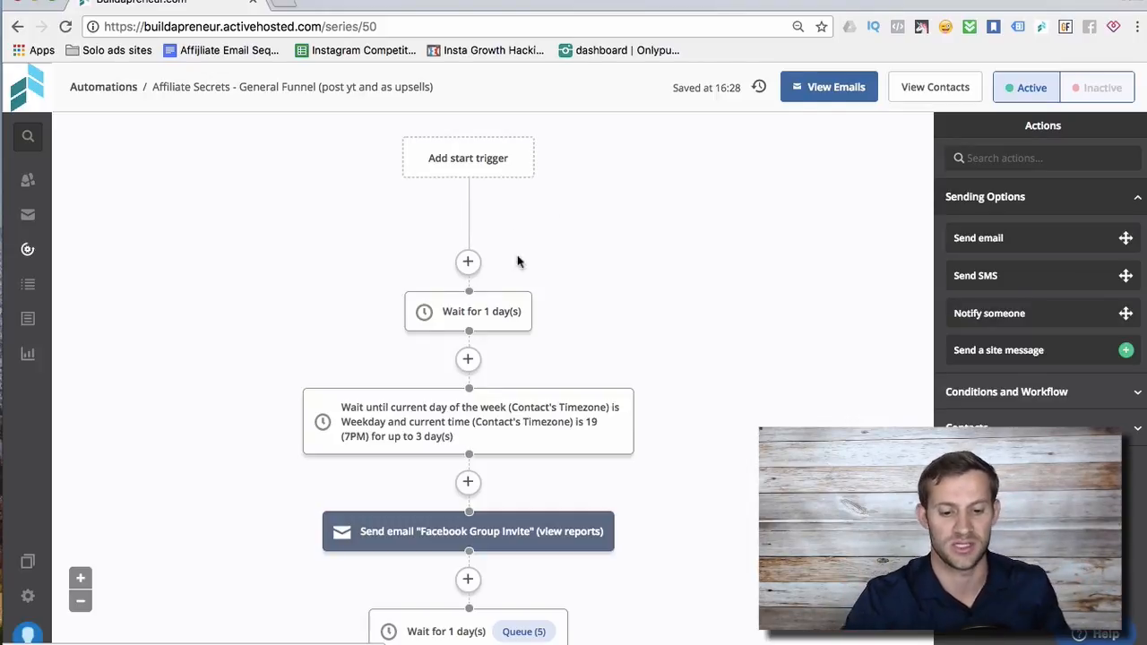
{"action": "scroll", "scroll_direction": "down", "scroll_amount": 3}
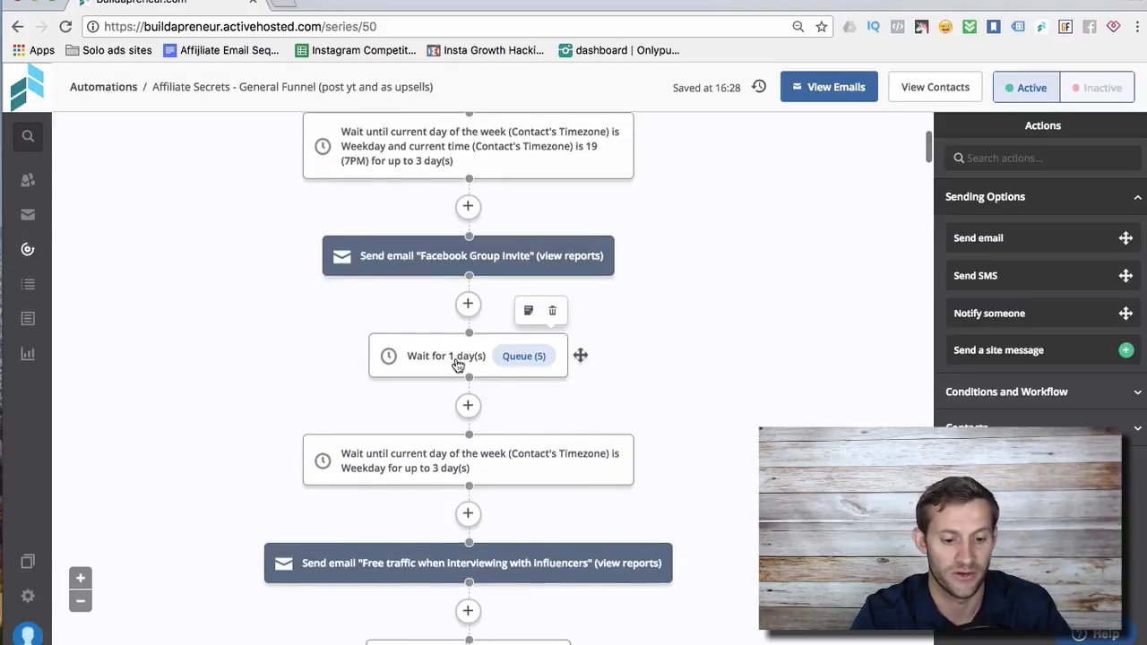
{"action": "scroll", "scroll_direction": "down", "scroll_amount": 3}
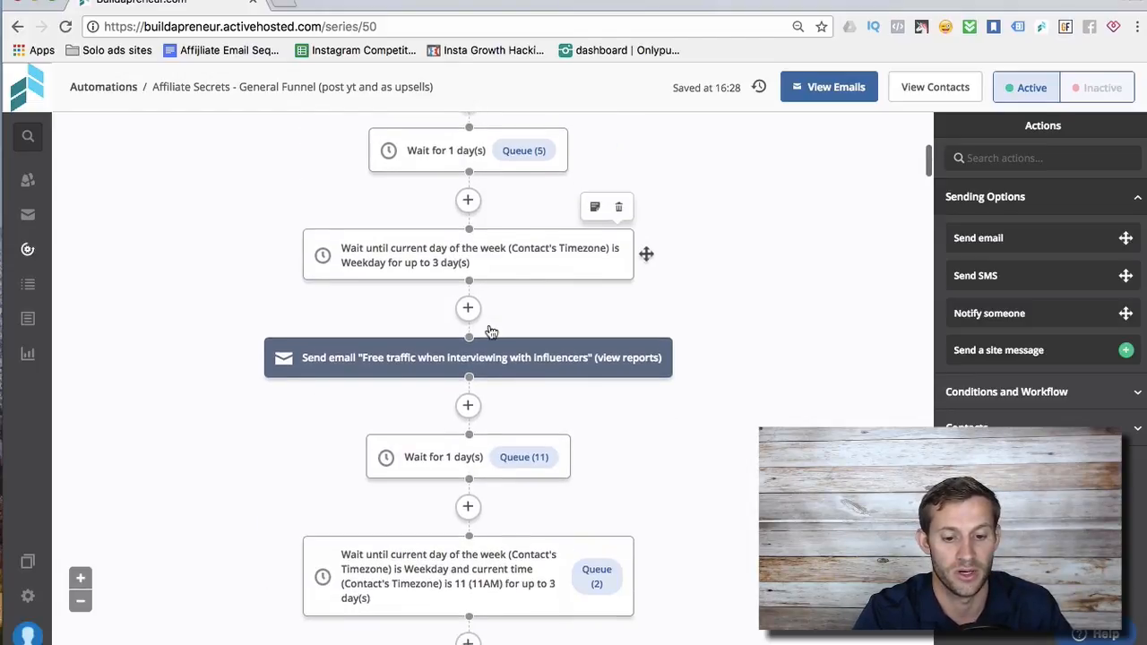
{"action": "scroll", "scroll_direction": "down", "scroll_amount": 3}
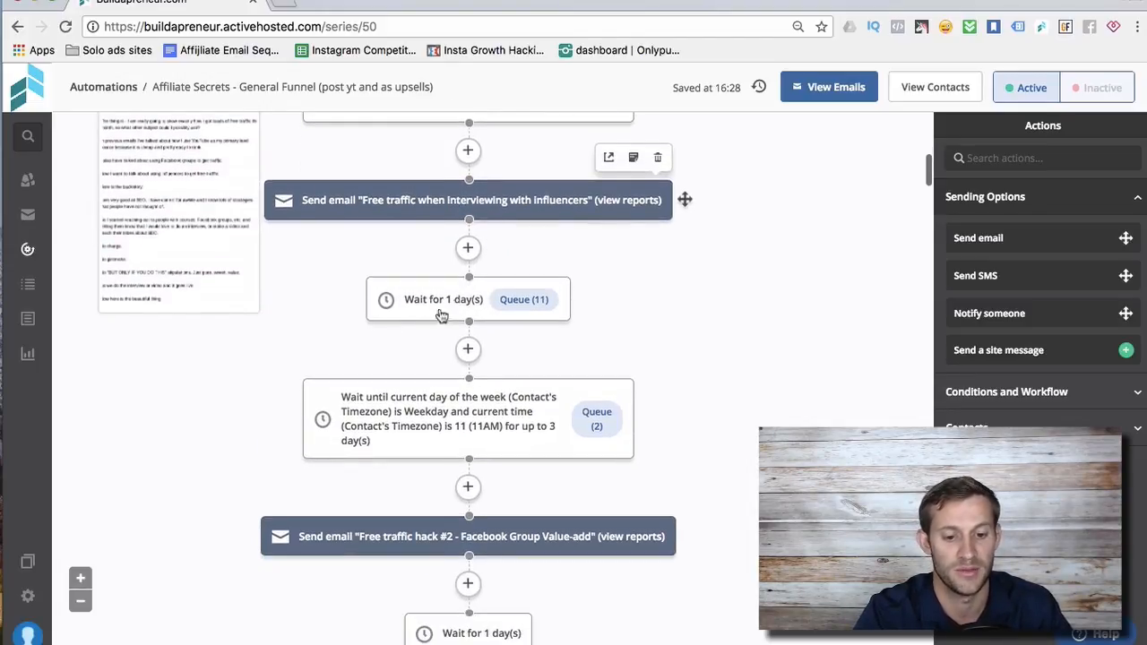
{"action": "scroll", "scroll_direction": "down", "scroll_amount": 3}
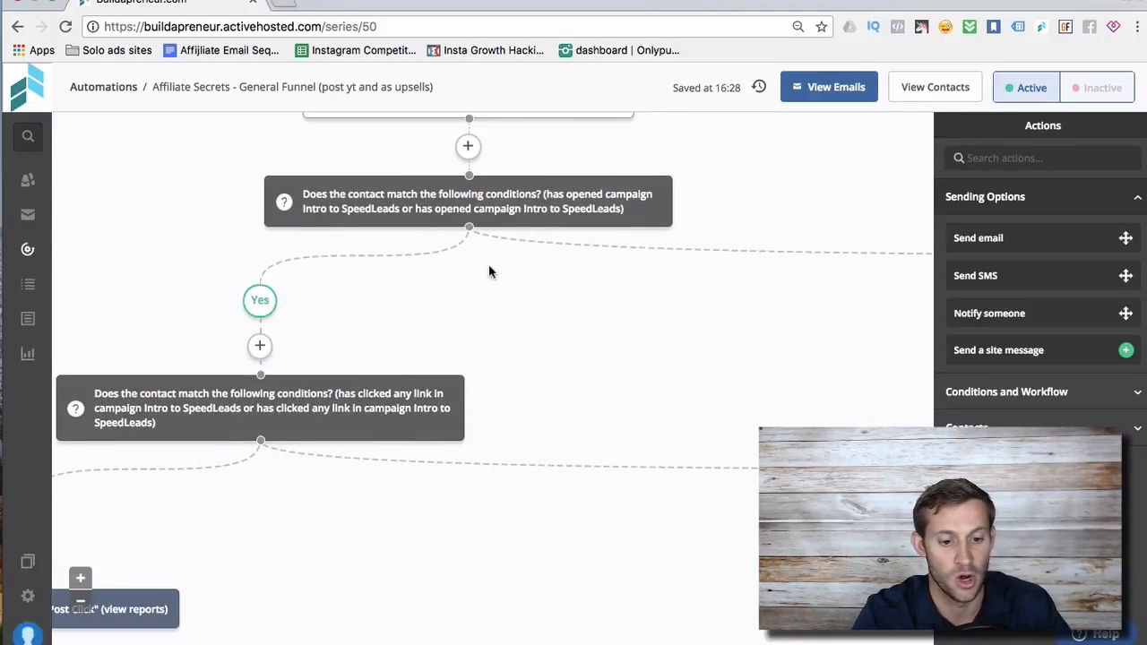
{"action": "mouse_move", "coordinate": [464, 223]}
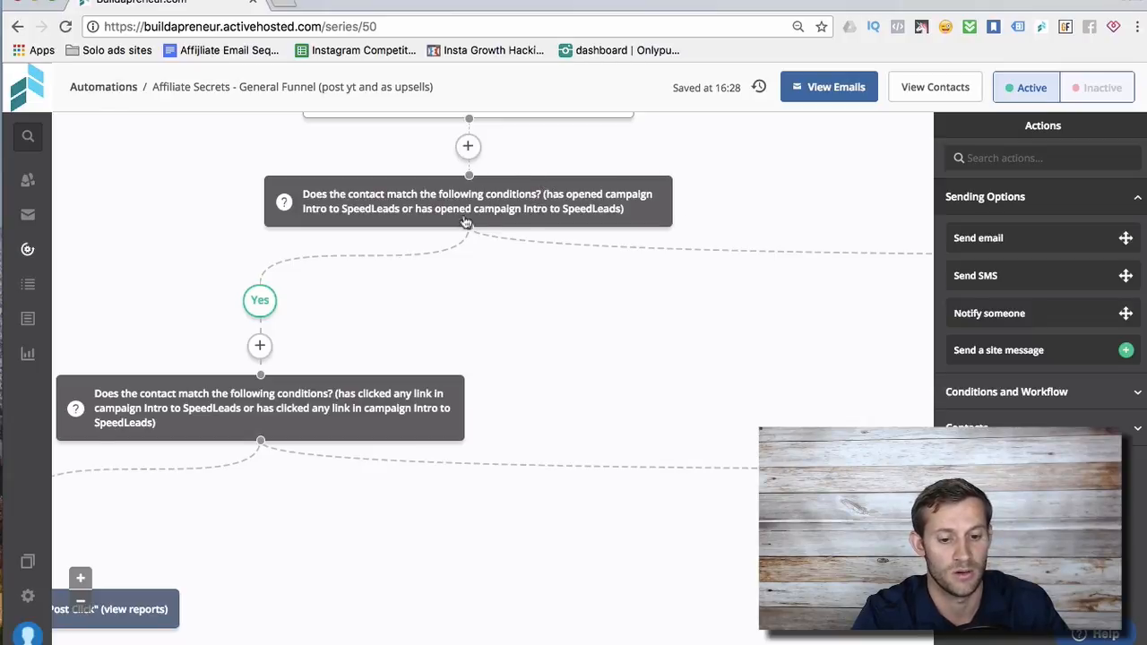
{"action": "mouse_move", "coordinate": [470, 371]}
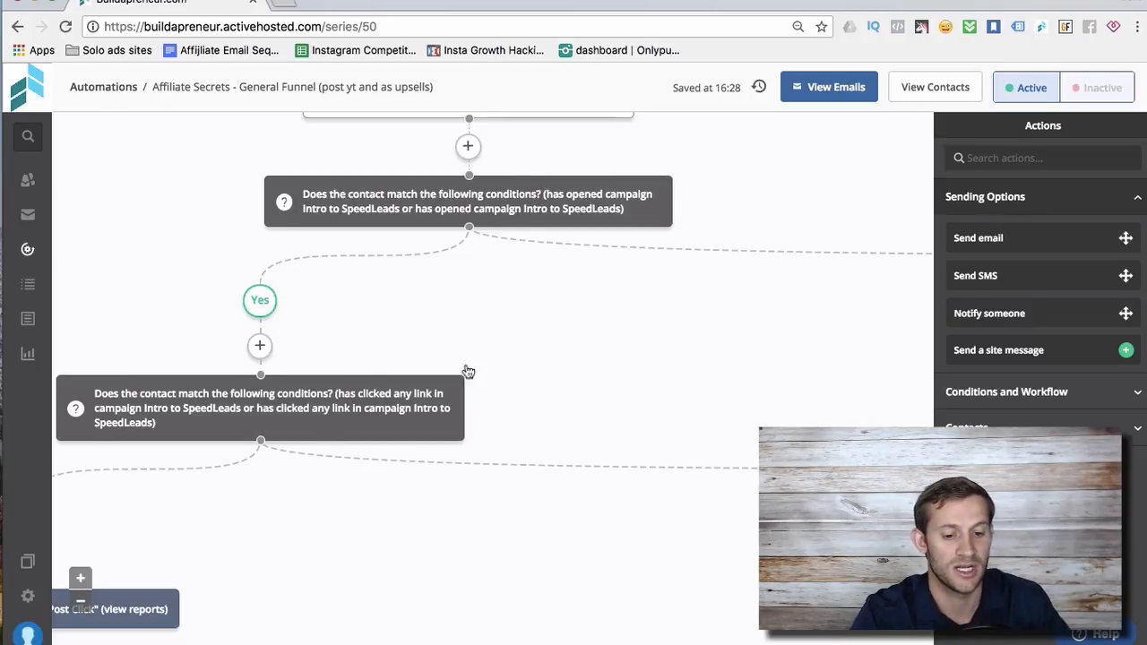